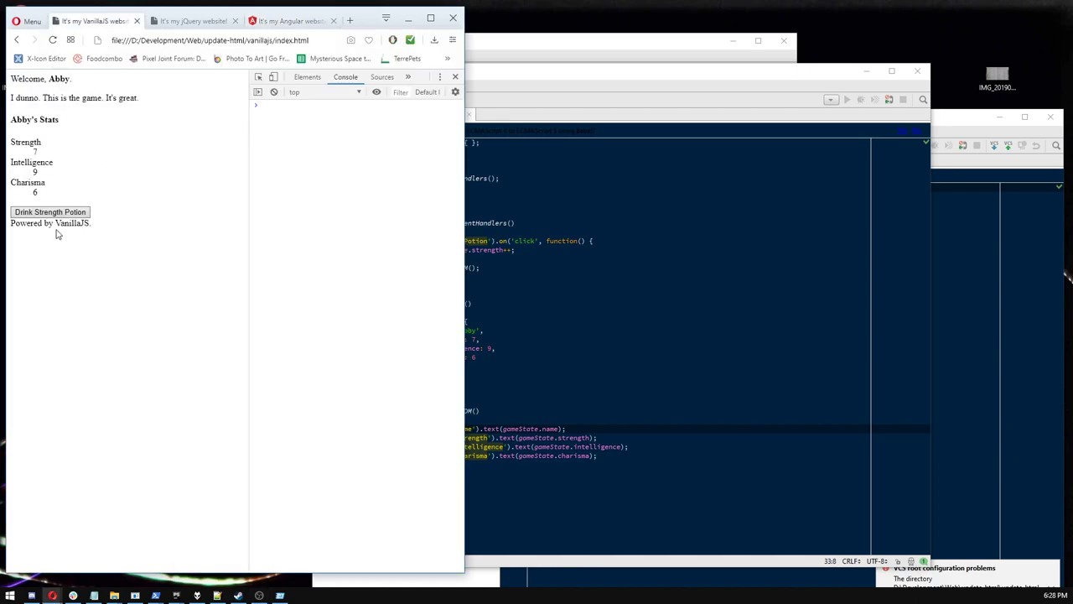
# Drink the strength potion twice on the vanilla JS page to raise Strength.
pyautogui.click(50, 211)
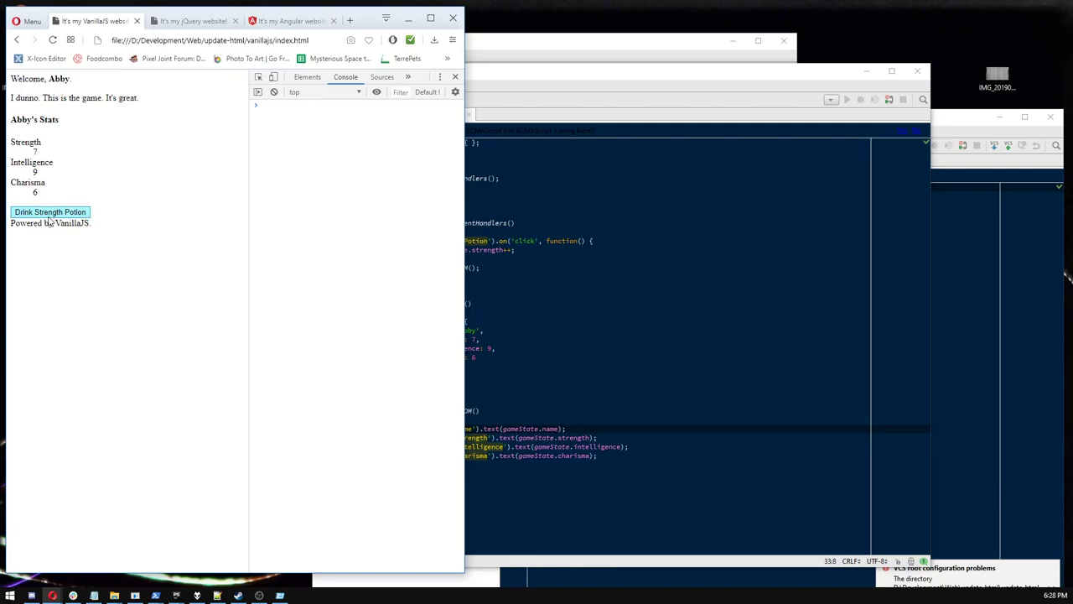
pyautogui.click(50, 211)
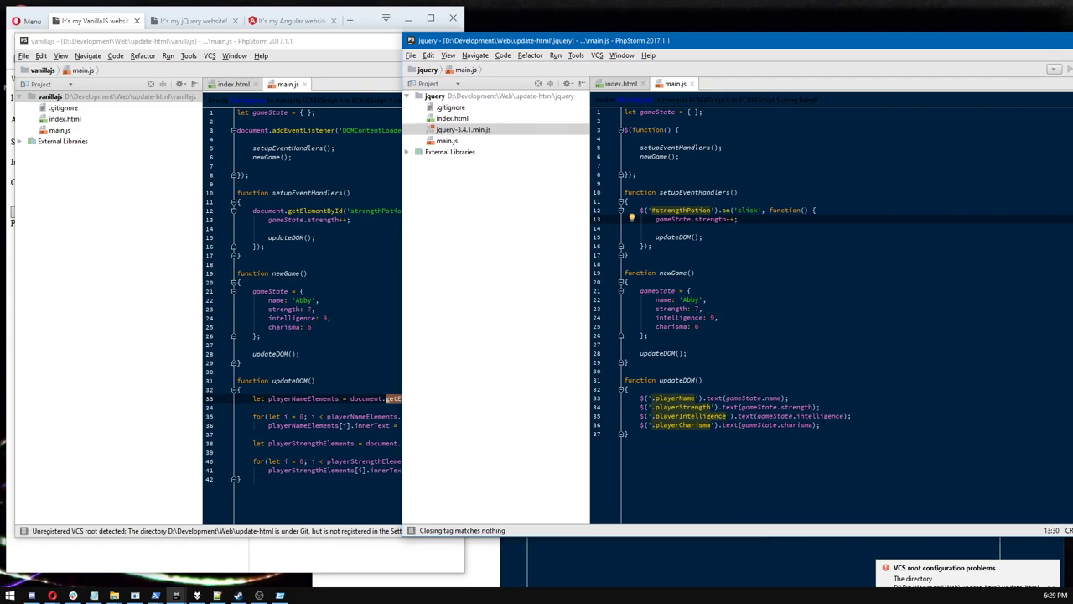
# Place the PhpStorm windows side by side and show the jQuery project's index.html.
pyautogui.moveTo(650, 416); pyautogui.dragTo(822, 424)
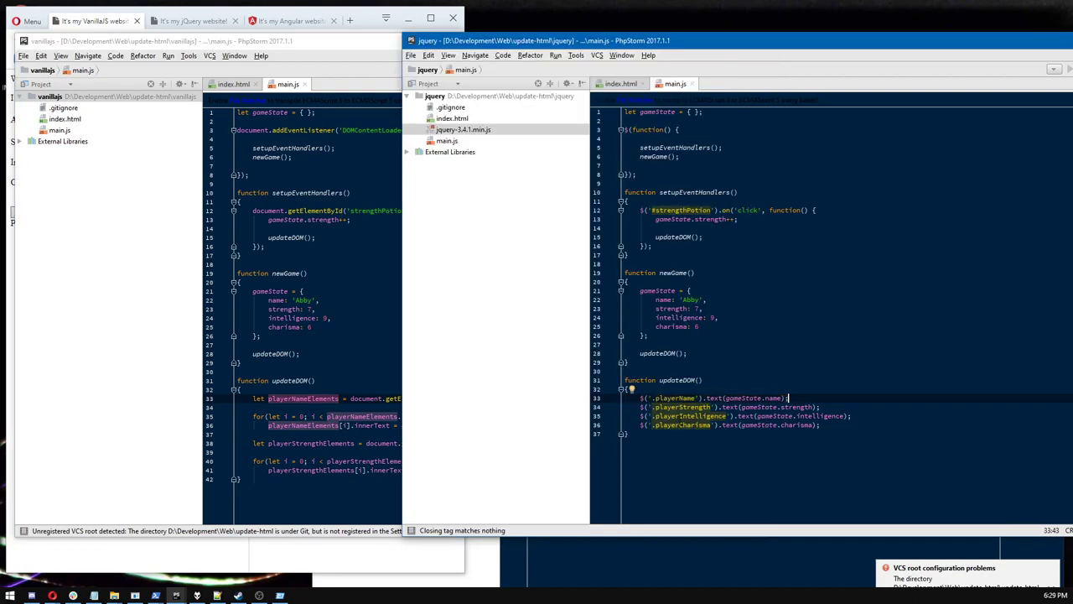
pyautogui.moveTo(547, 362)
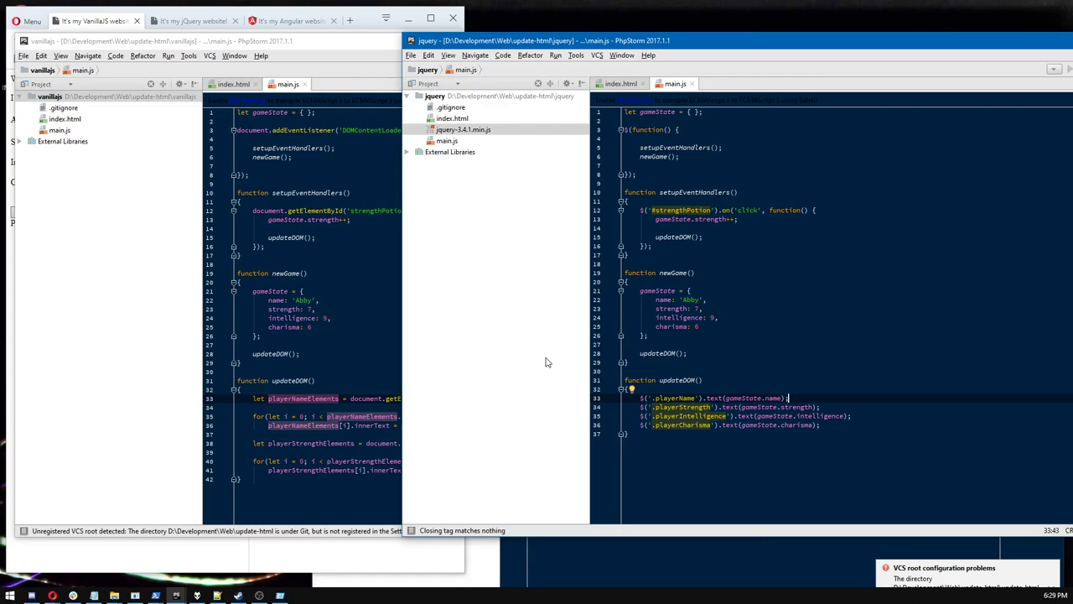
pyautogui.click(616, 84)
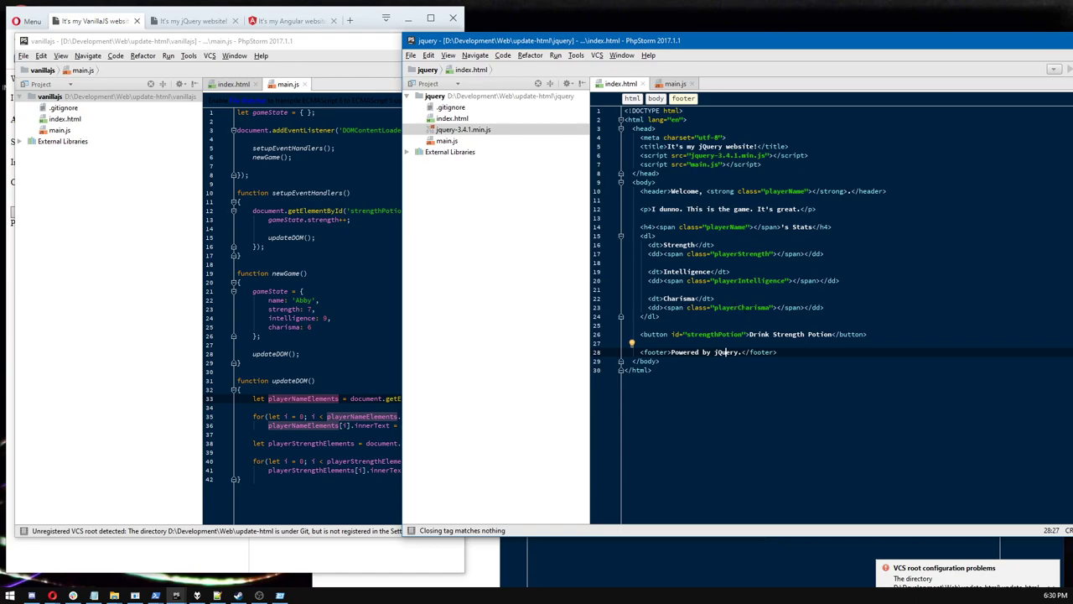
# Show app.component.html from src/app and inspect the playerName header element.
pyautogui.doubleClick(738, 254)
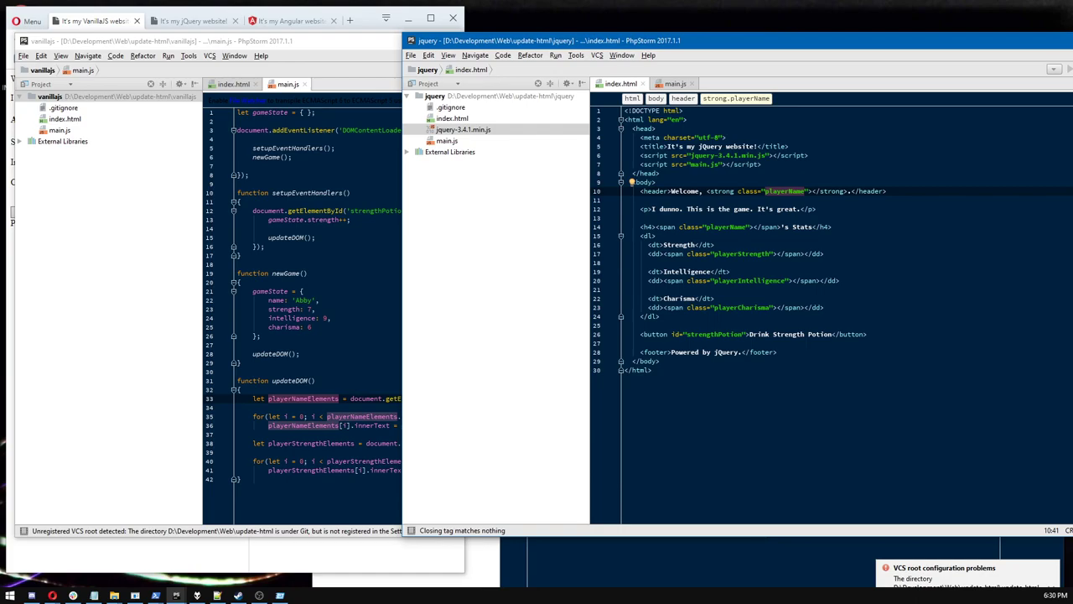
pyautogui.click(746, 307)
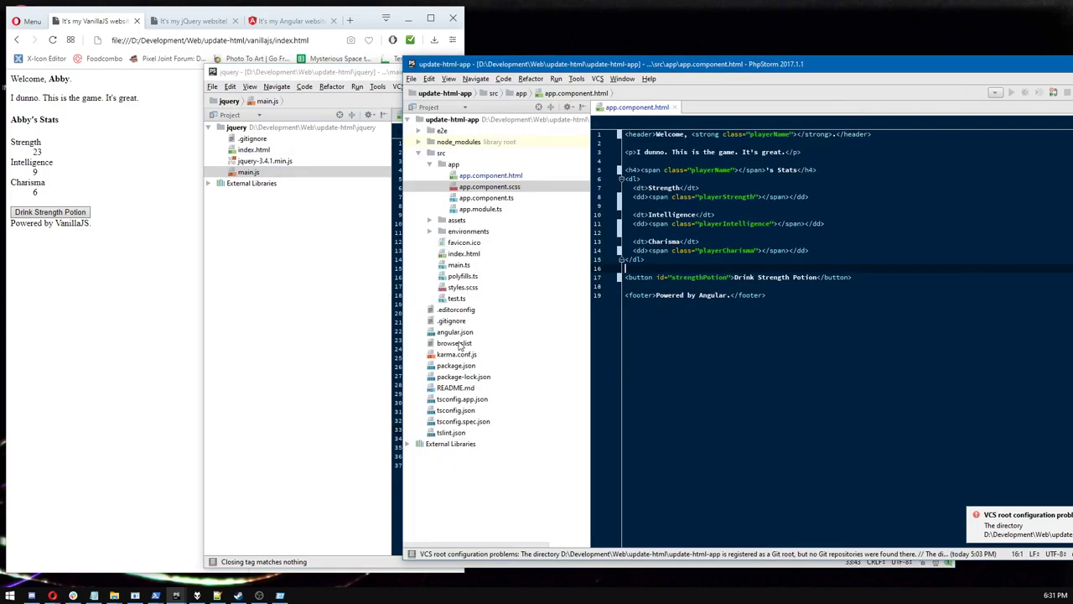
pyautogui.click(452, 387)
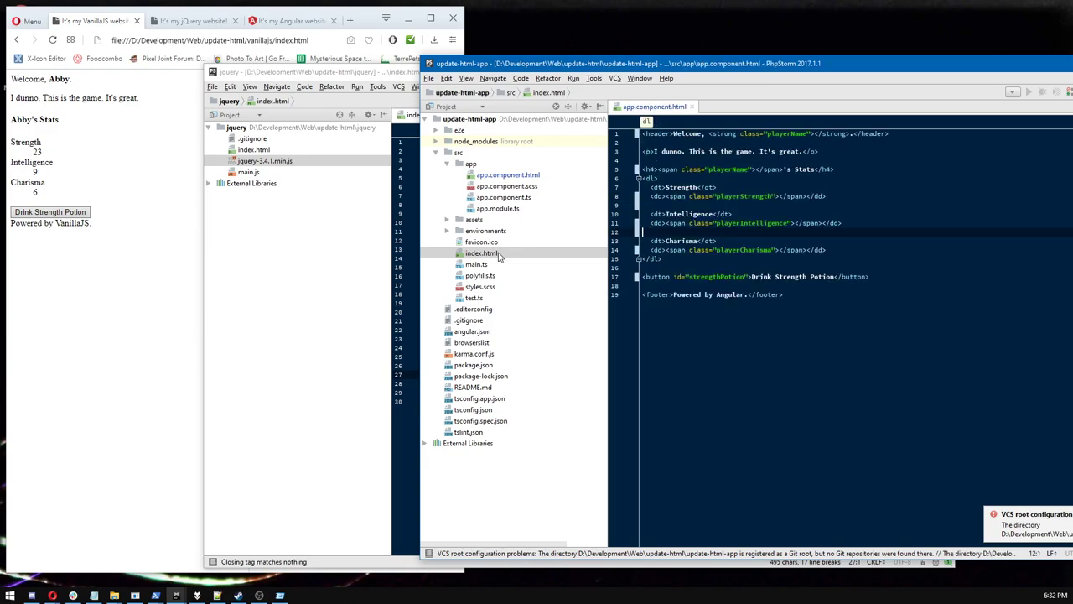
# Show the Angular main.ts bootstrap file and the app module file.
pyautogui.doubleClick(477, 264)
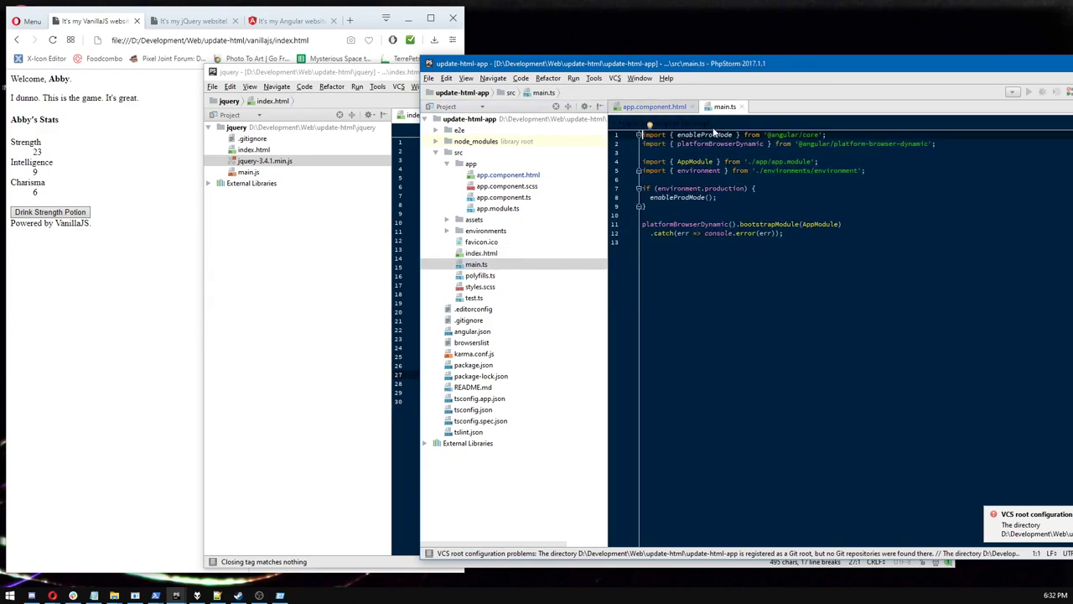
pyautogui.doubleClick(497, 208)
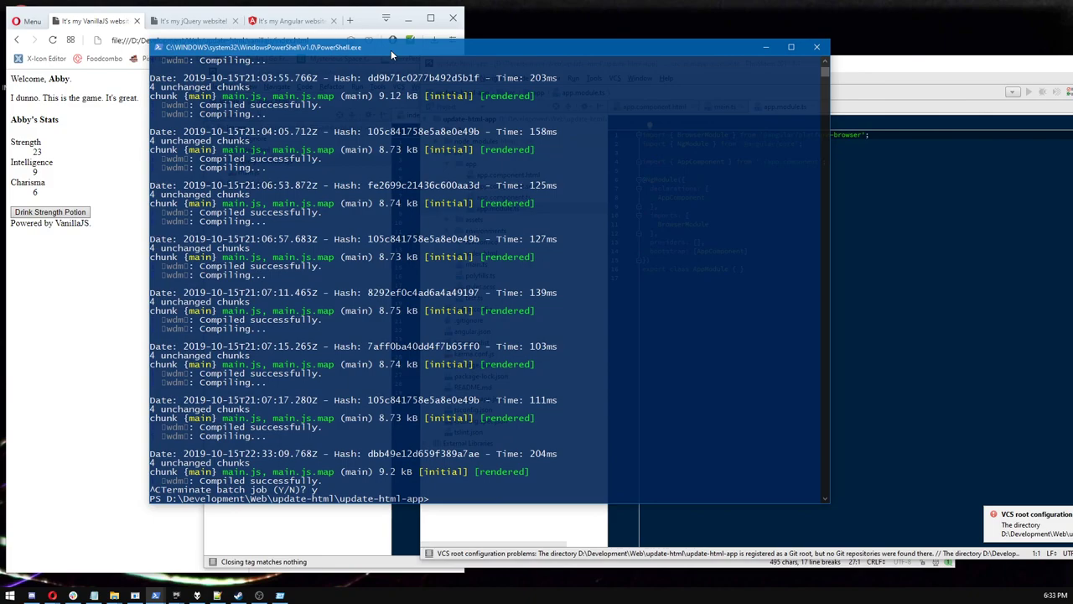
# Run ng serve so the dev server compiles and listens on localhost:4200.
pyautogui.write('ng server')
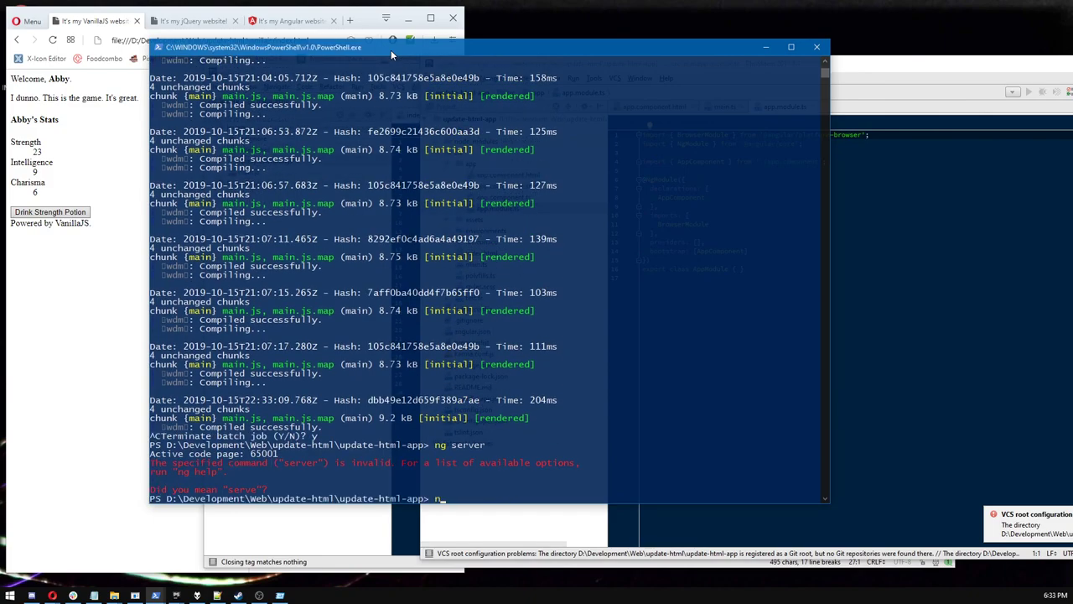
pyautogui.write('ng serve')
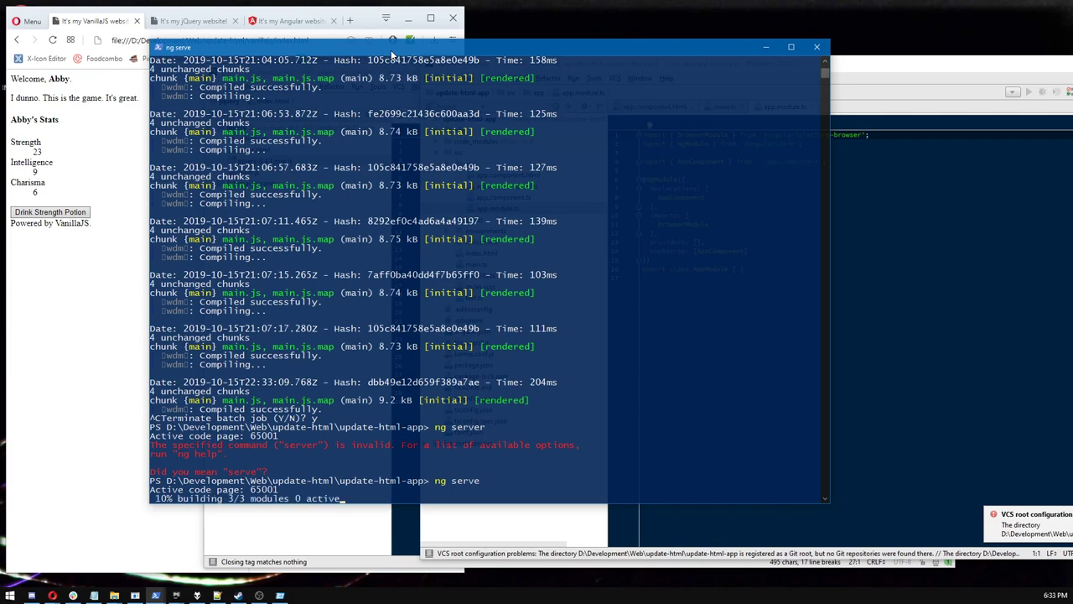
pyautogui.moveTo(680, 167)
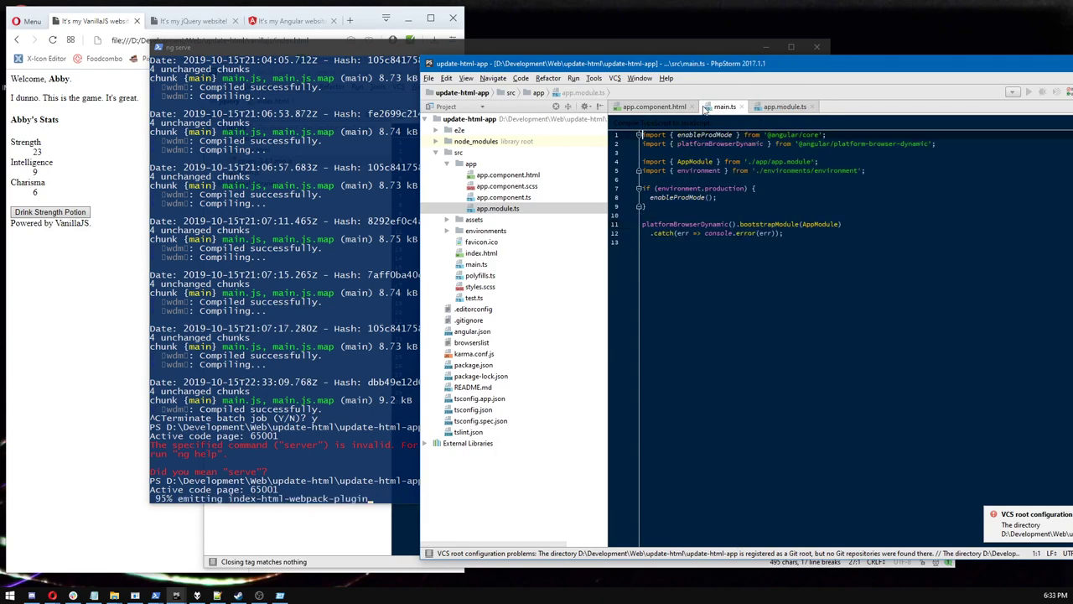
pyautogui.click(654, 107)
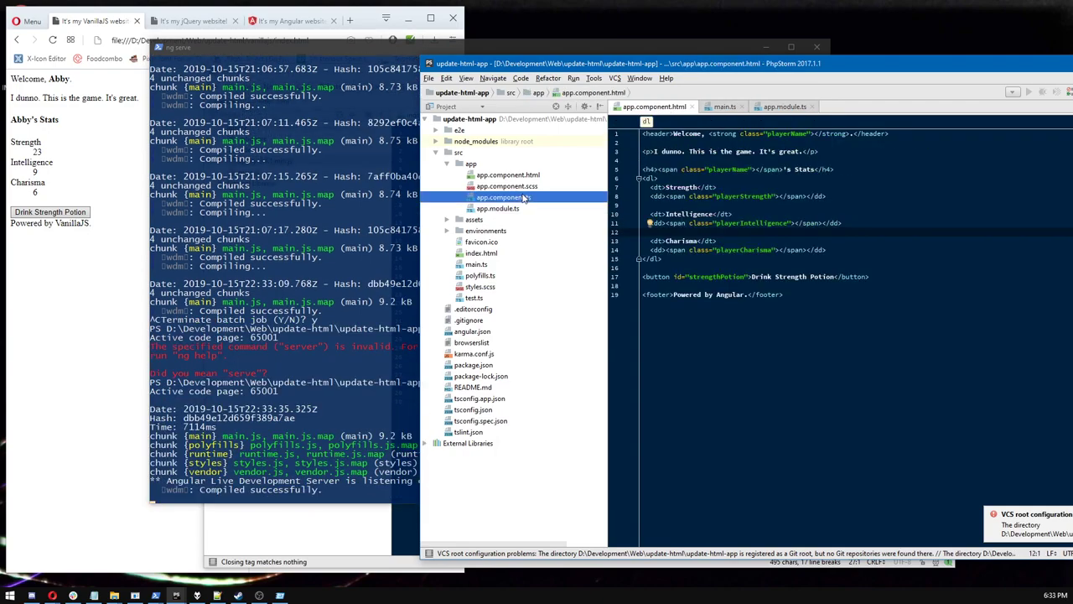
pyautogui.click(500, 198)
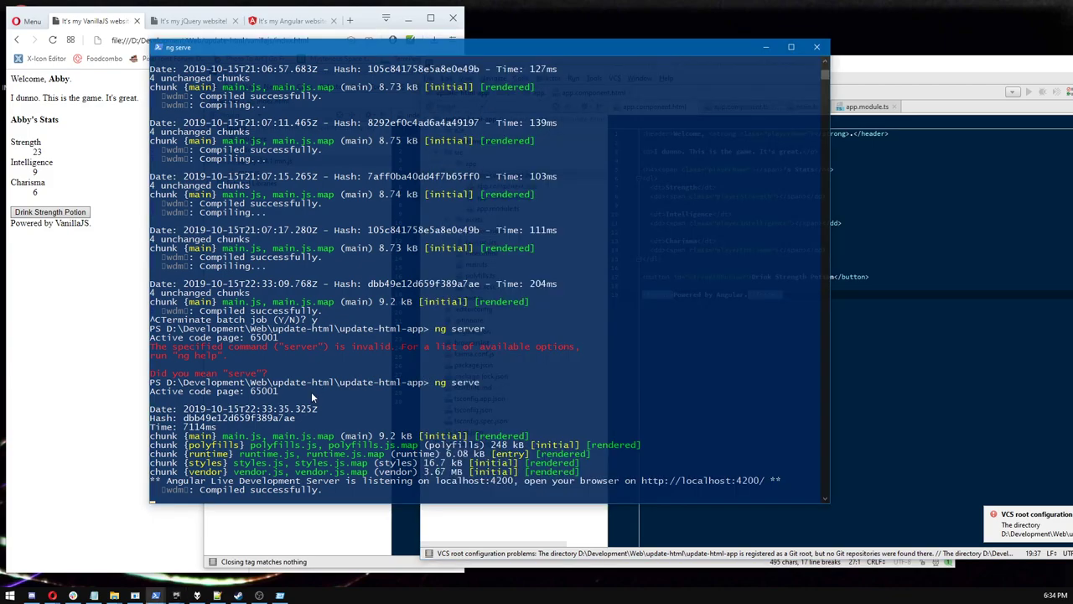
pyautogui.moveTo(335, 484)
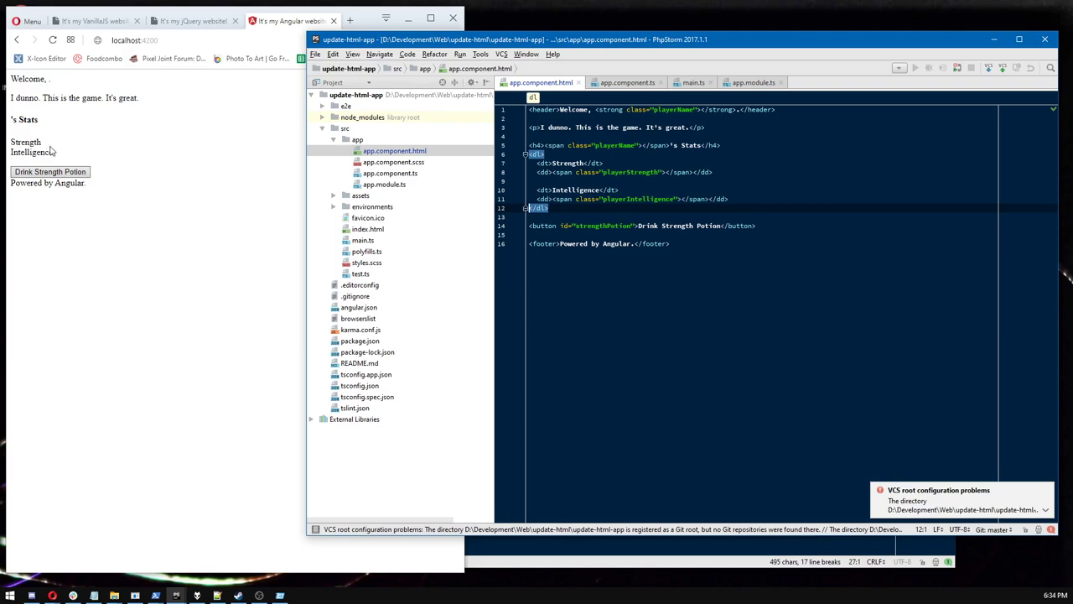
pyautogui.moveTo(114, 114)
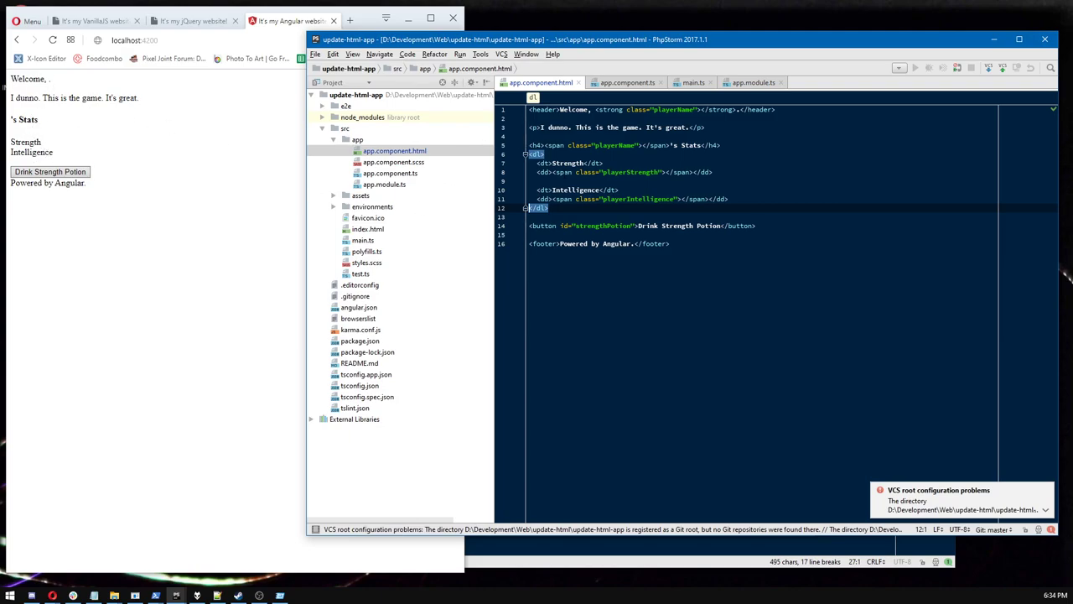
# Add a <dt>Charisma</dt> stat to the app.component.html template.
pyautogui.write('<dt>Charisma</dt>')
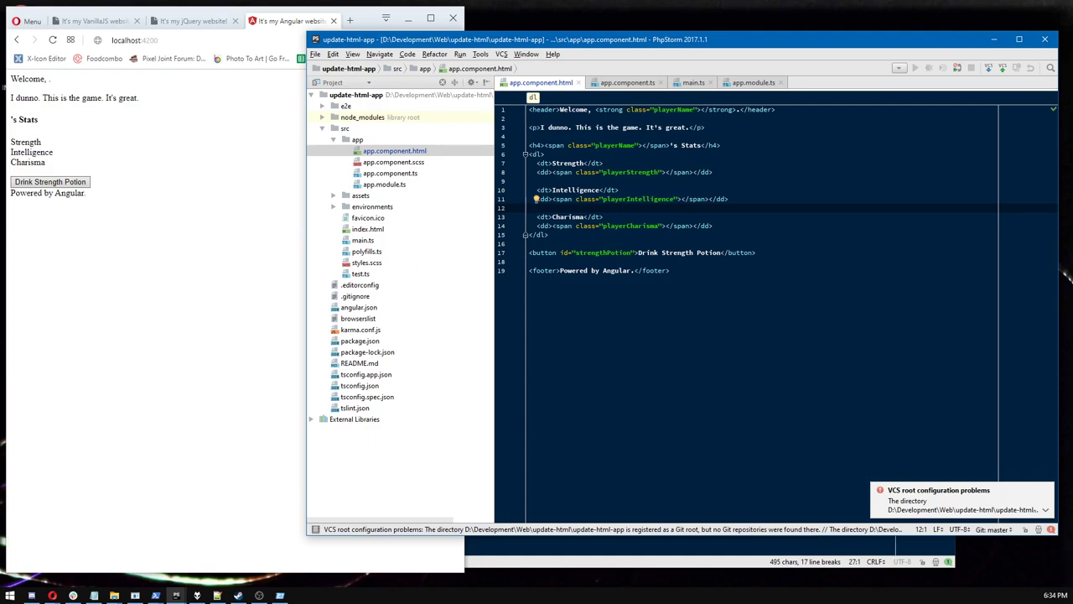
pyautogui.moveTo(513, 81)
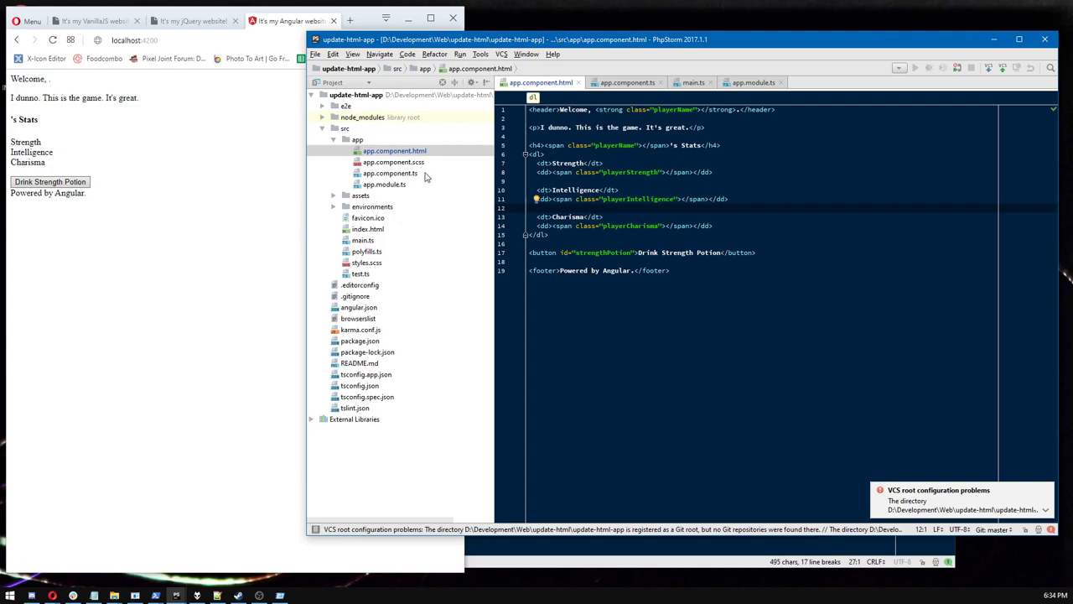
pyautogui.moveTo(458, 161)
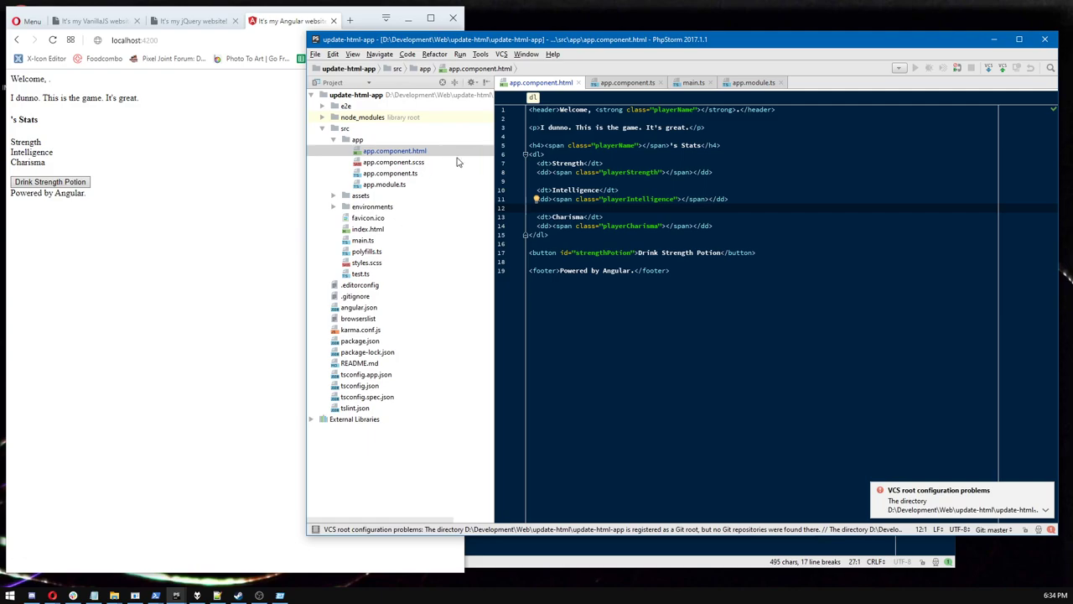
pyautogui.moveTo(379, 235)
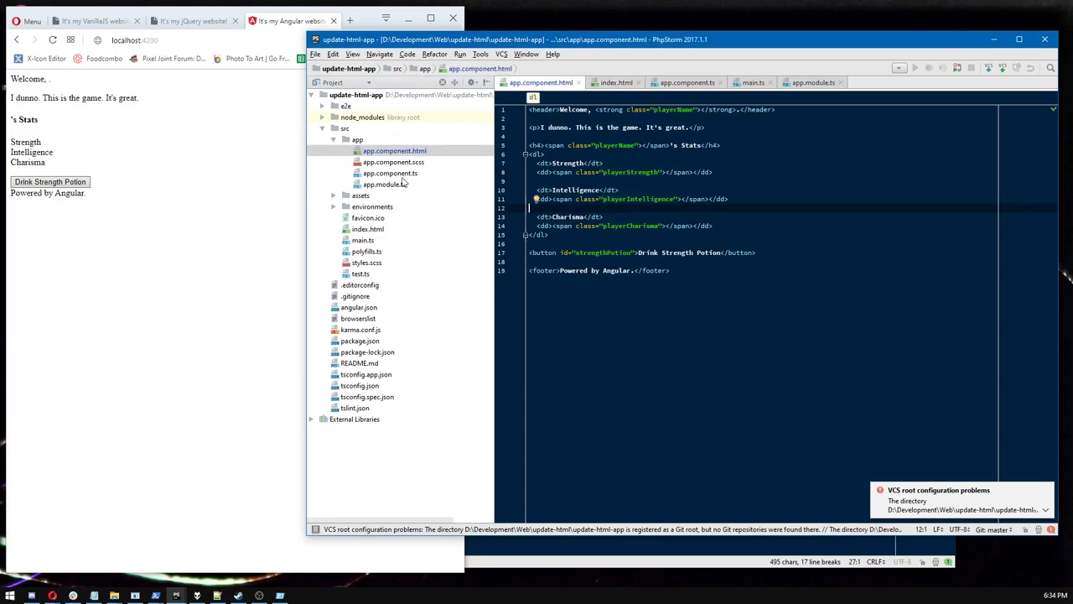
pyautogui.click(389, 173)
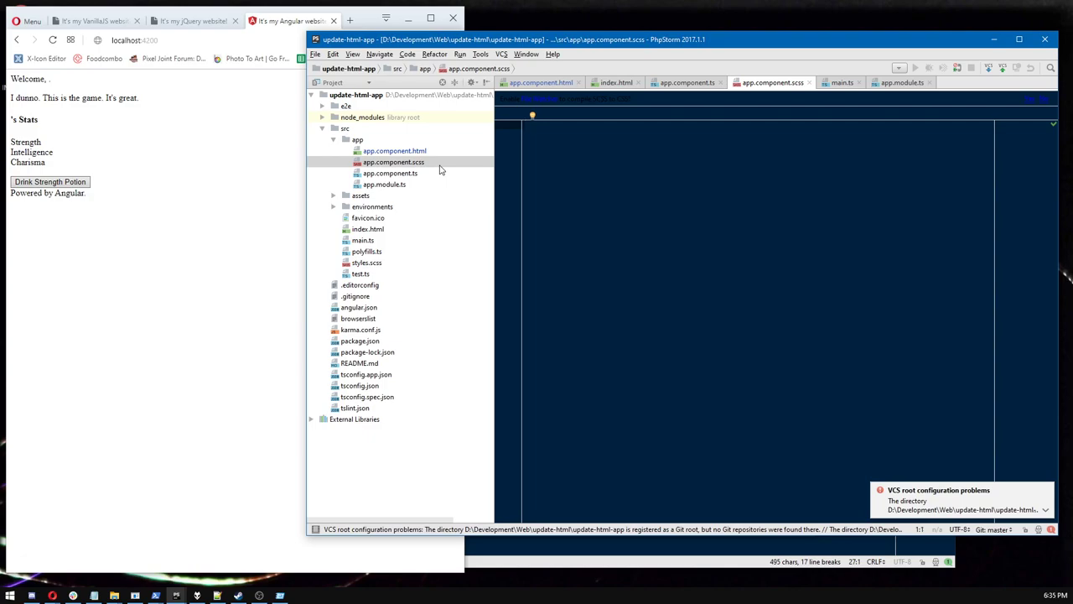
pyautogui.moveTo(627, 91)
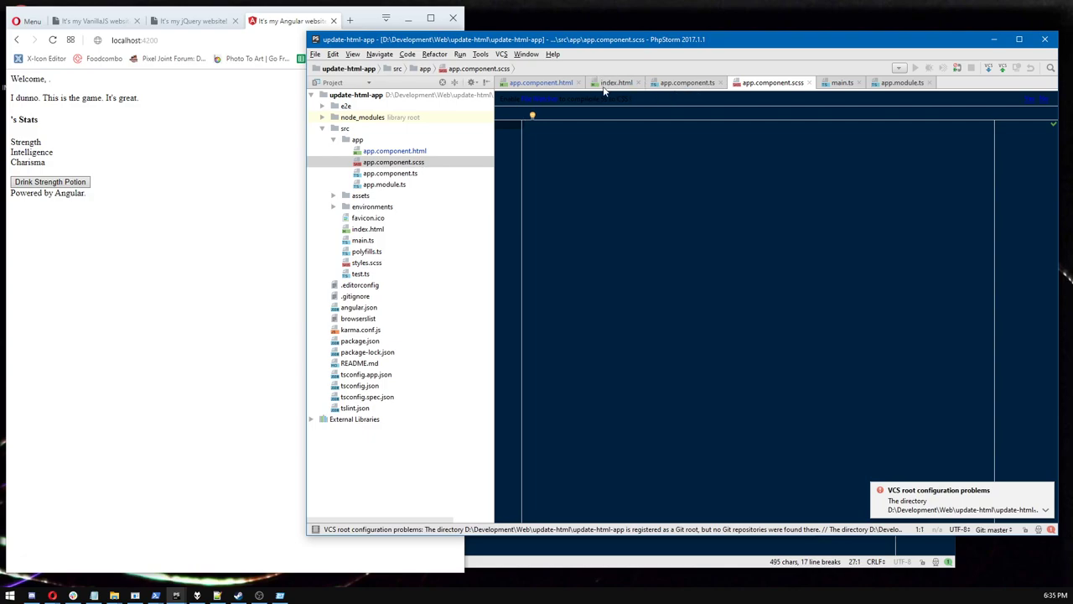
pyautogui.click(548, 83)
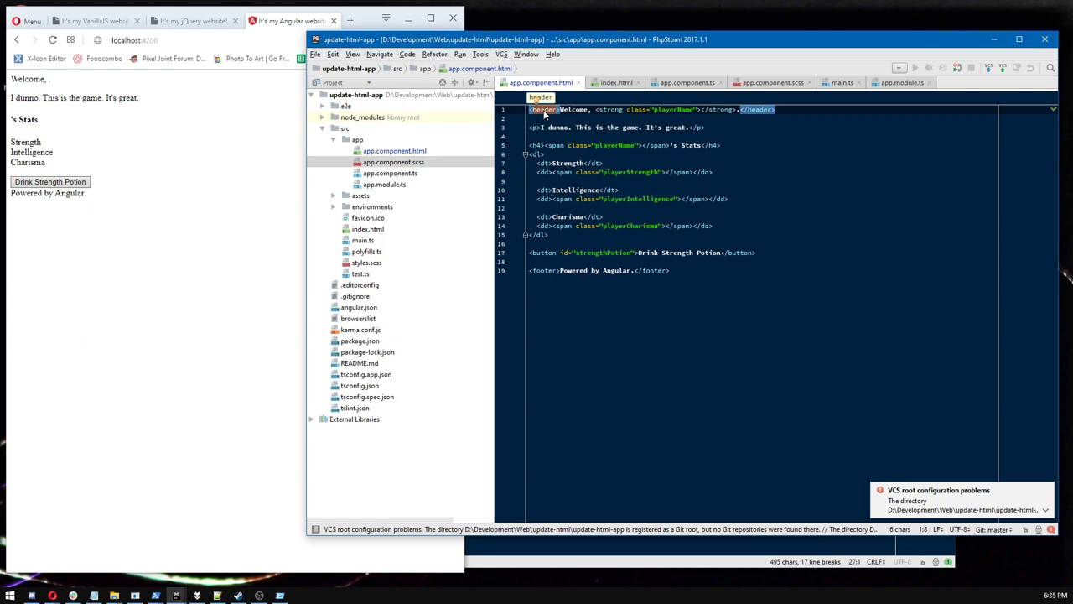
pyautogui.moveTo(426, 213)
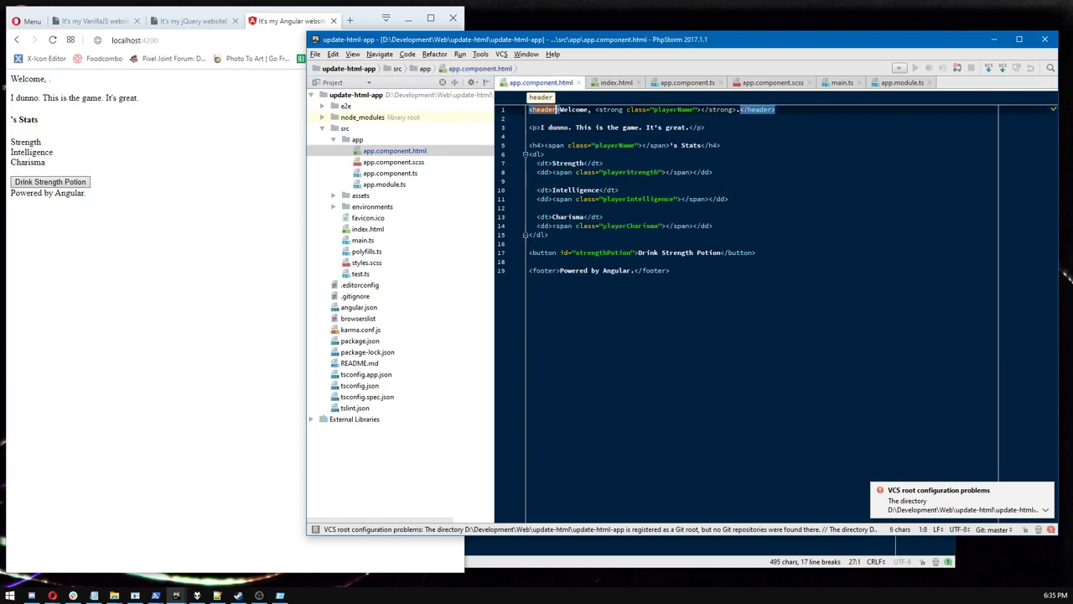
# Locate the app-root selector in app.component.ts and its element in index.html.
pyautogui.click(690, 82)
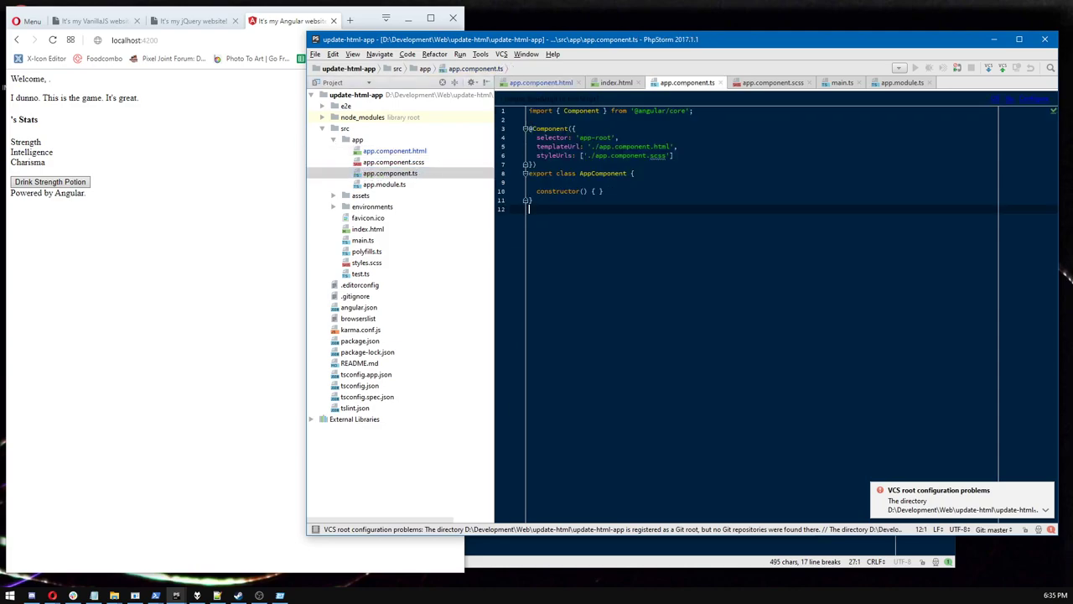
pyautogui.doubleClick(598, 138)
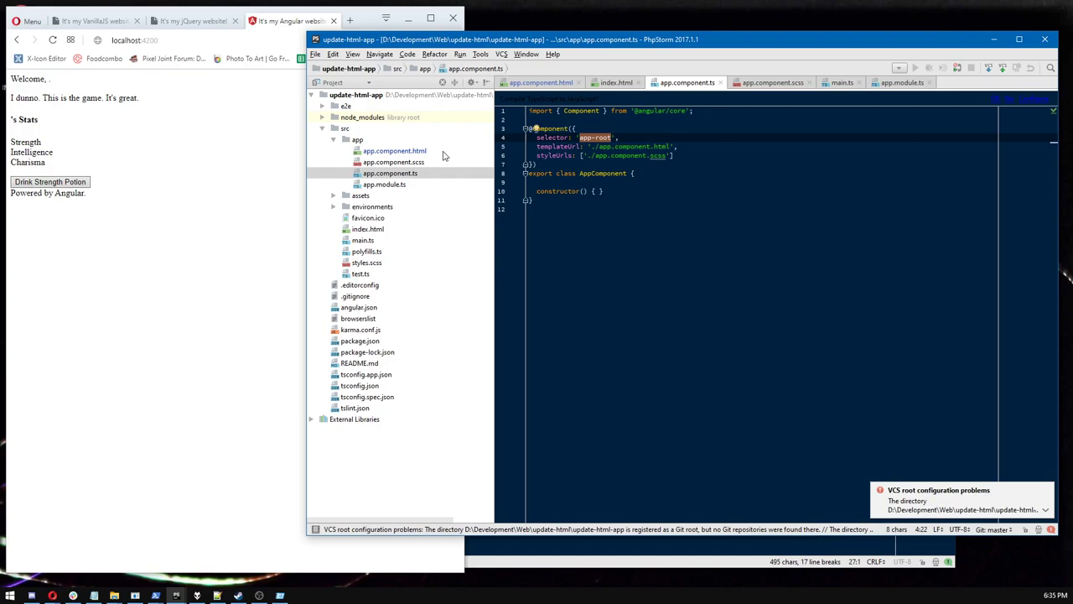
pyautogui.click(394, 151)
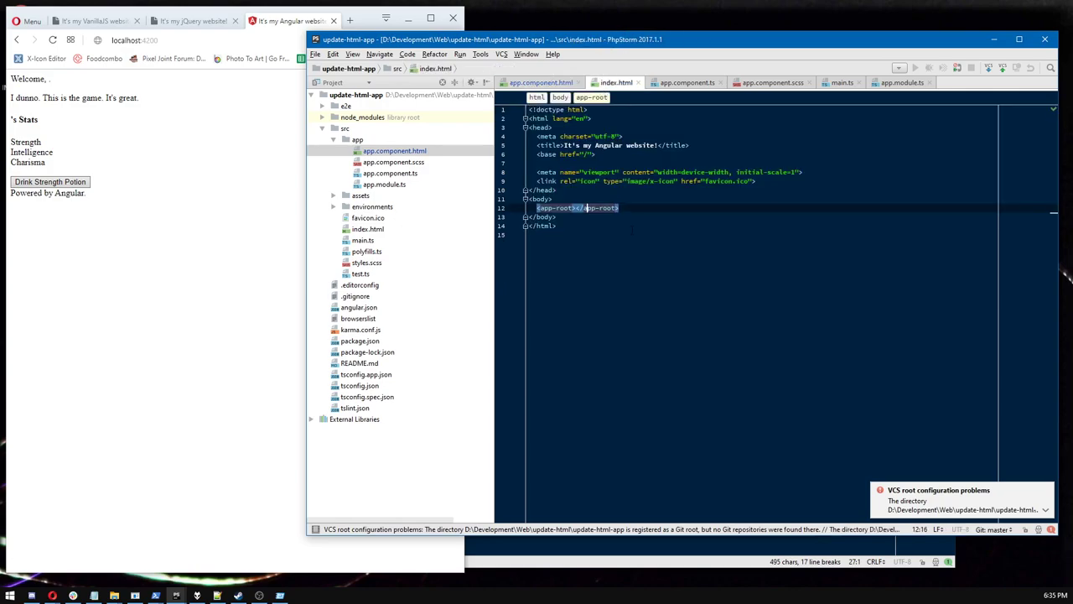
# Replace <app-root> with hello as a test, then restore <app-root></app-root>.
pyautogui.press('Delete')
pyautogui.write('H')
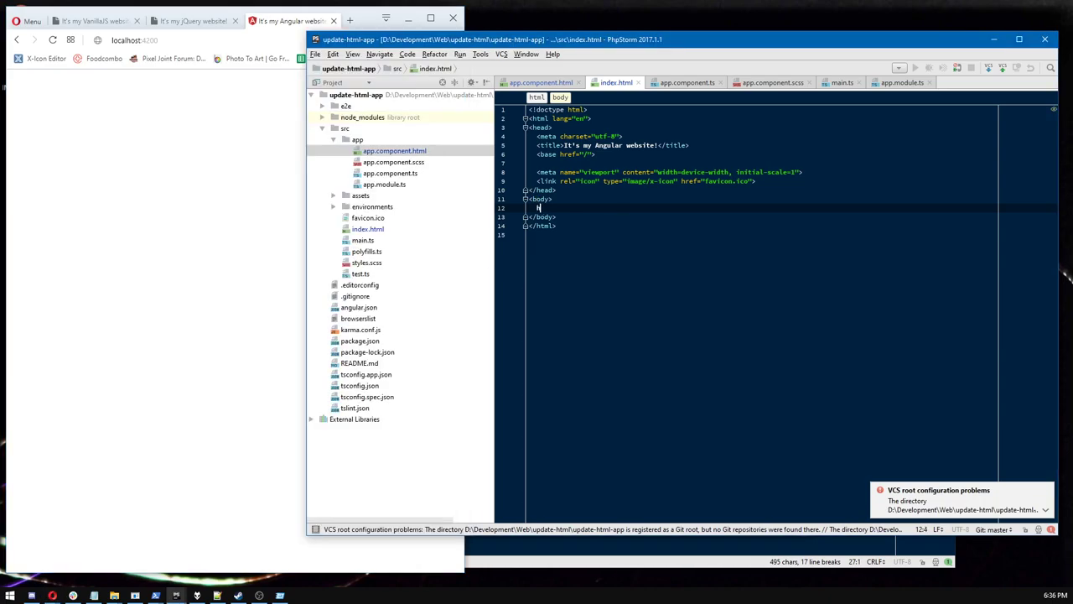
pyautogui.write('ello')
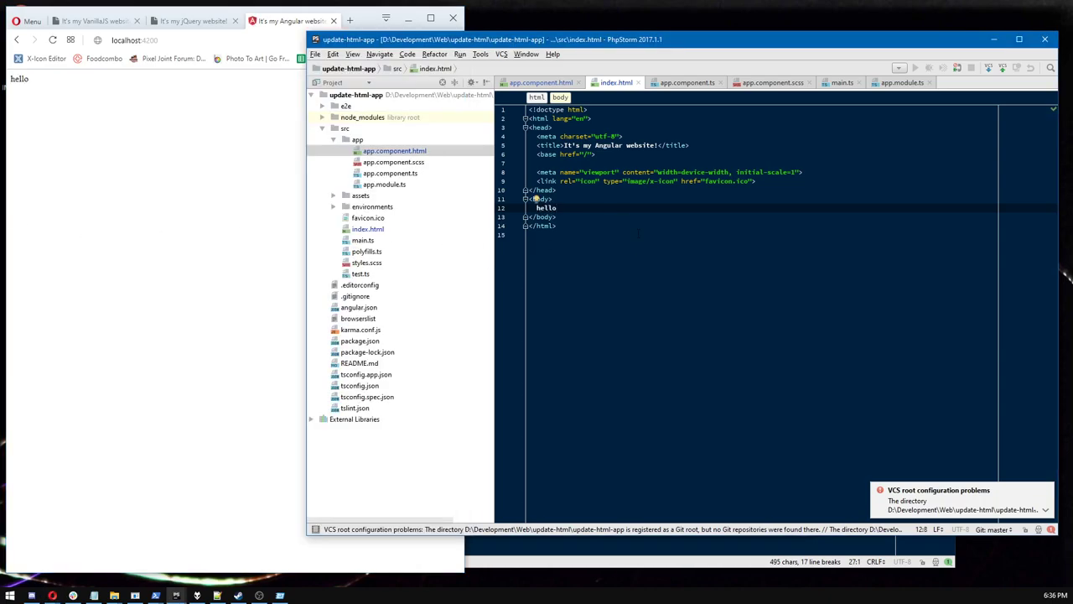
pyautogui.write('<app-root></app-root>')
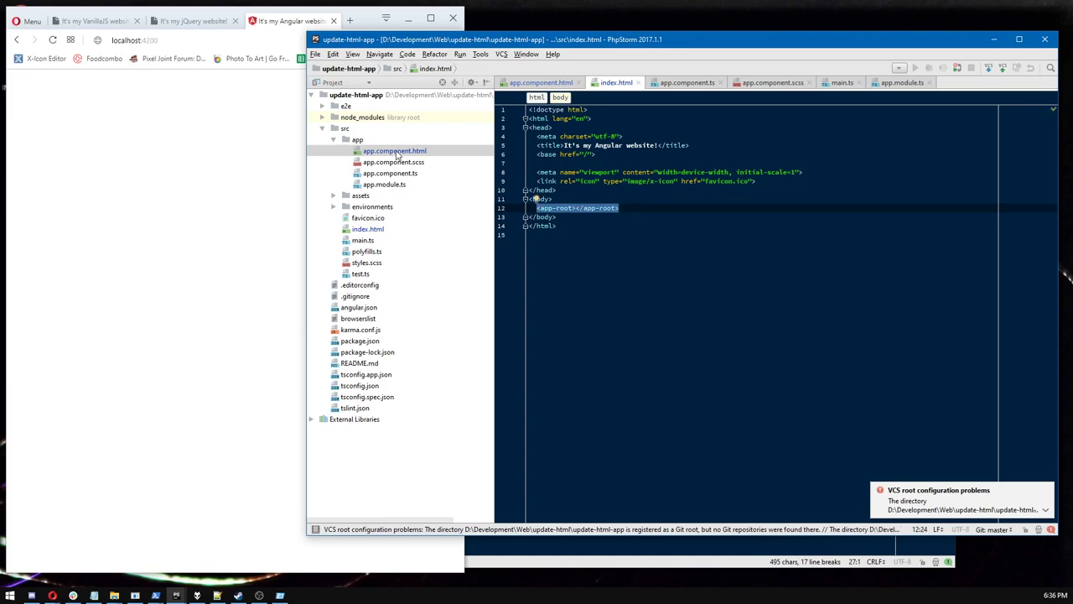
# Show app.component.scss, then return to app.component.ts.
pyautogui.click(382, 183)
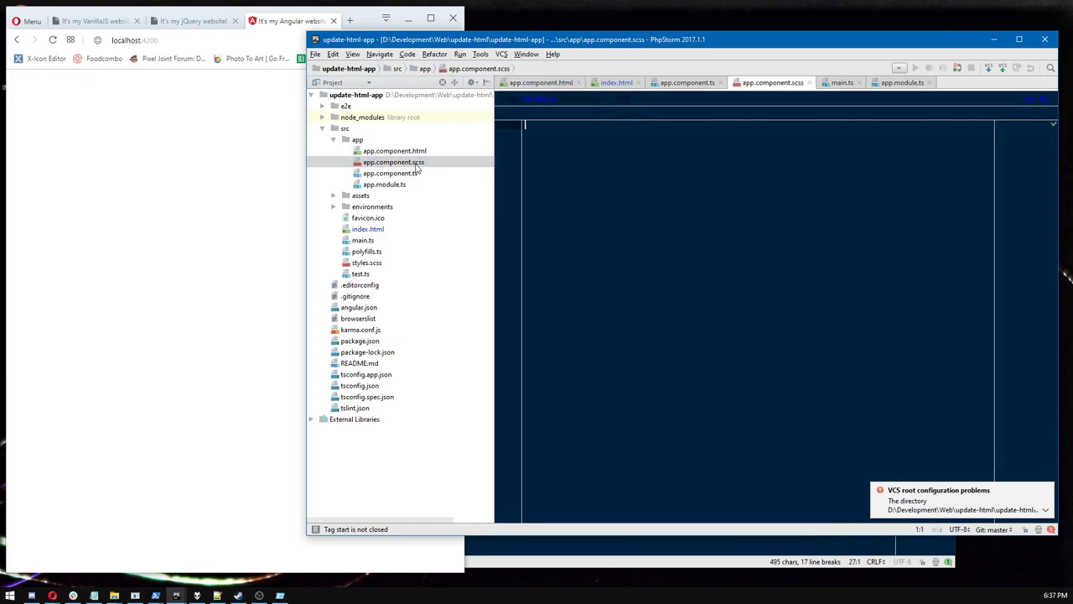
pyautogui.click(386, 172)
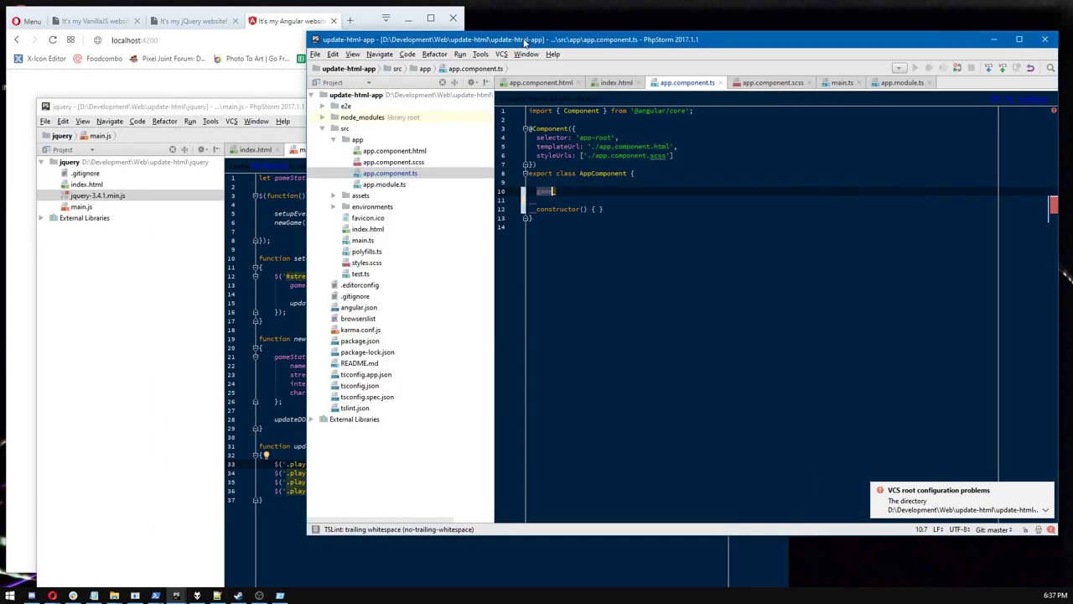
# Declare gameState = {}; in the AppComponent class above the constructor.
pyautogui.write('gameState')
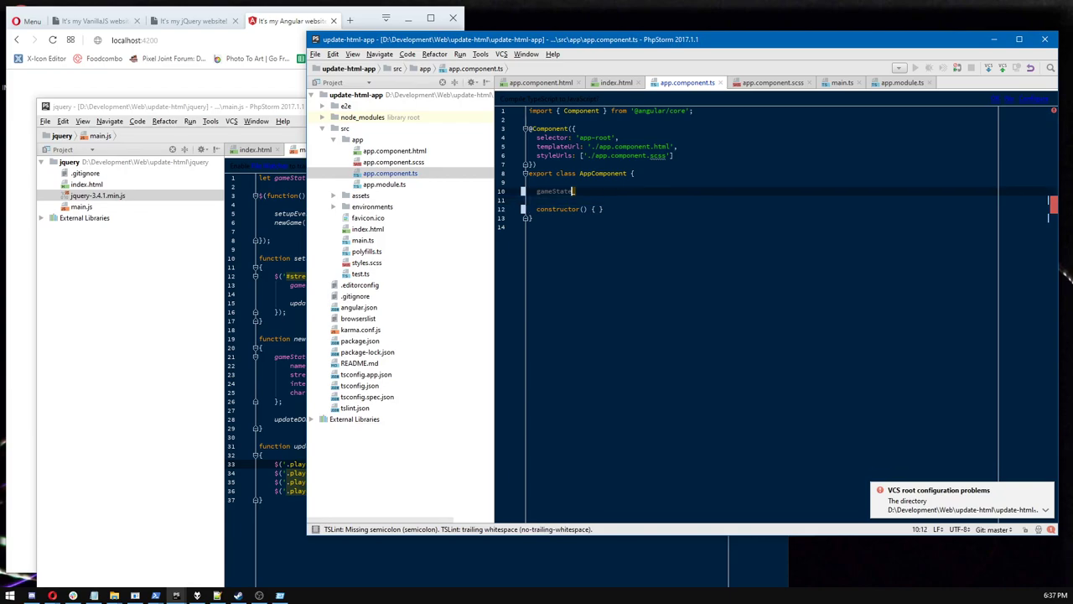
pyautogui.write('= {};')
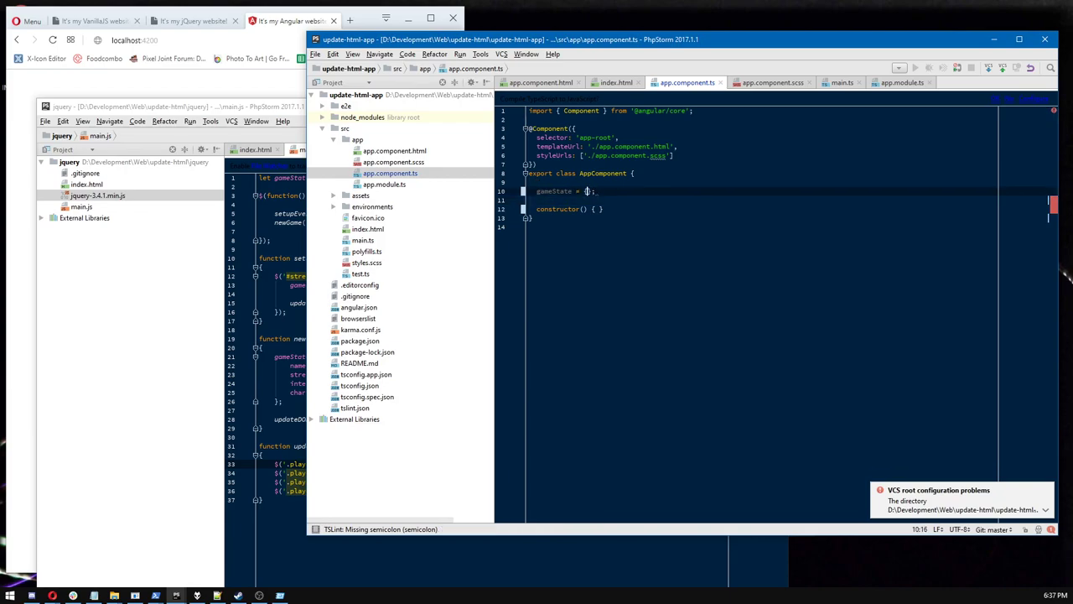
pyautogui.write('{')
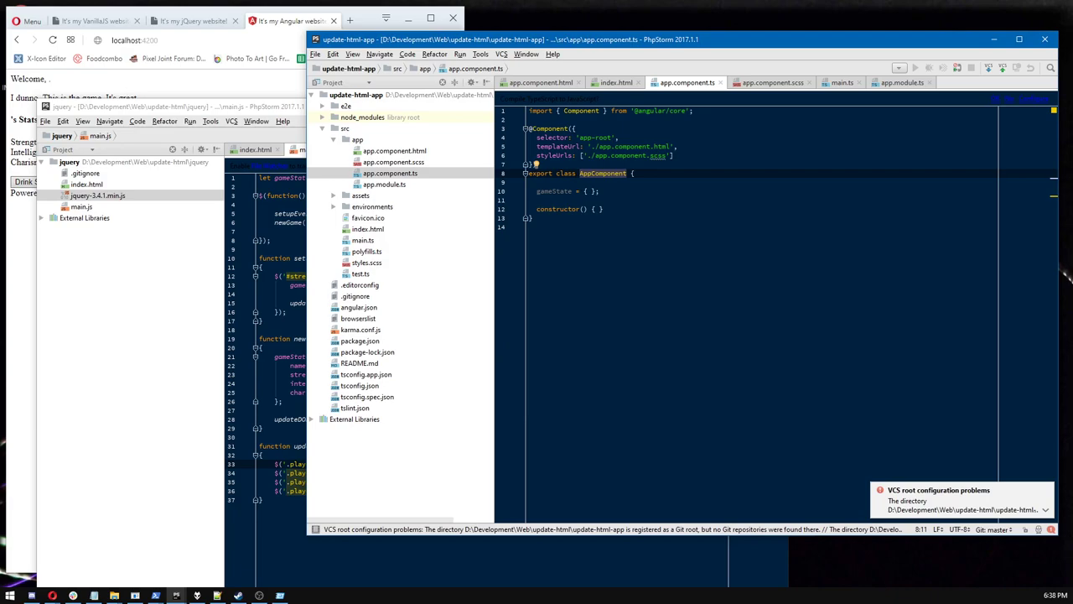
pyautogui.doubleClick(560, 173)
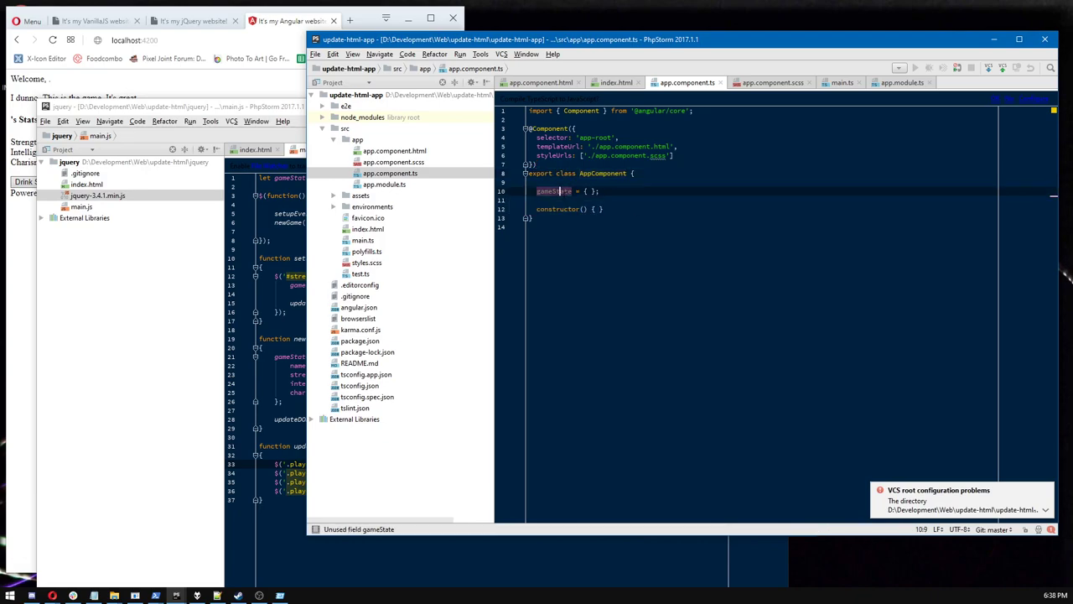
pyautogui.moveTo(555, 191)
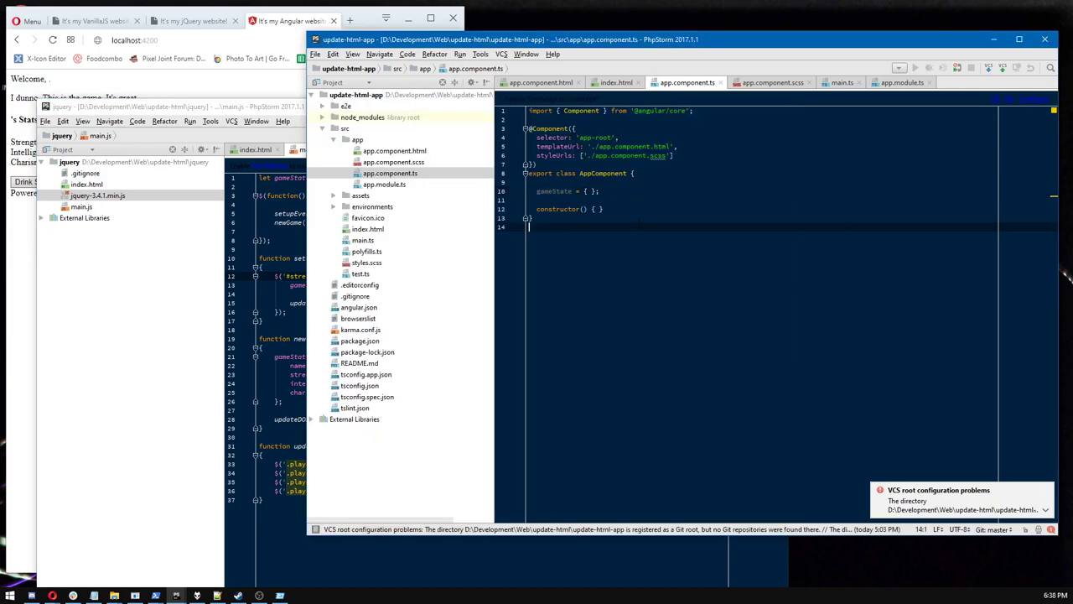
pyautogui.write('on(')
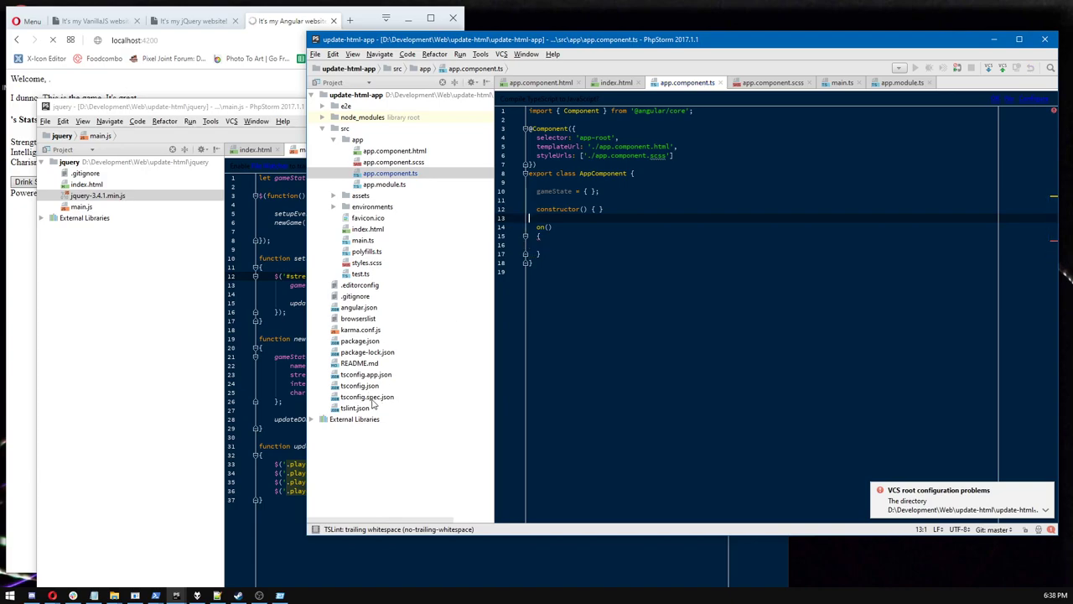
# Try test assignments setting gameState to 'Ben' and then 'Abby'.
pyautogui.click(367, 395)
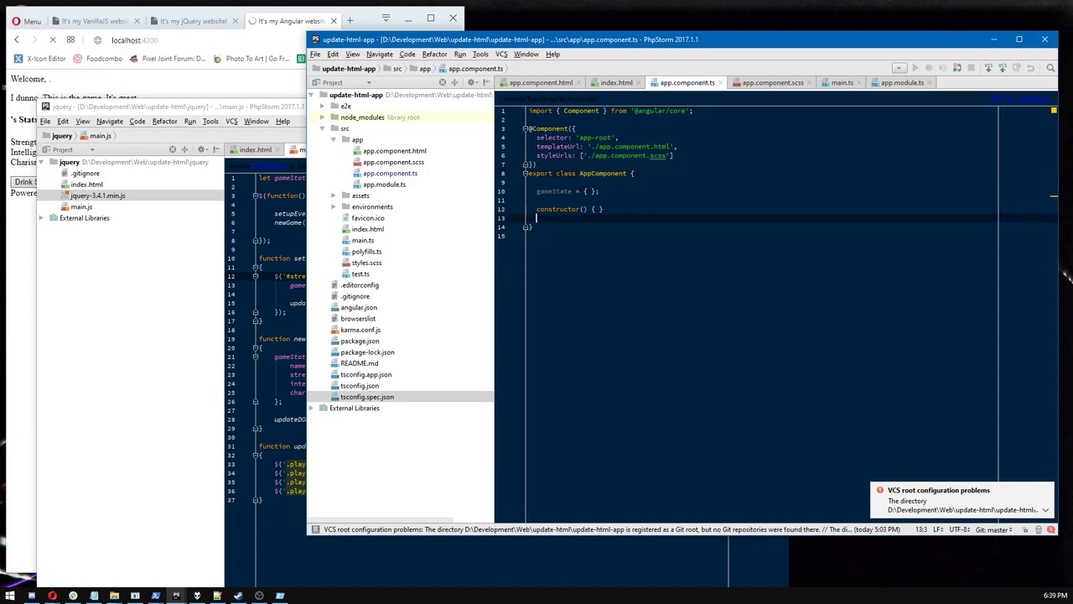
pyautogui.write('load')
pyautogui.write('newGame(')
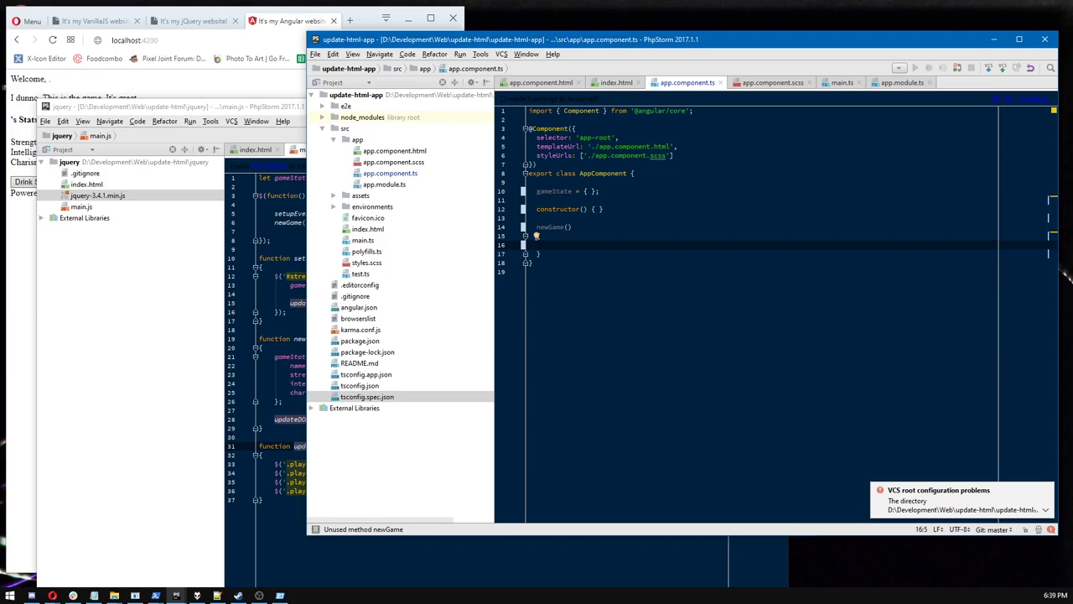
pyautogui.write('this.gameState')
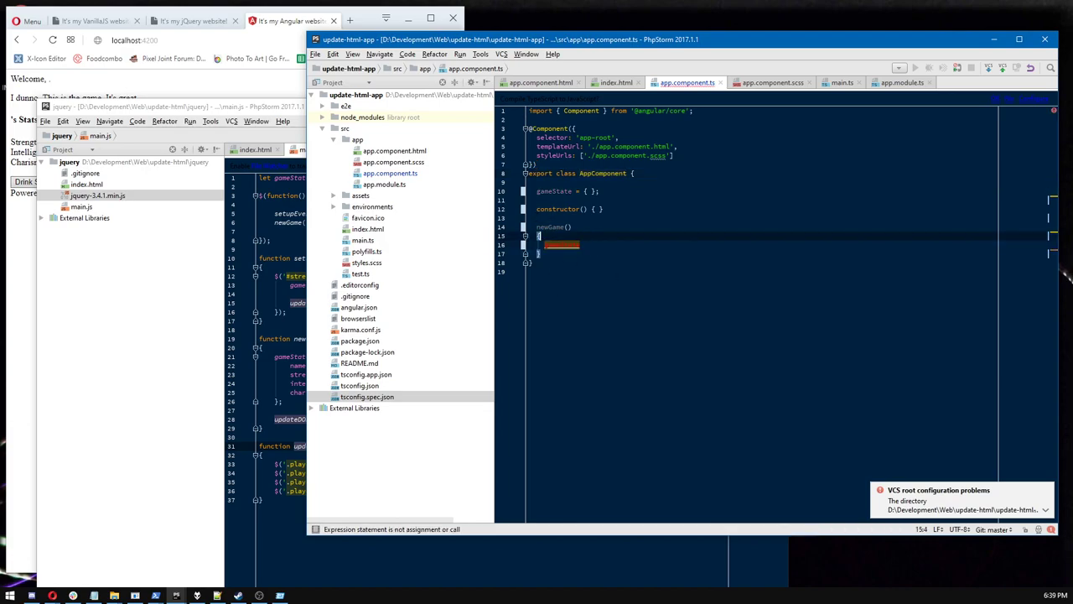
pyautogui.write('let gameState')
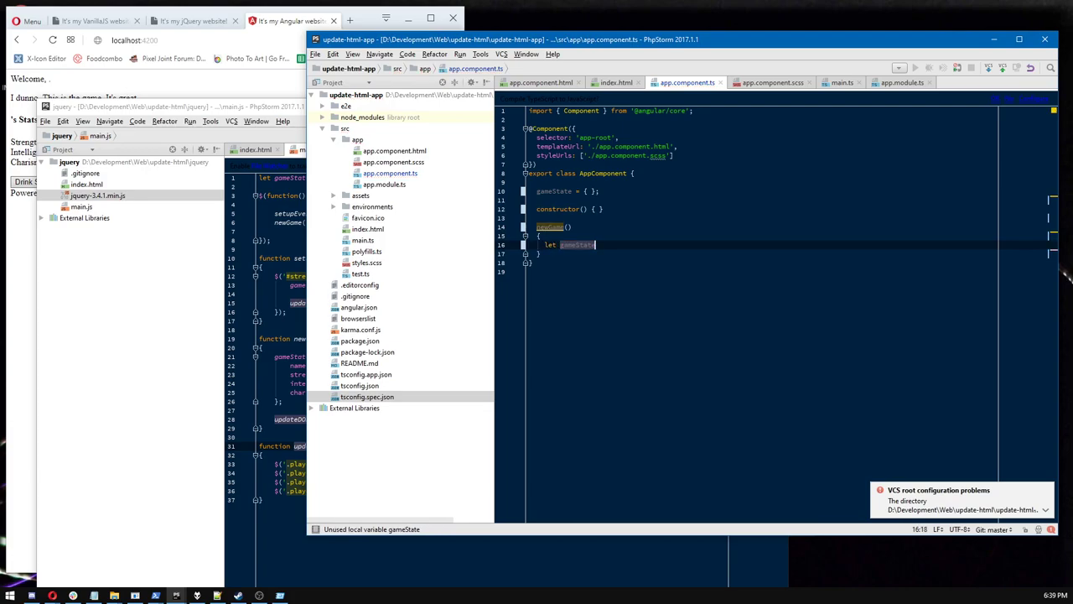
pyautogui.write("= '")
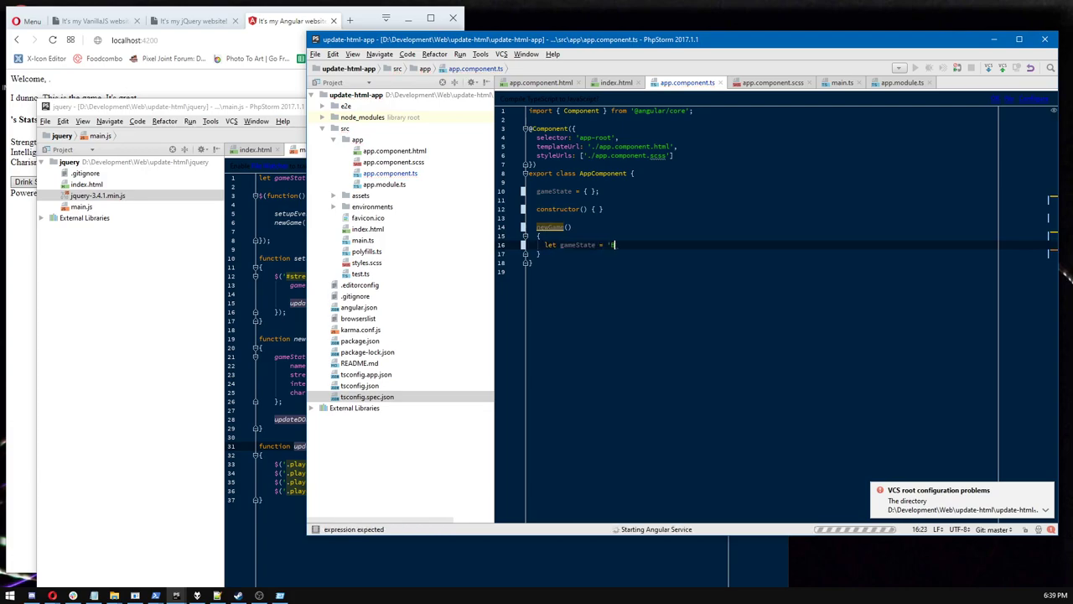
pyautogui.write("Ben'")
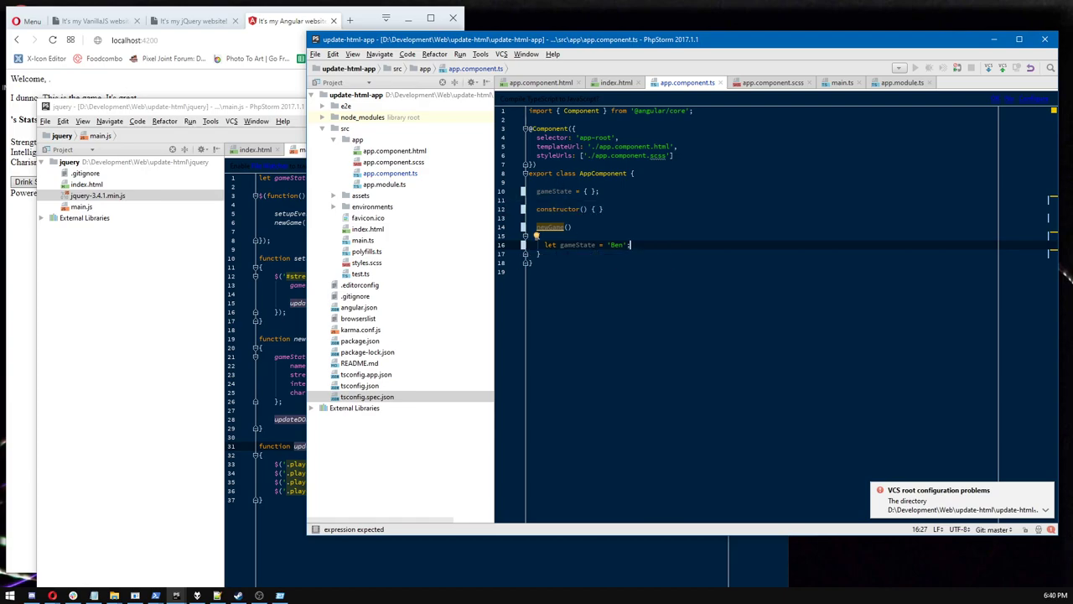
pyautogui.write('gameState')
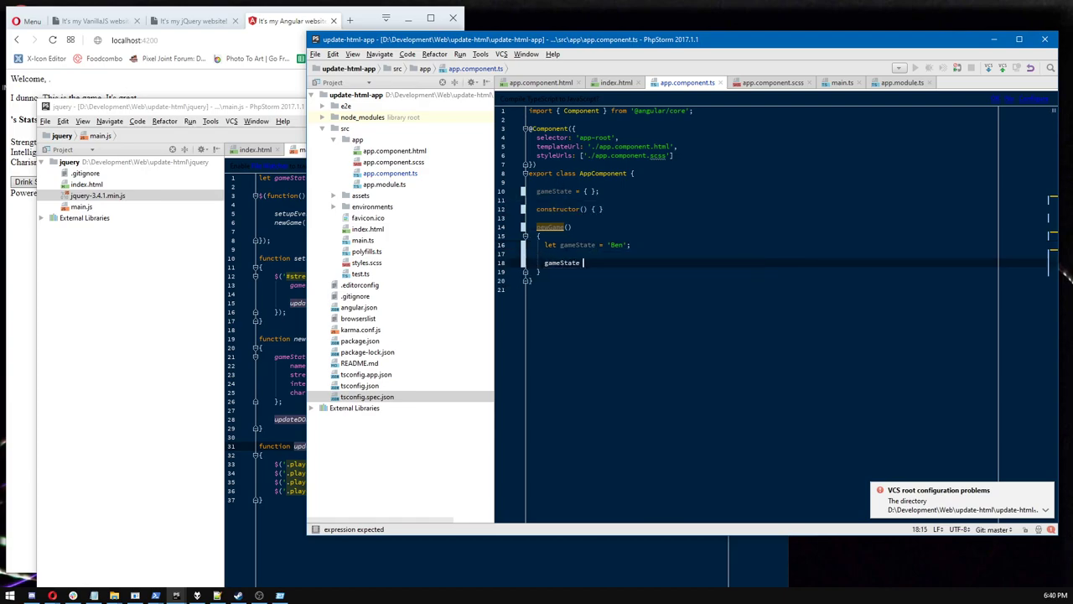
pyautogui.write("= 'Abby';")
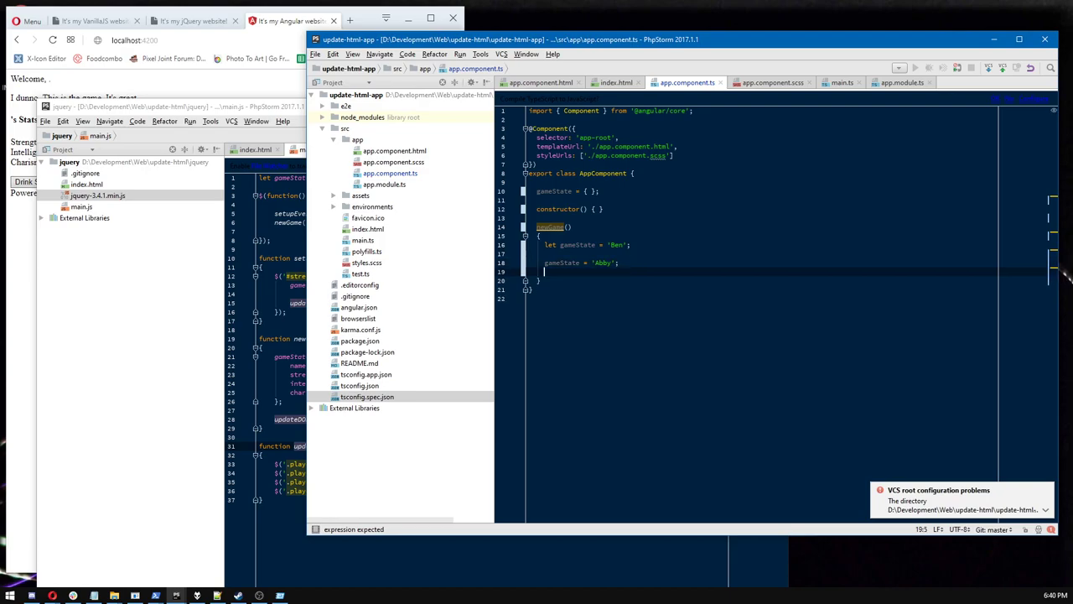
# Assign this.gameState an object with name 'Abby' plus strength, intelligence, charisma.
pyautogui.write('this.gameState')
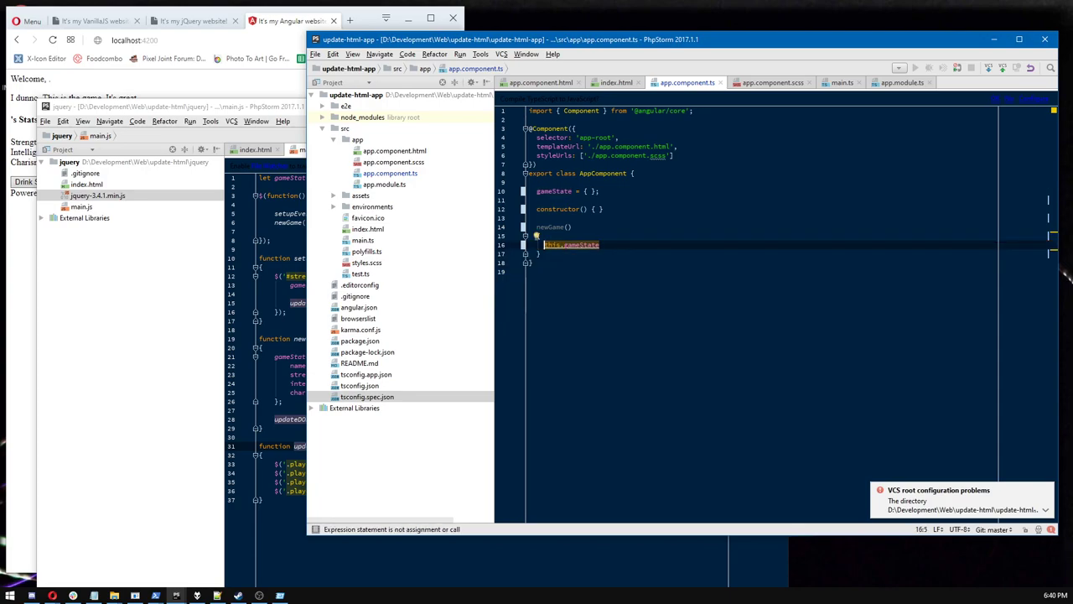
pyautogui.click(599, 245)
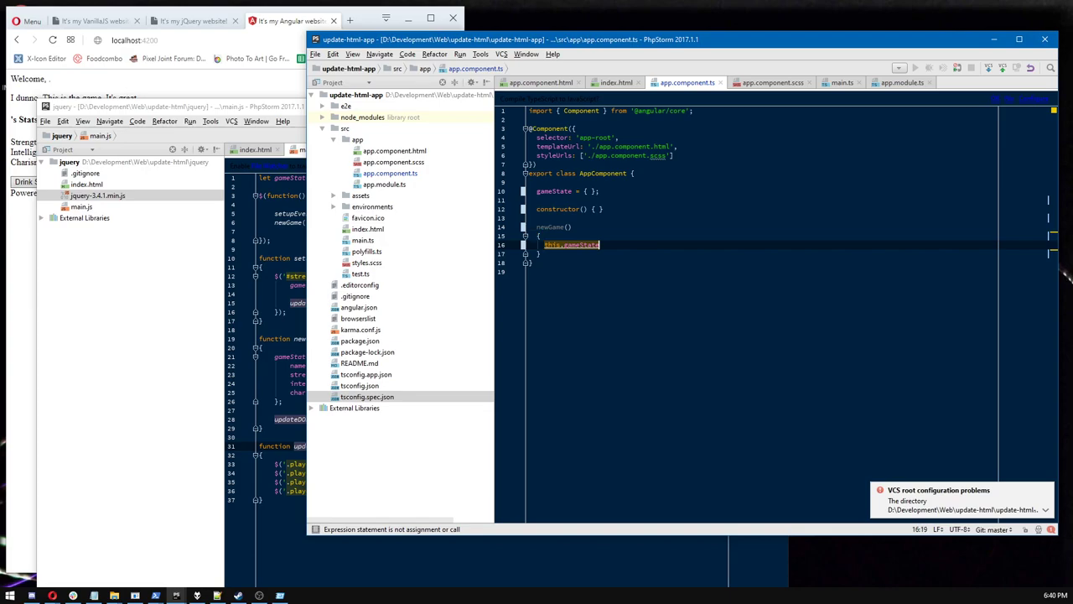
pyautogui.write('= {')
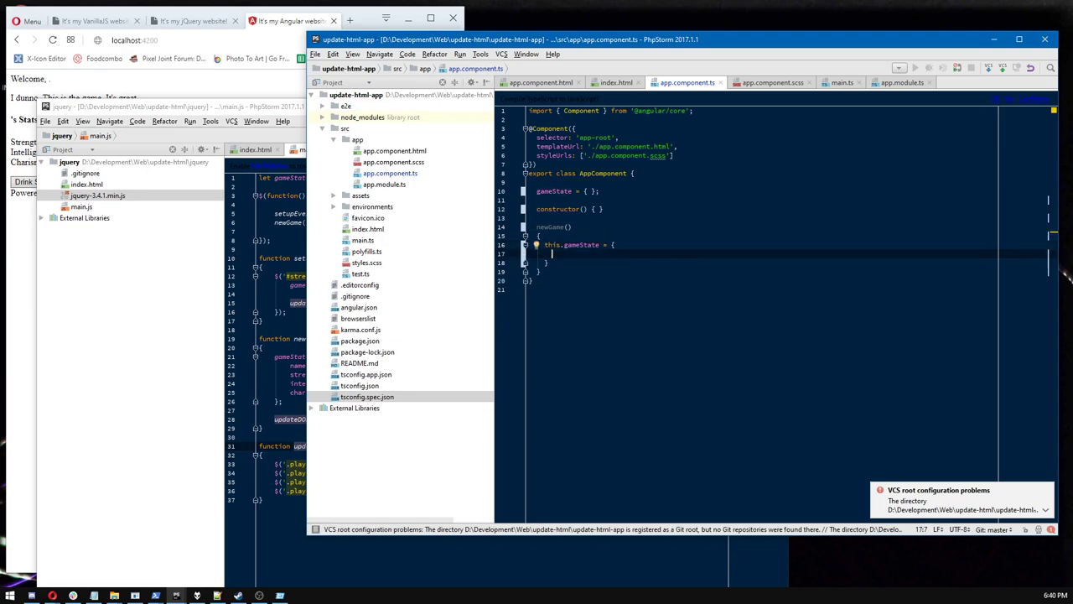
pyautogui.write("name: 'Abby")
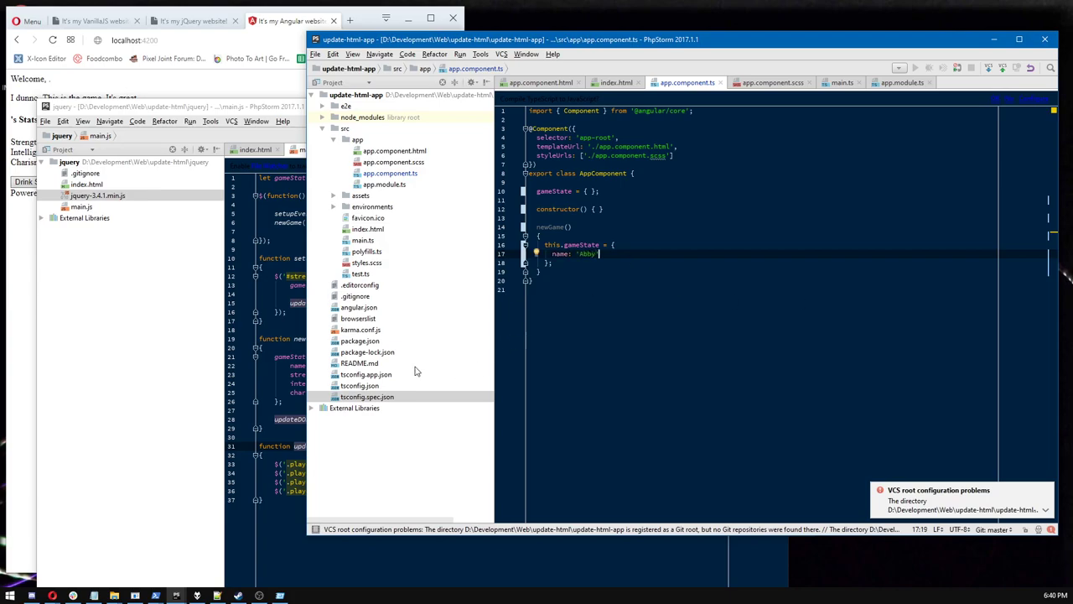
pyautogui.click(97, 121)
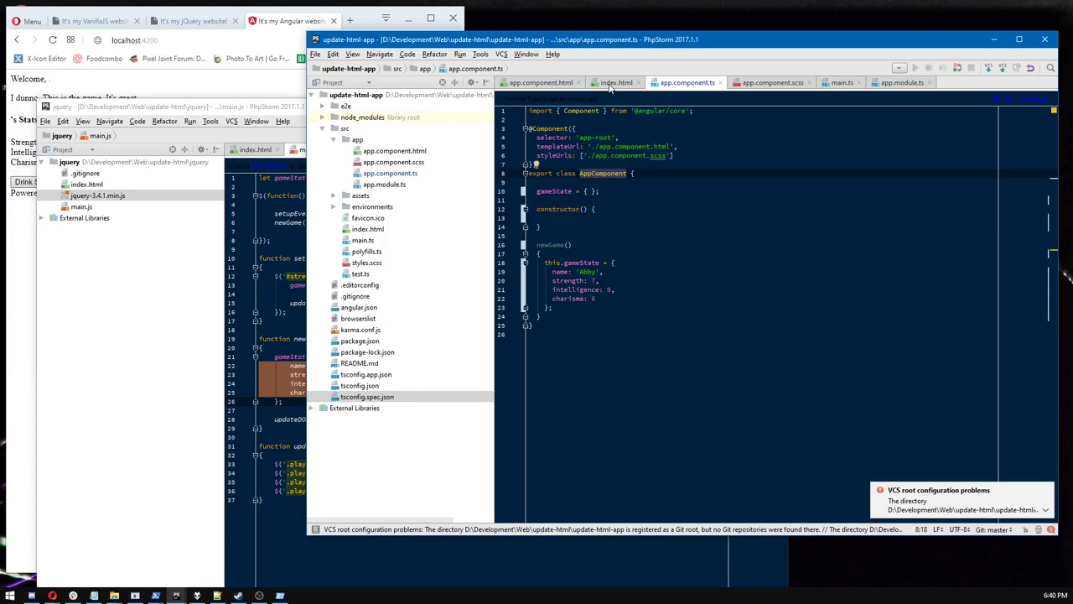
# Compare index.html's app-root element with the component's TypeScript code.
pyautogui.click(622, 82)
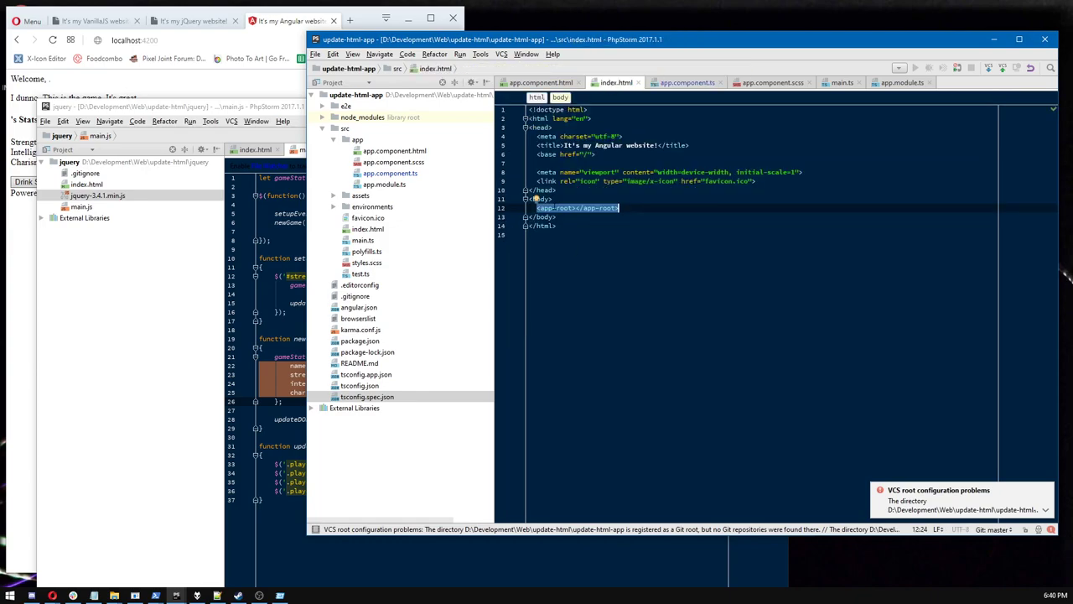
pyautogui.click(690, 82)
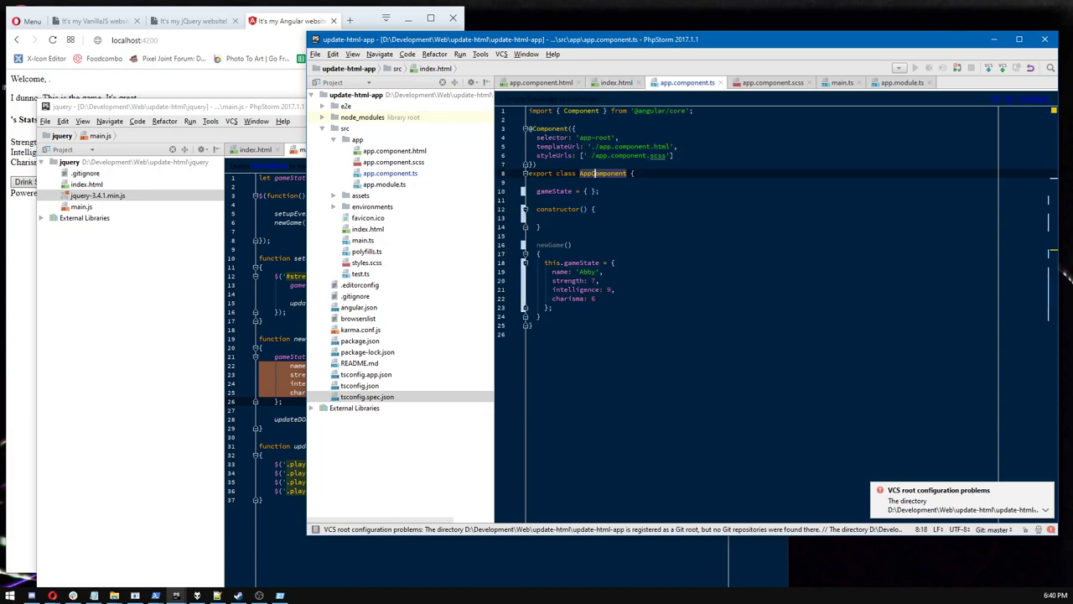
pyautogui.click(613, 81)
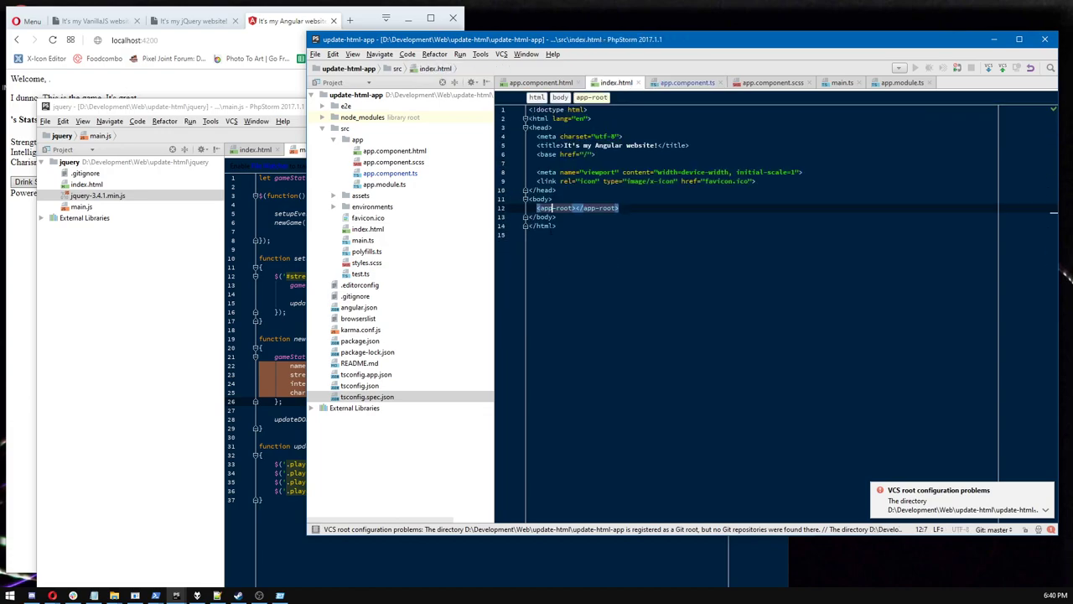
pyautogui.click(694, 82)
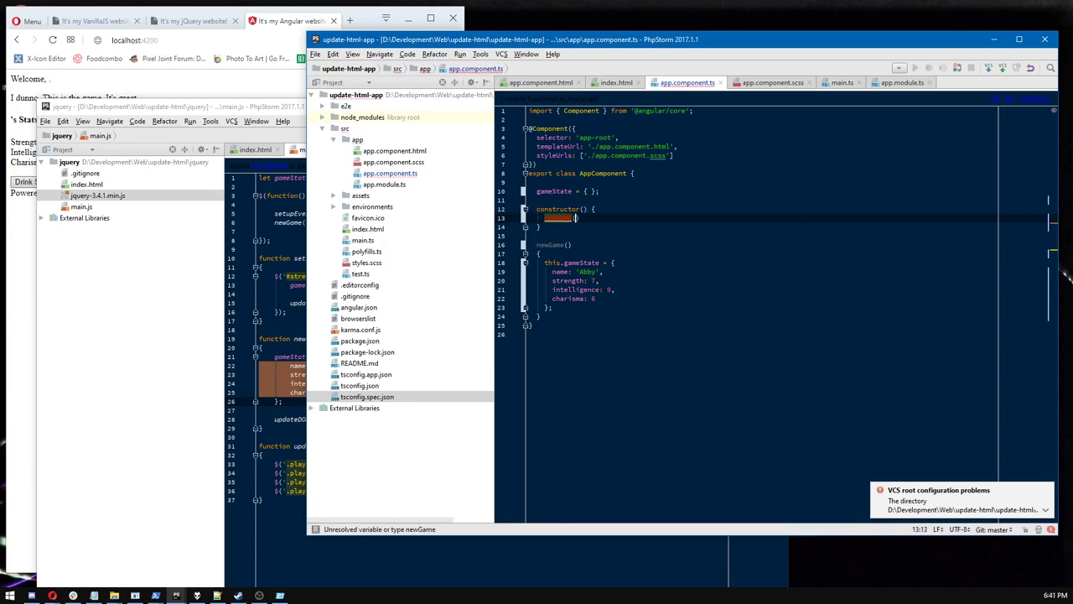
# Add this.newGame(); inside the AppComponent constructor.
pyautogui.write('newGame();')
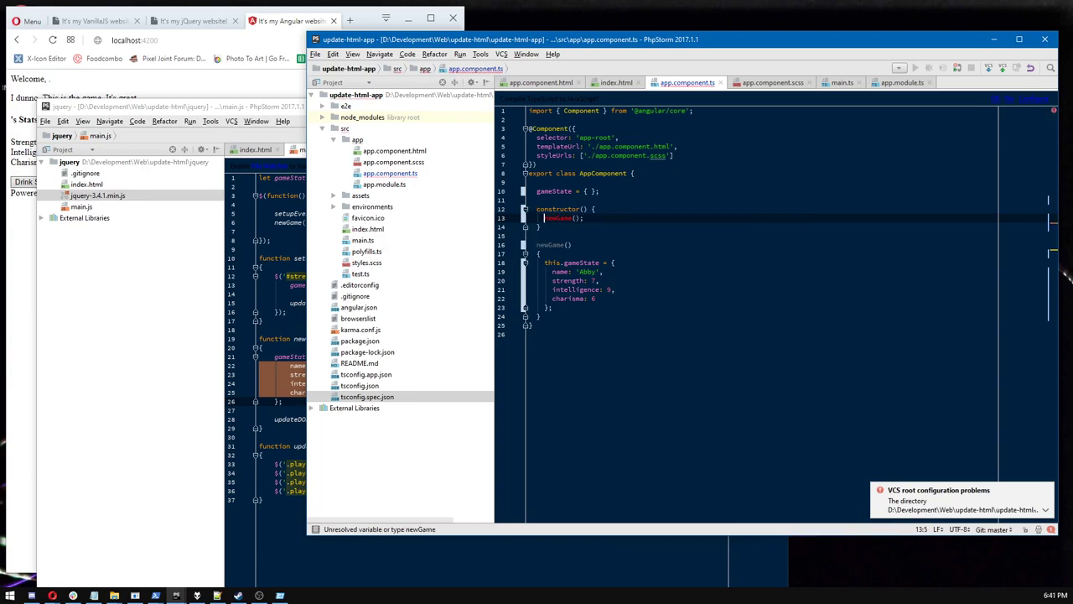
pyautogui.write('this.')
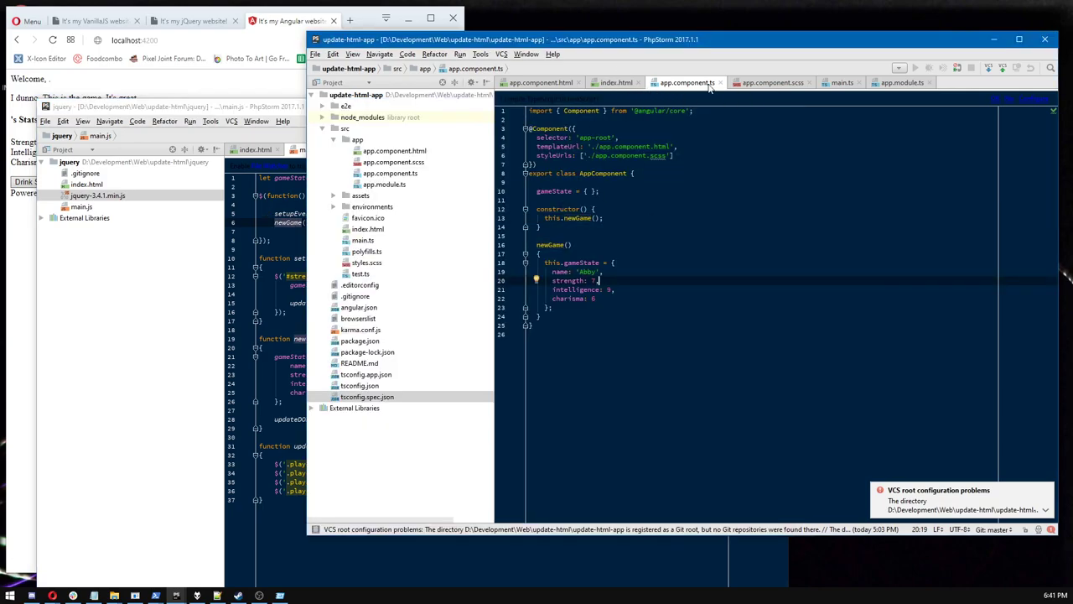
# Bind {{ gameState.name }} after "Welcome," in the template header, after checking the property in the component.
pyautogui.click(539, 81)
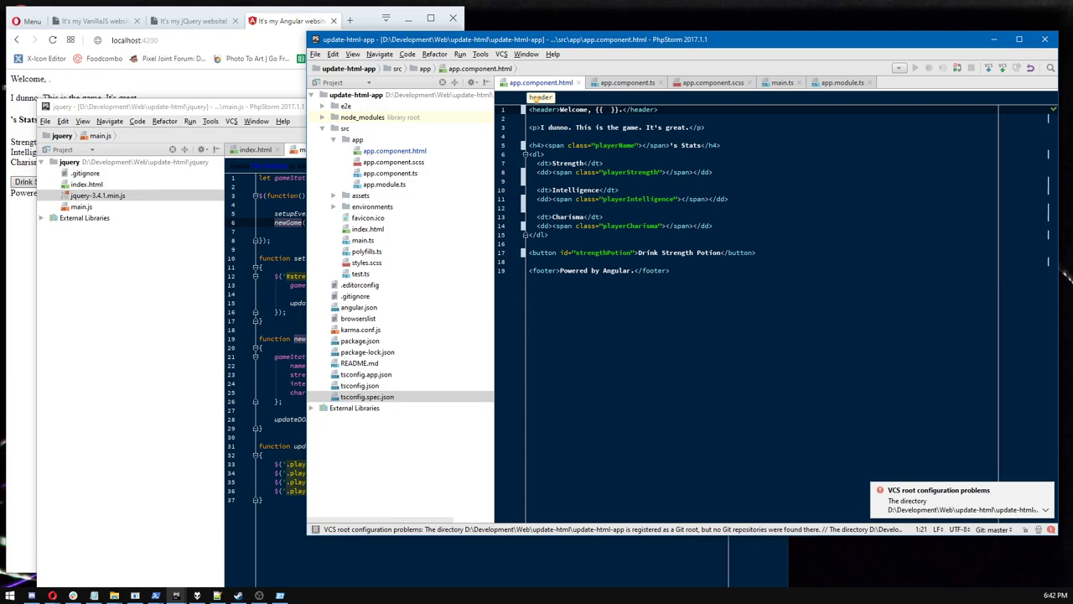
pyautogui.click(632, 82)
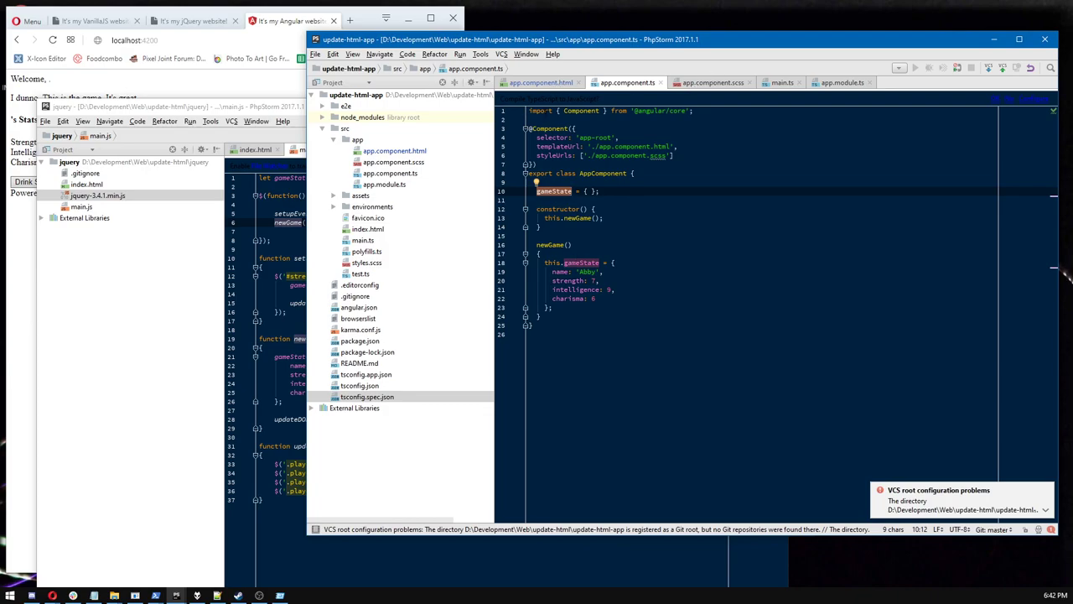
pyautogui.click(547, 82)
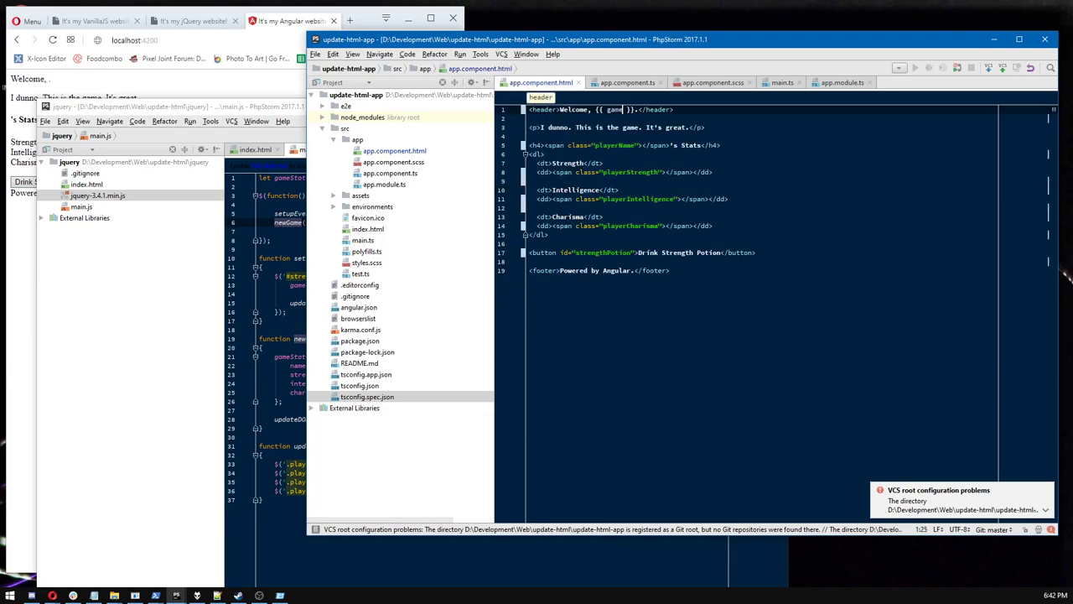
pyautogui.write('gameState.name')
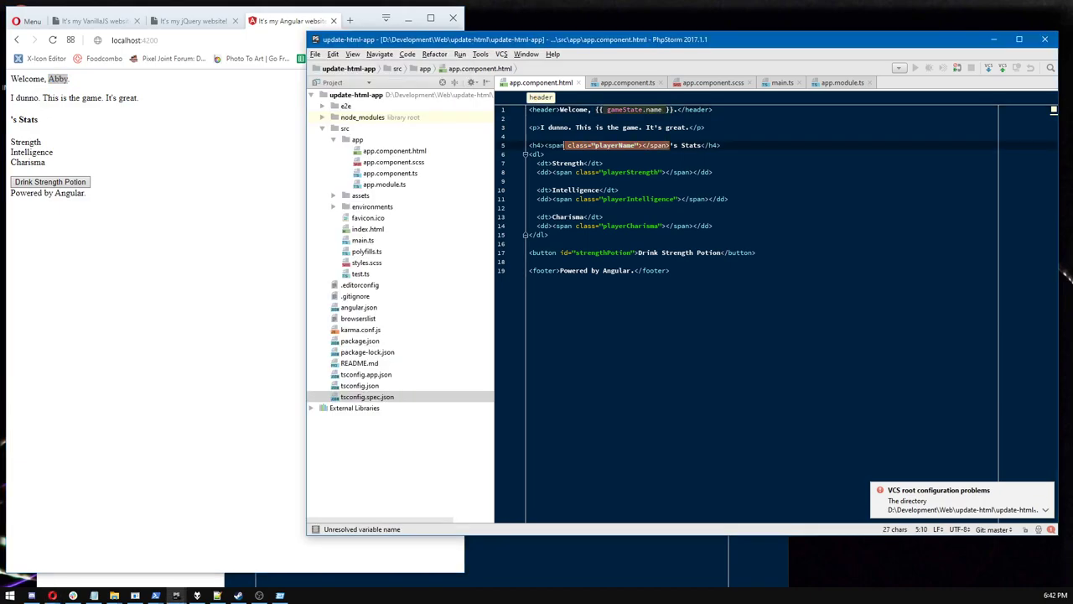
# Bind the stats heading to gameState.name and the Strength and Charisma entries to gameState values.
pyautogui.write("{{ gameState.name }}'s Stats</h4>")
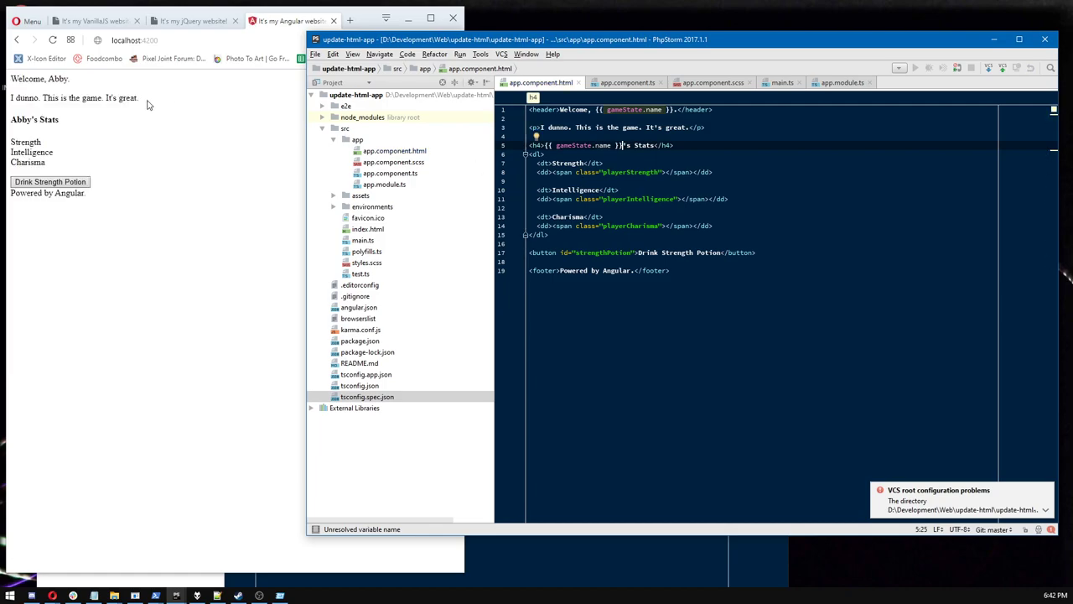
pyautogui.moveTo(147, 104)
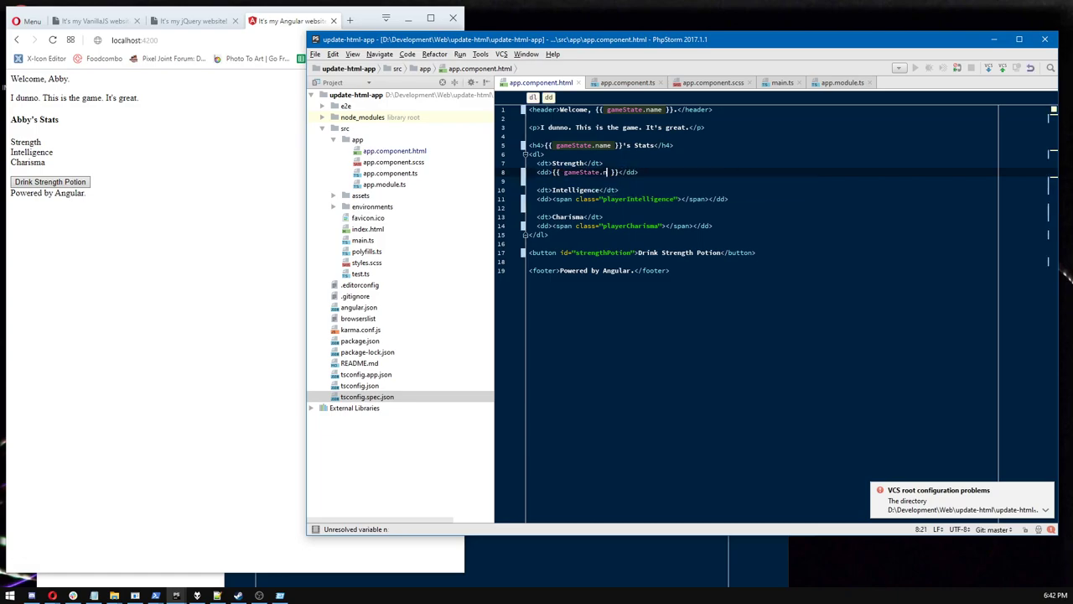
pyautogui.write('trength')
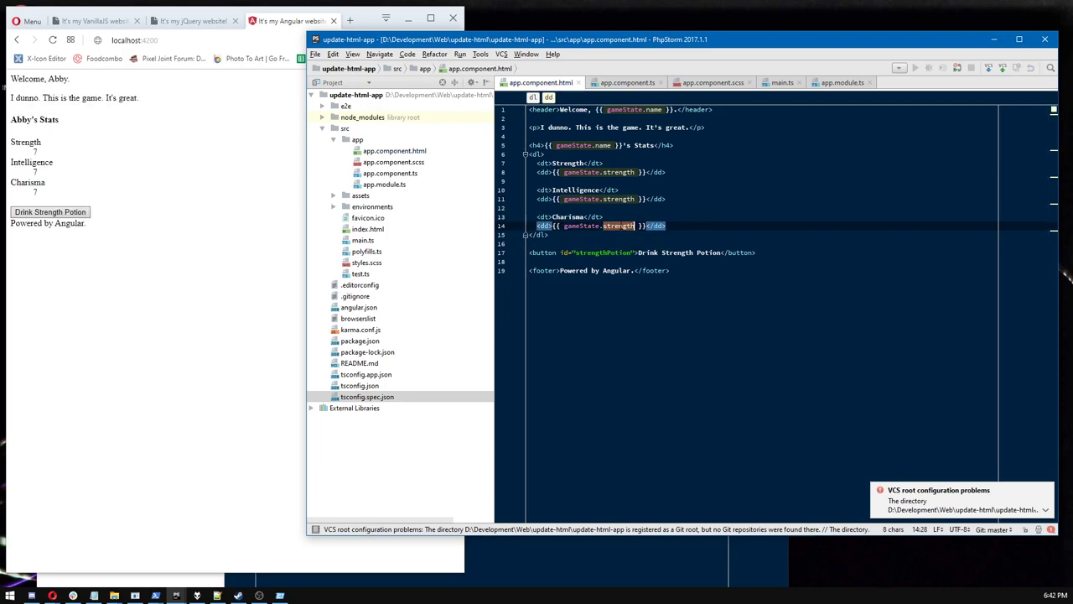
pyautogui.write('charisma')
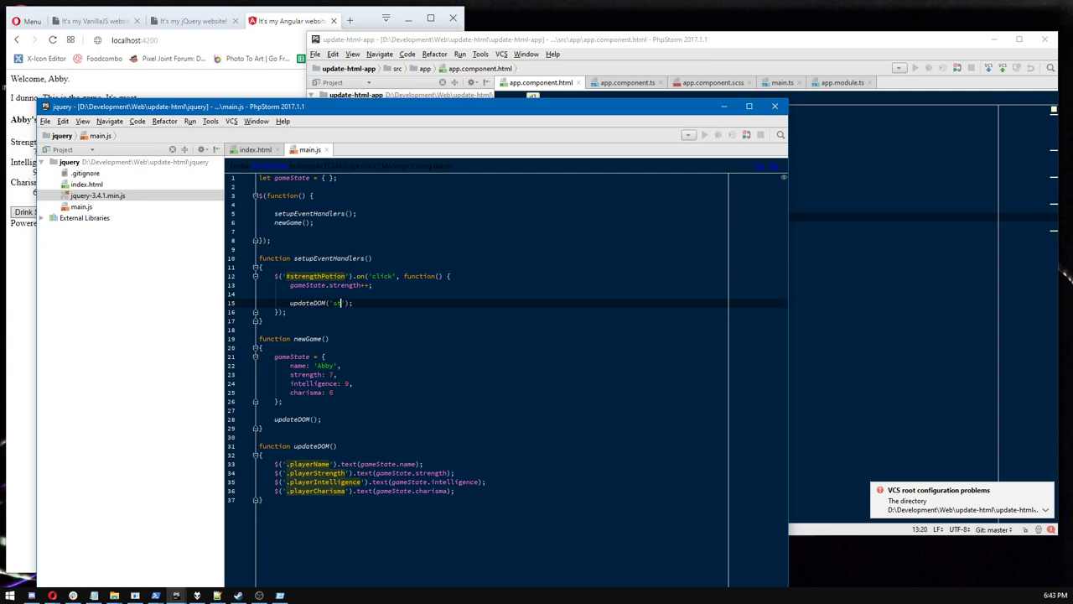
# Remove a stray character while returning to the Angular template's button line.
pyautogui.press('Backspace')
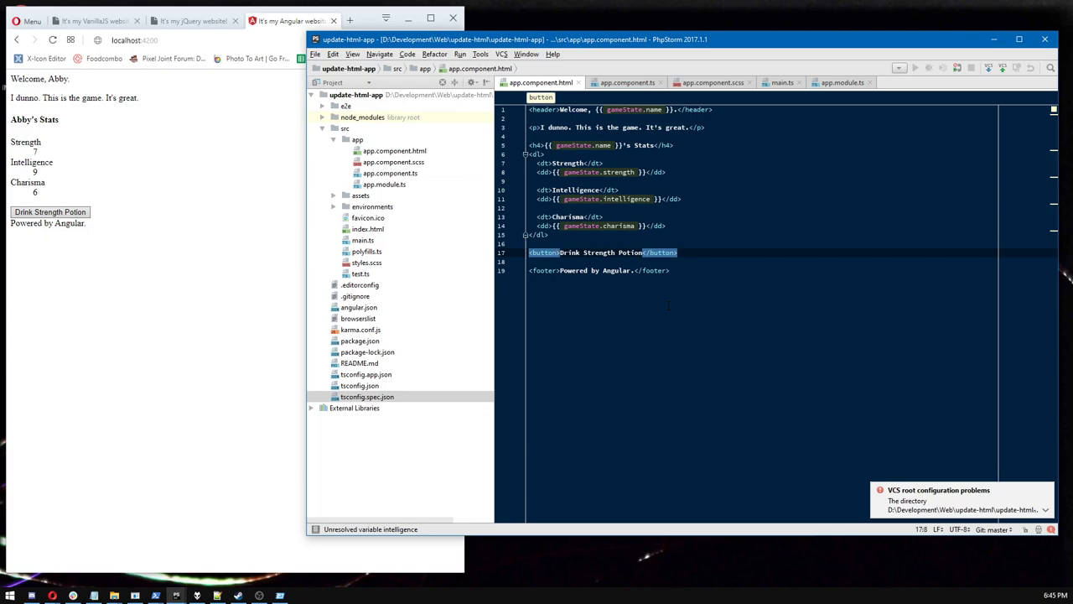
# Add (click)="doDrinkStrengthPotion()" to the Drink Strength Potion button in the template.
pyautogui.write('(click)="')
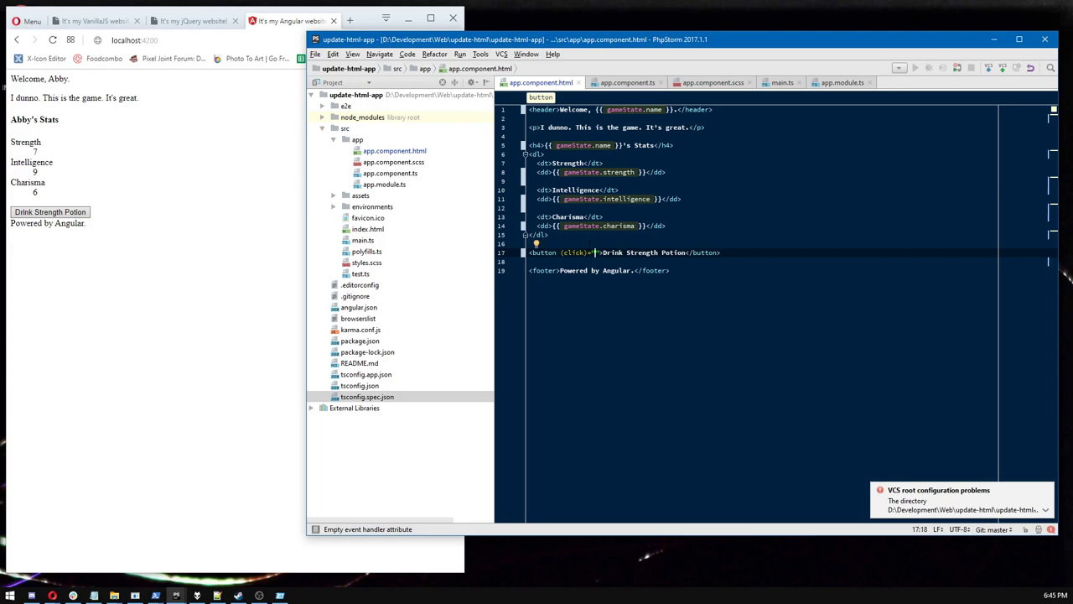
pyautogui.write('doI')
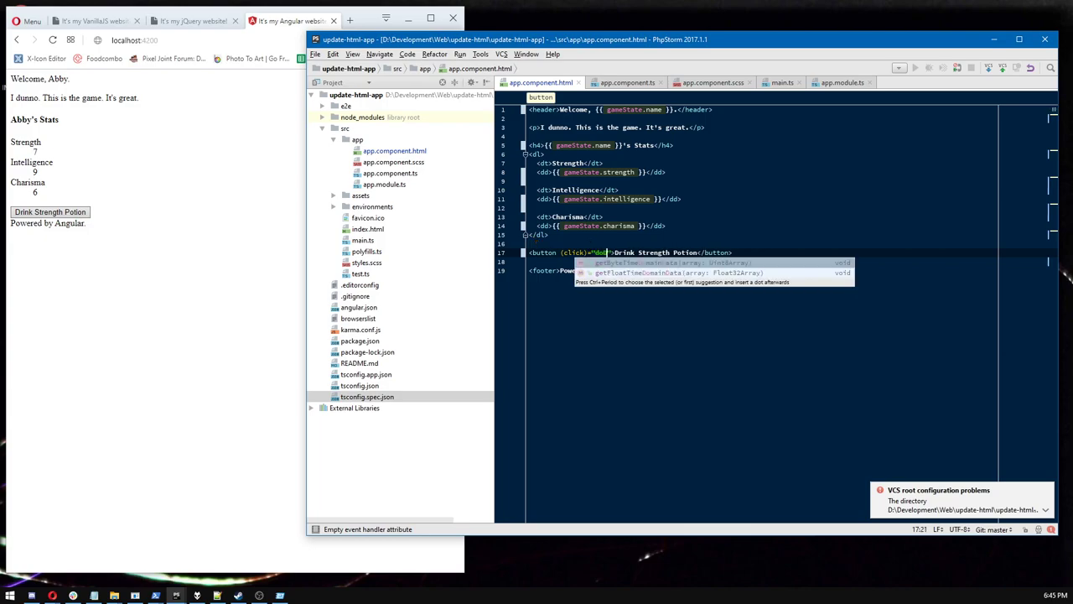
pyautogui.write('doDrinkStrengthPotion(')
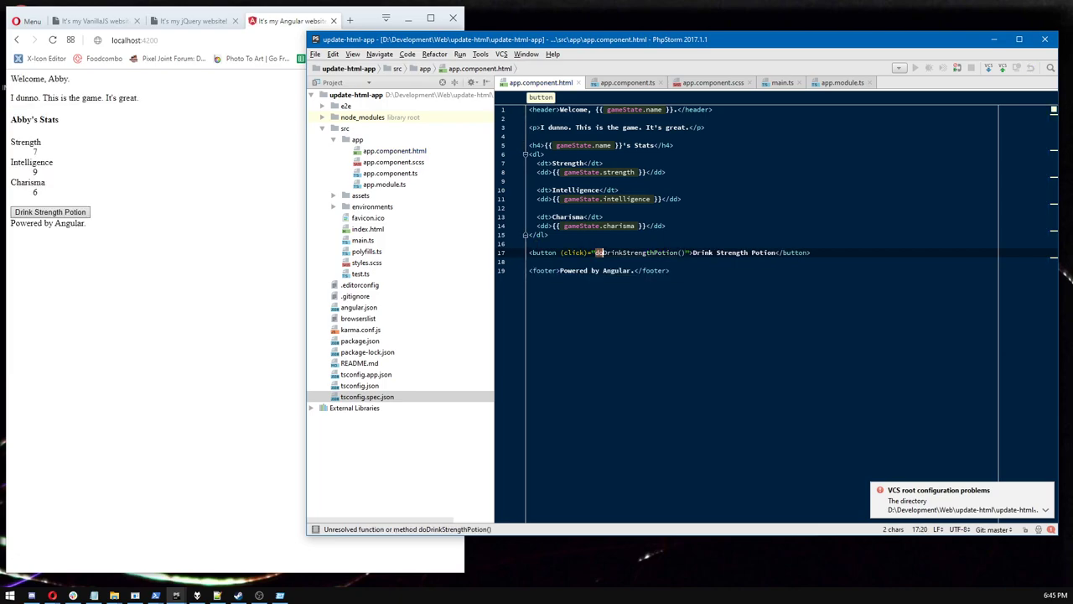
pyautogui.moveTo(600, 252)
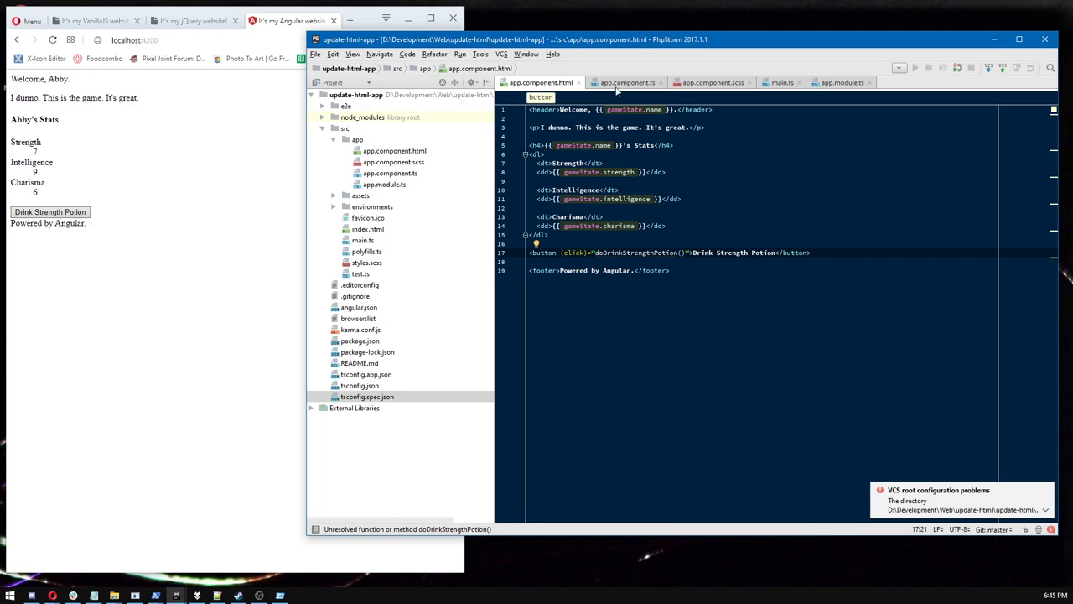
pyautogui.click(631, 80)
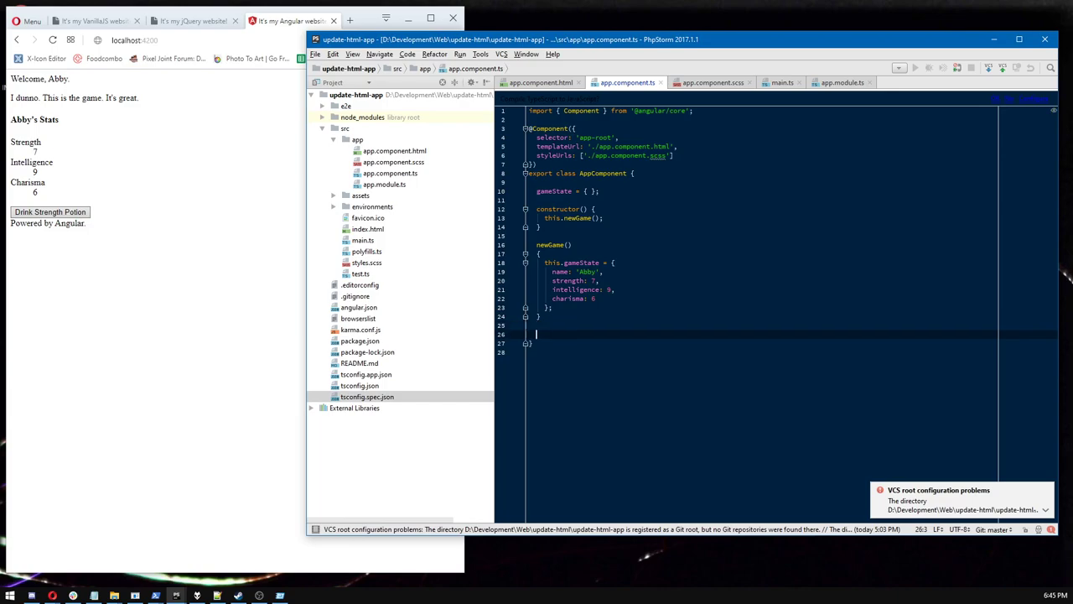
# Add an empty doDrinkStrengthPotion() method after newGame() in AppComponent.
pyautogui.write('doDrinkStrengthPotion(')
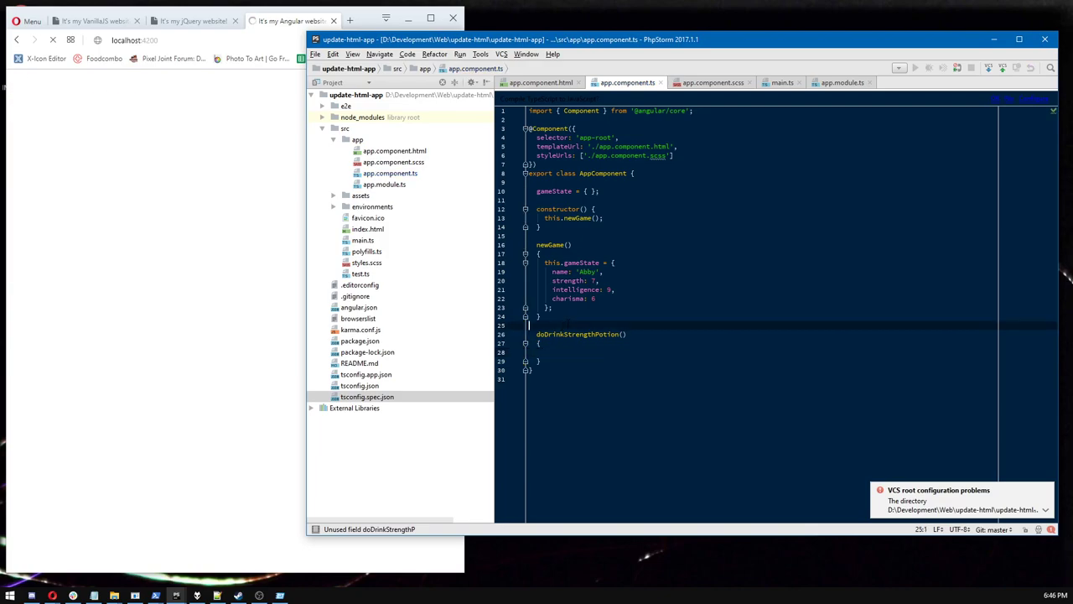
pyautogui.write('doDrinkCharismaPotion(')
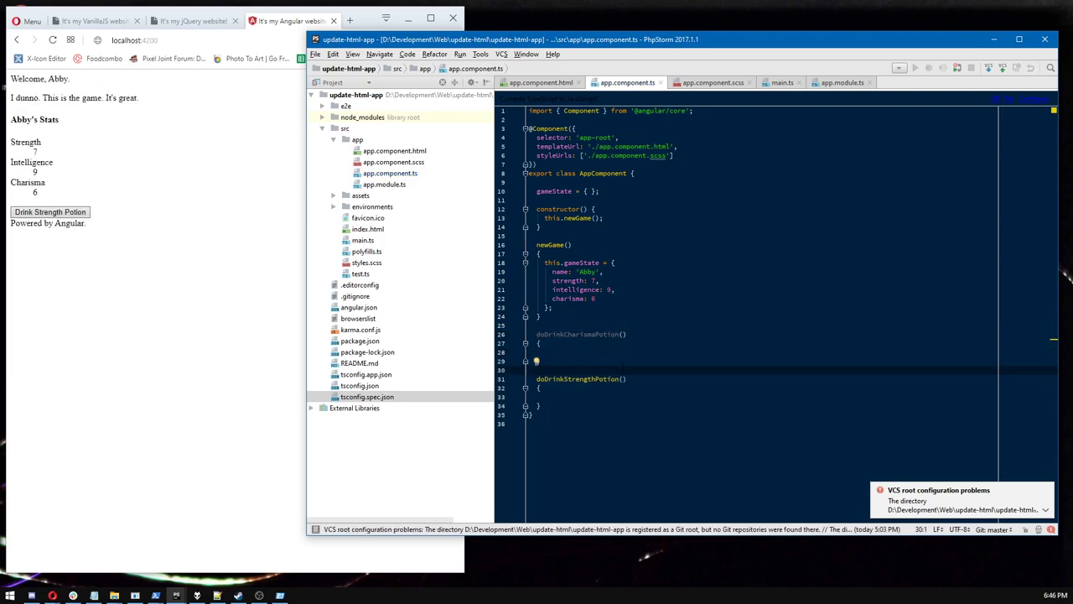
pyautogui.moveTo(595, 334)
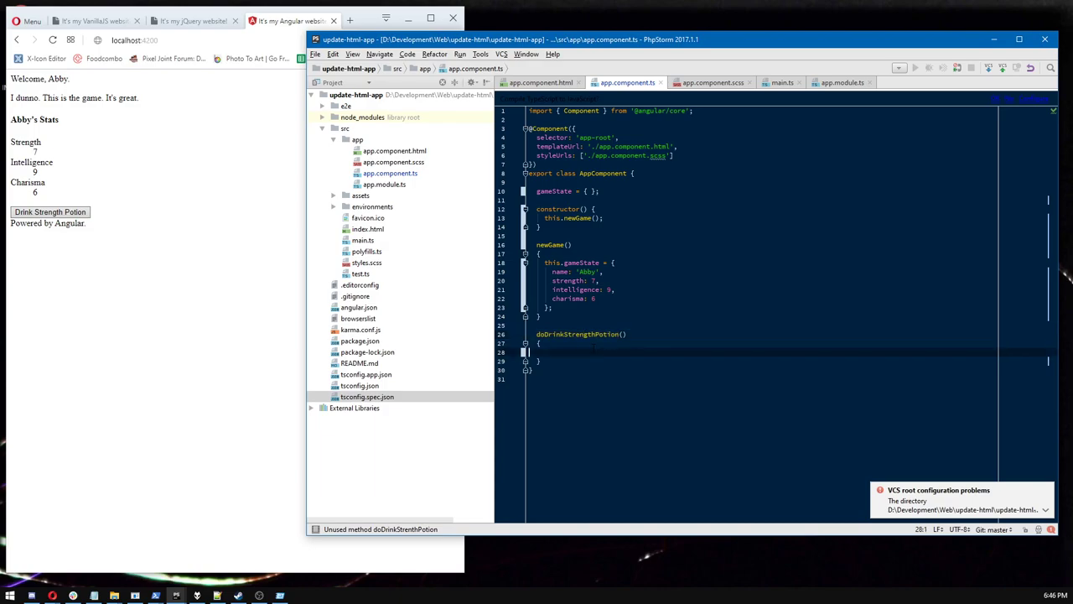
# Write this.gameState.strength++; inside doDrinkStrengthPotion, dismissing completion suggestions.
pyautogui.write('th')
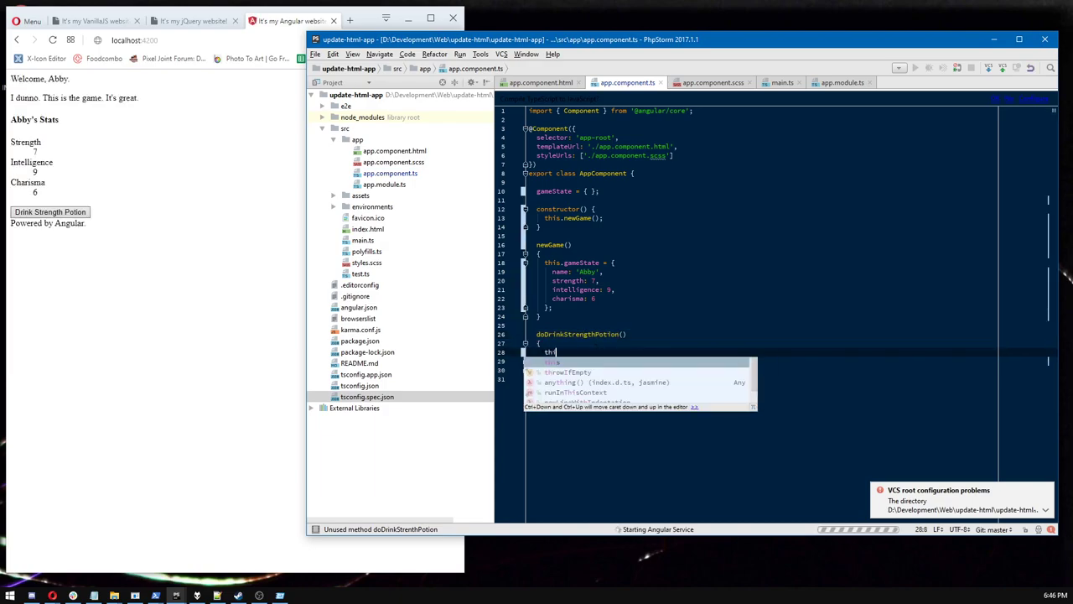
pyautogui.write('is.gameState.')
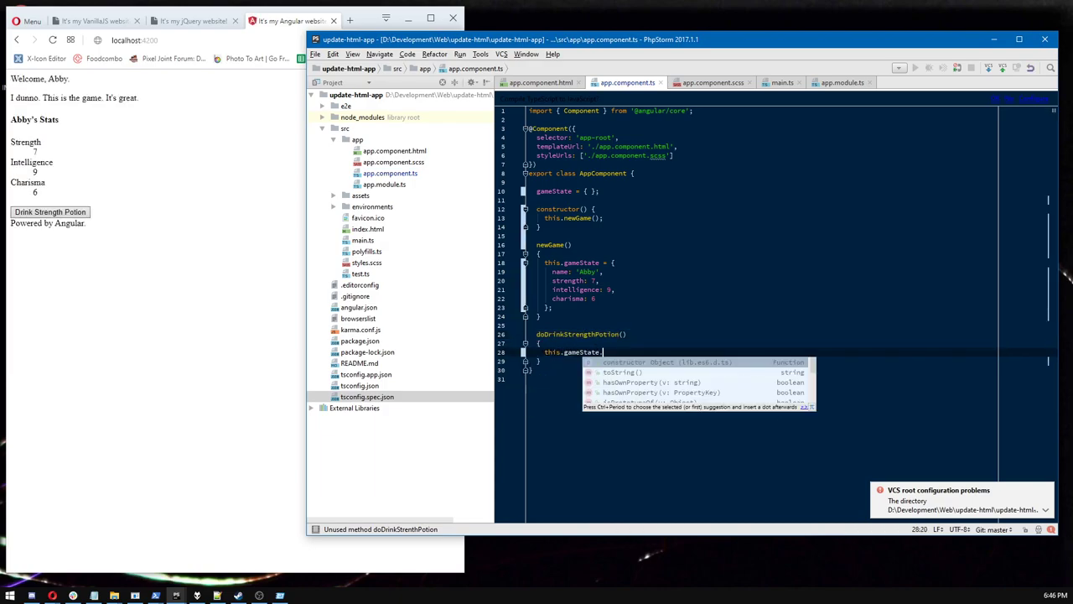
pyautogui.press('Escape')
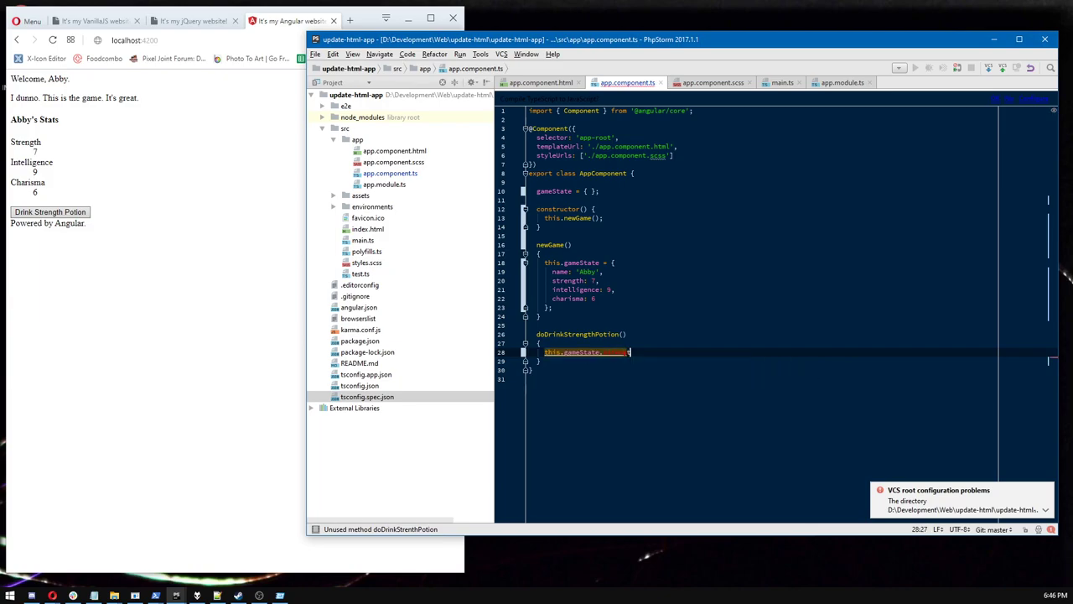
pyautogui.write('strength++;')
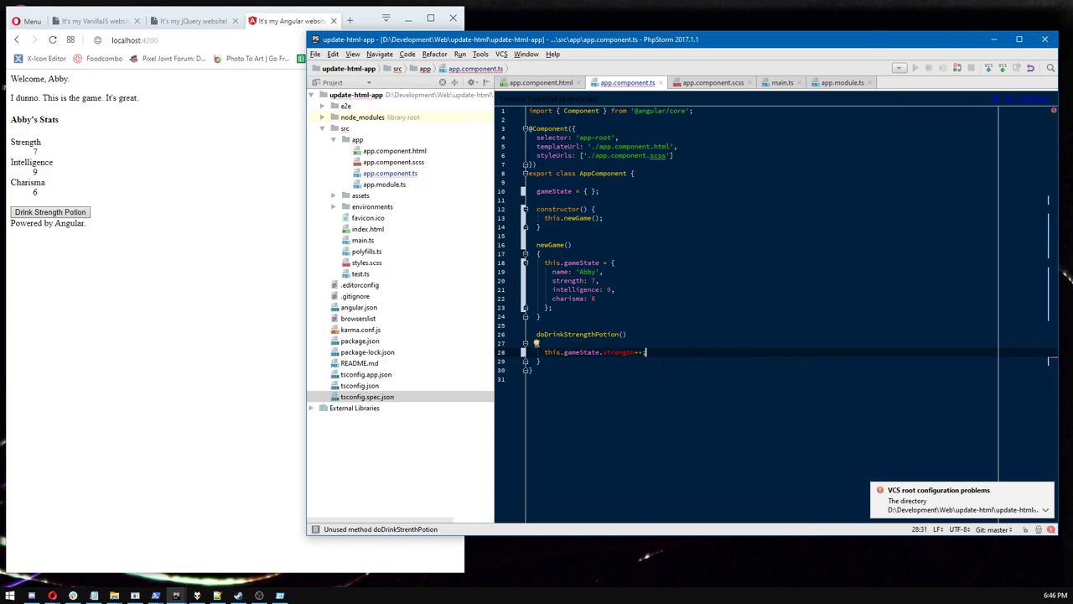
pyautogui.moveTo(617, 352)
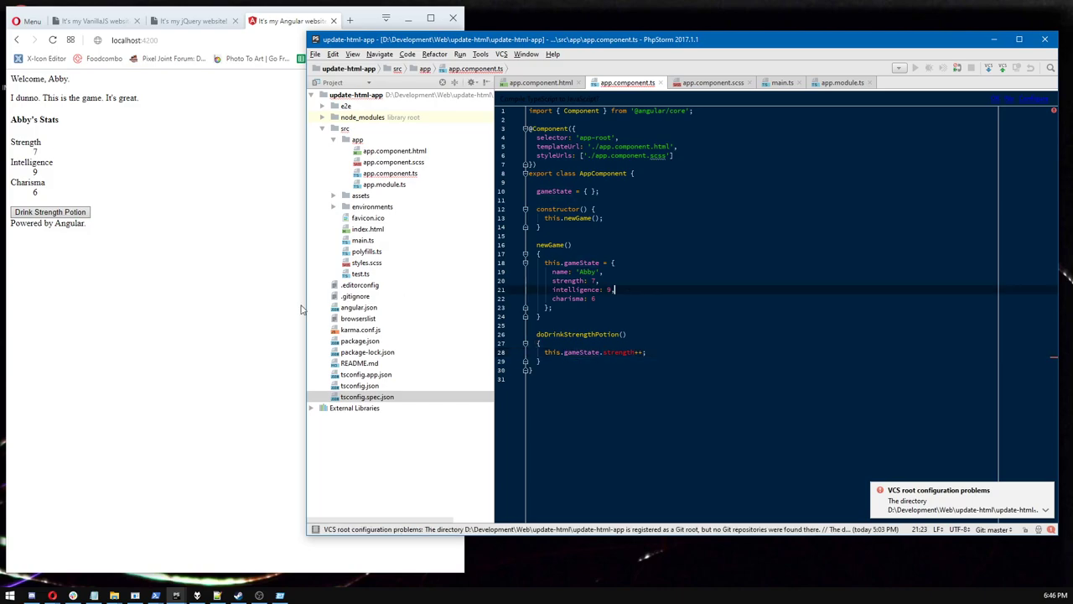
# Drink three strength potions on the Angular stats page in Chrome to raise Abby's Strength.
pyautogui.click(50, 211)
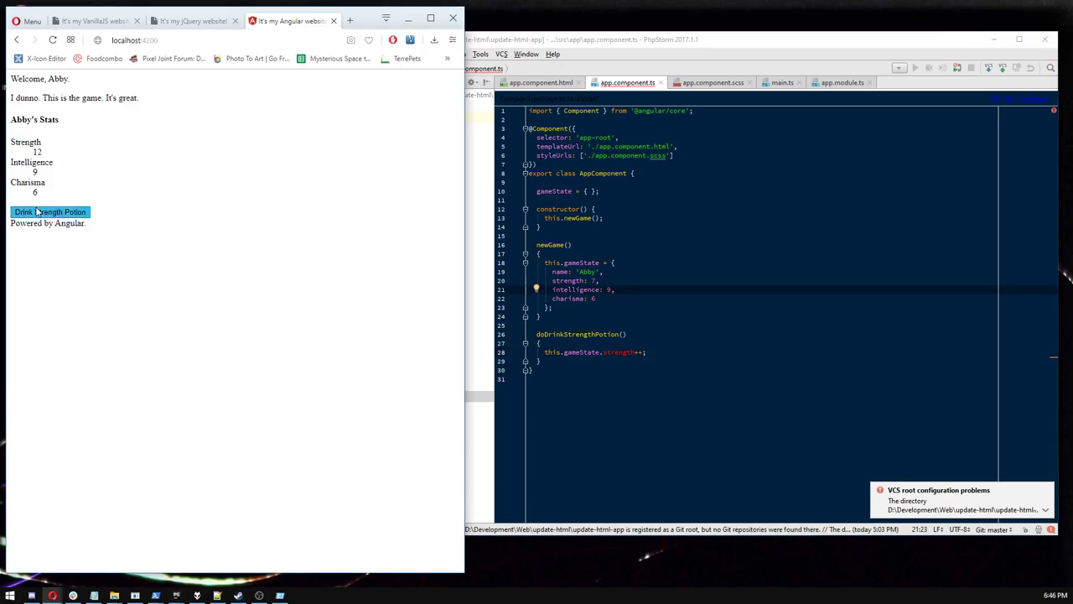
pyautogui.click(51, 211)
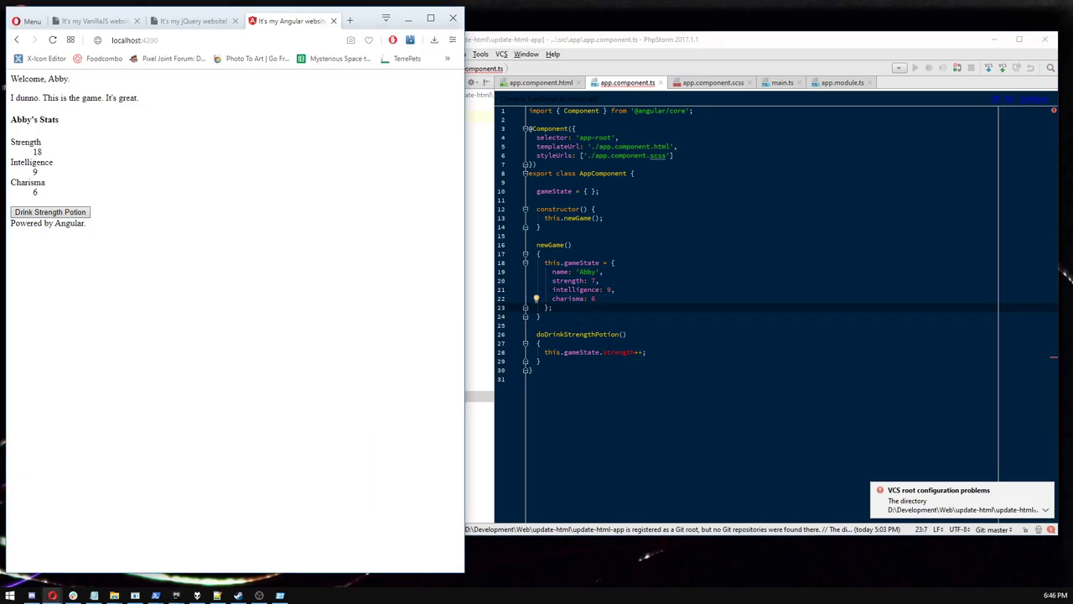
pyautogui.click(50, 212)
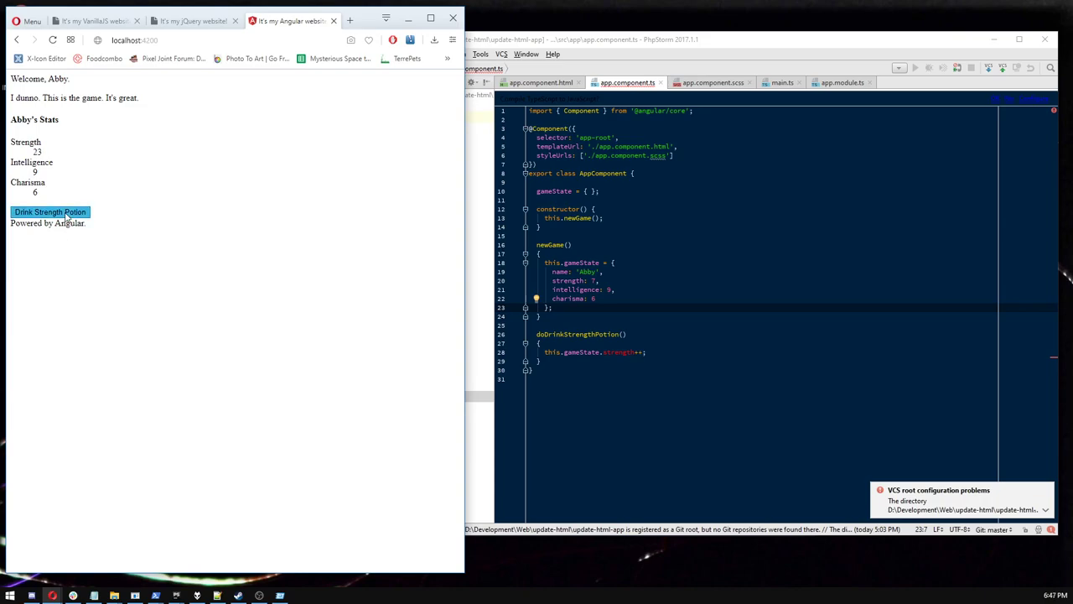
pyautogui.click(50, 212)
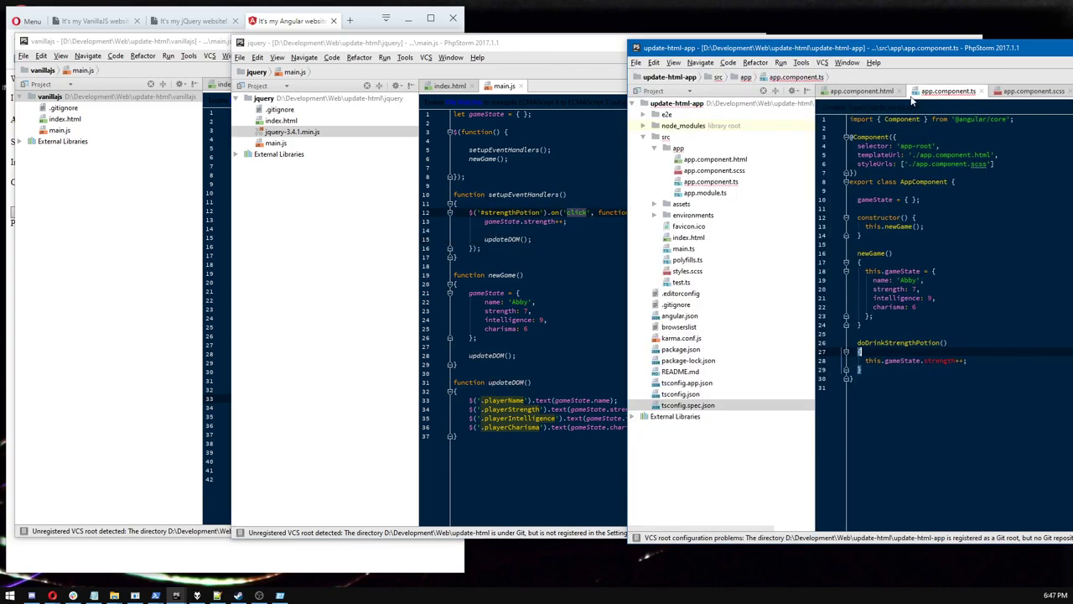
# Give the jQuery index.html potion button an onclick calling drinkStrengthPotion(), then check the jQuery page in Chrome.
pyautogui.click(864, 89)
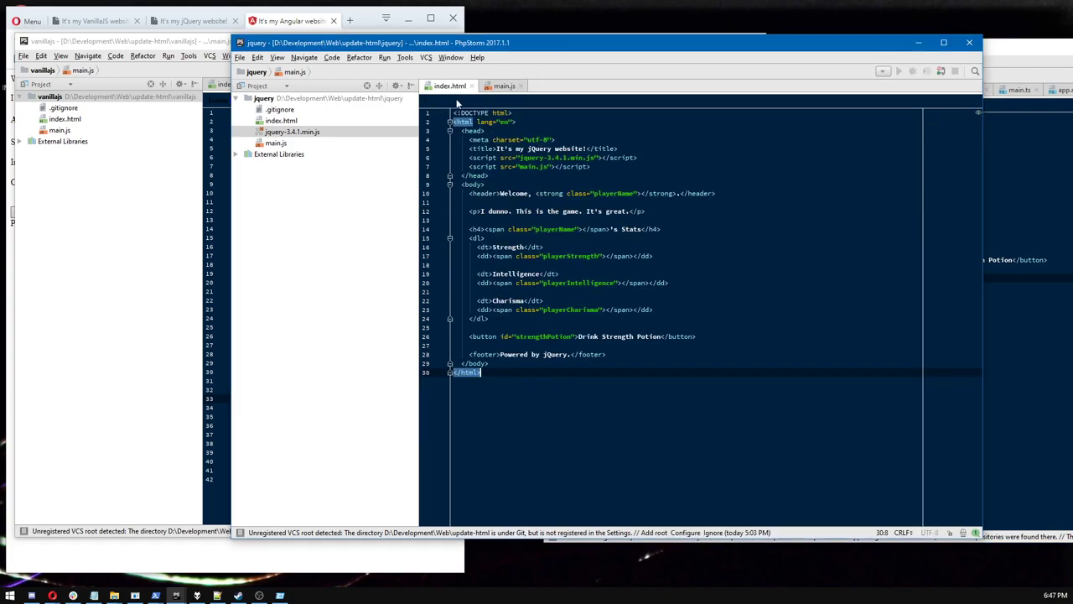
pyautogui.click(550, 336)
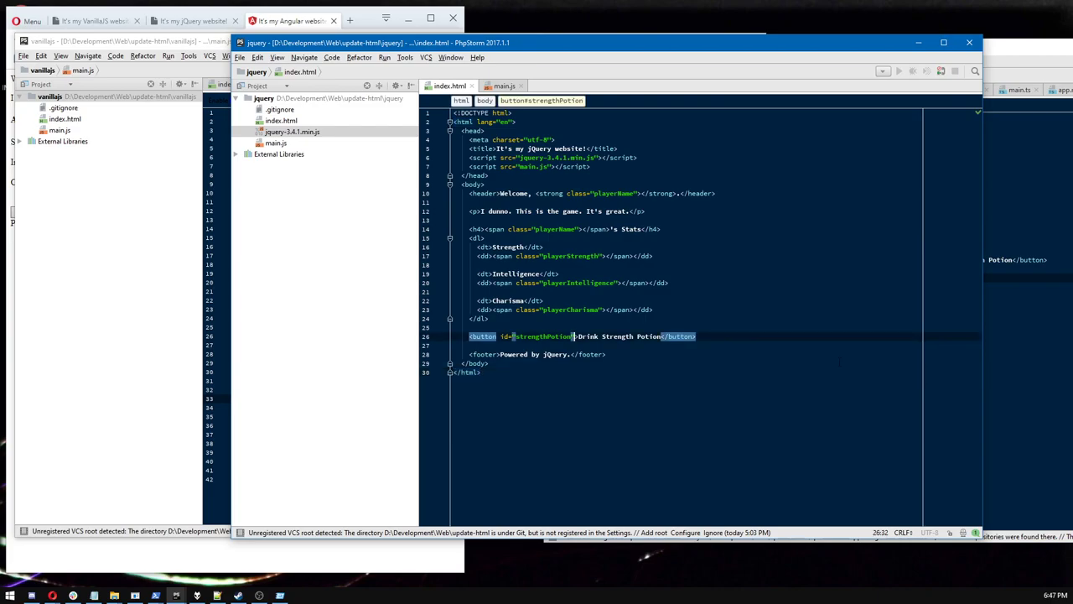
pyautogui.write('onclick=""')
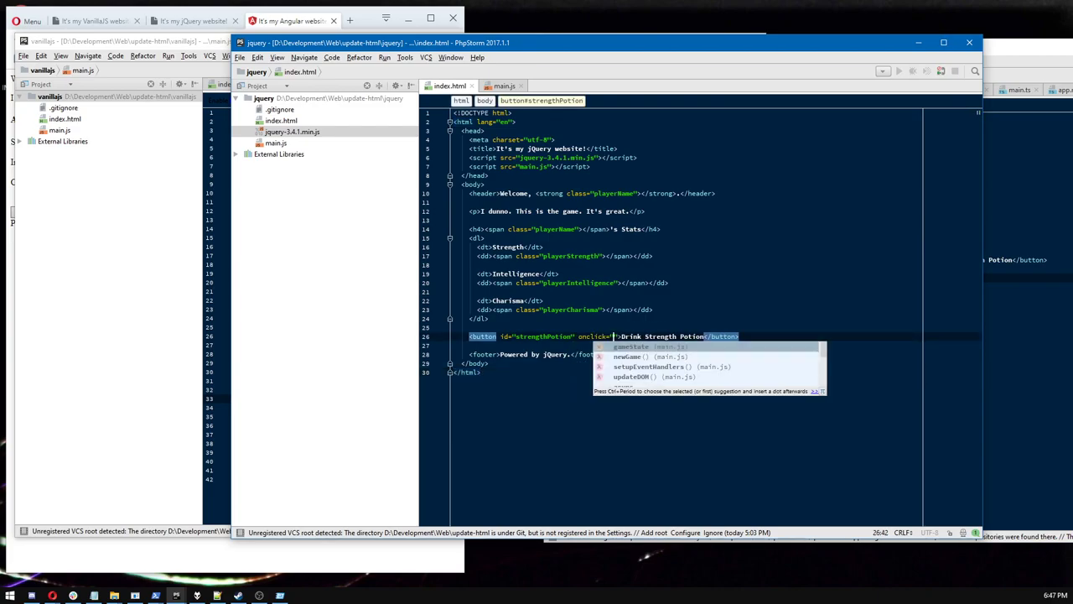
pyautogui.write('do')
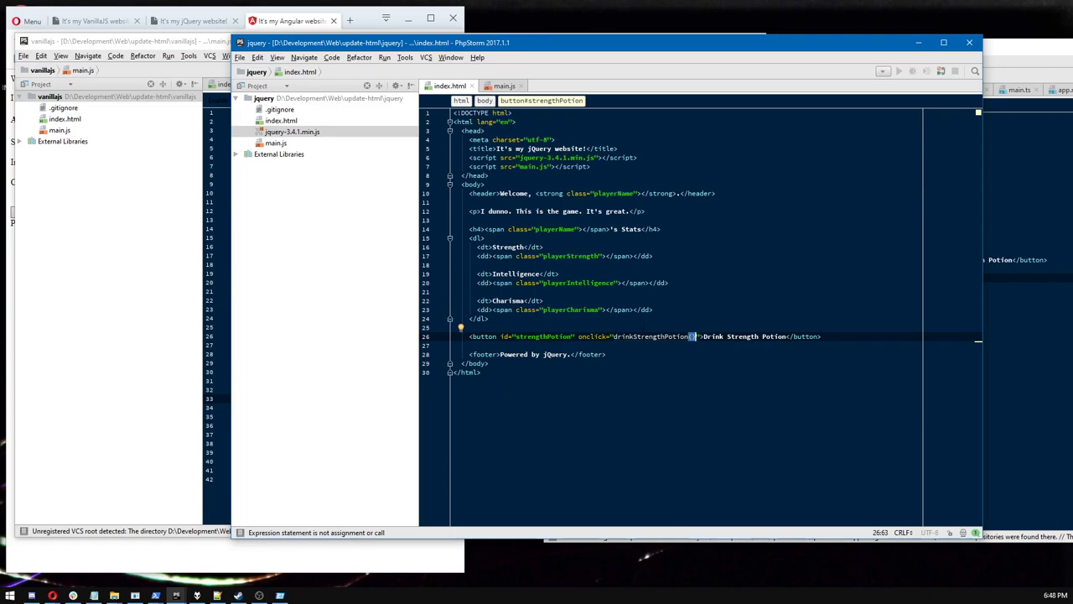
pyautogui.doubleClick(654, 335)
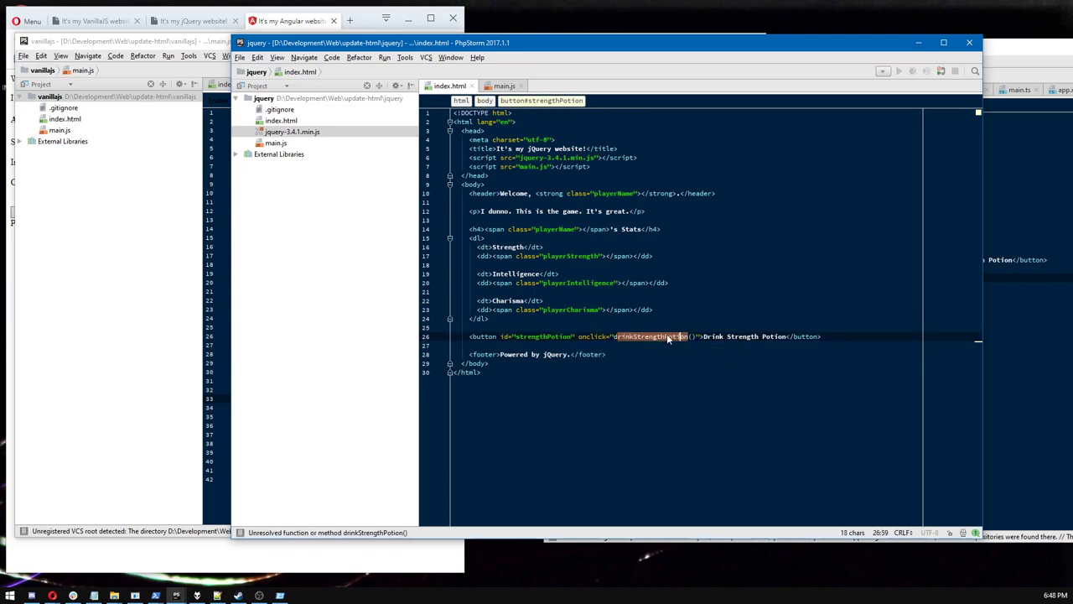
pyautogui.click(186, 20)
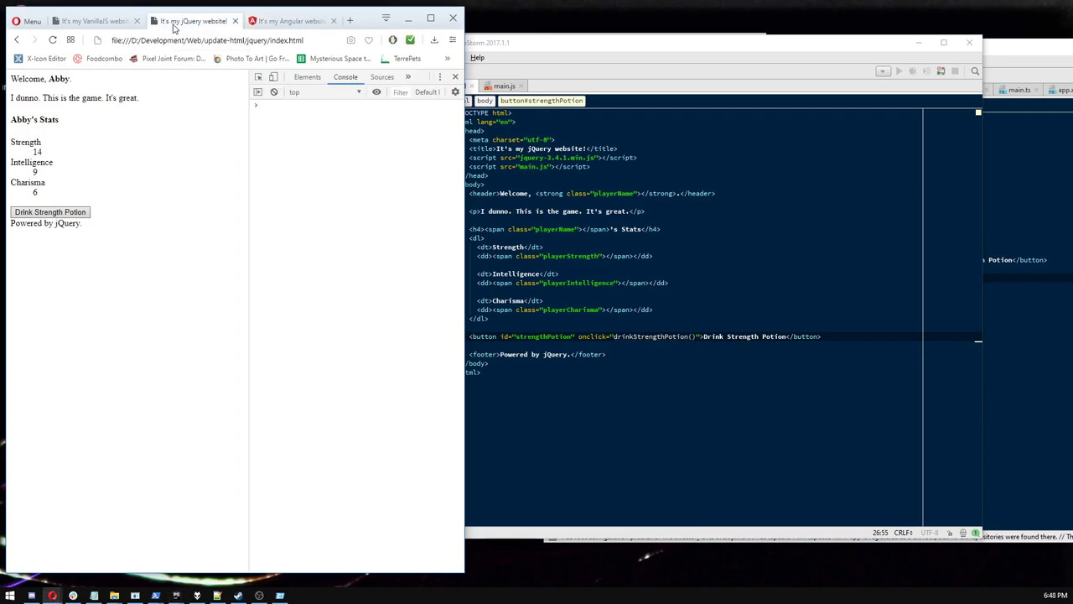
pyautogui.moveTo(111, 186)
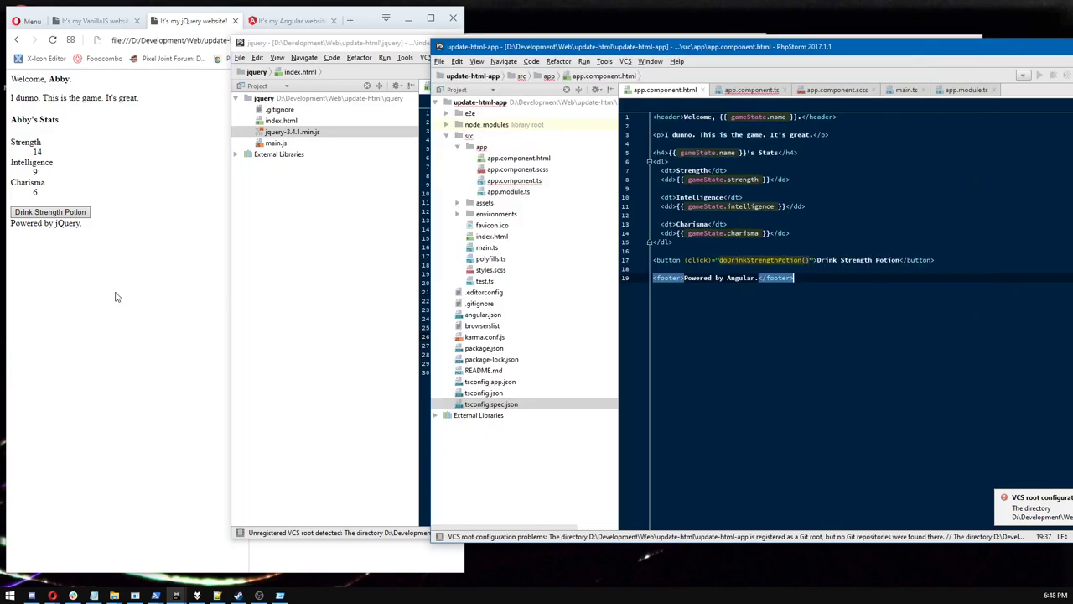
pyautogui.moveTo(318, 218)
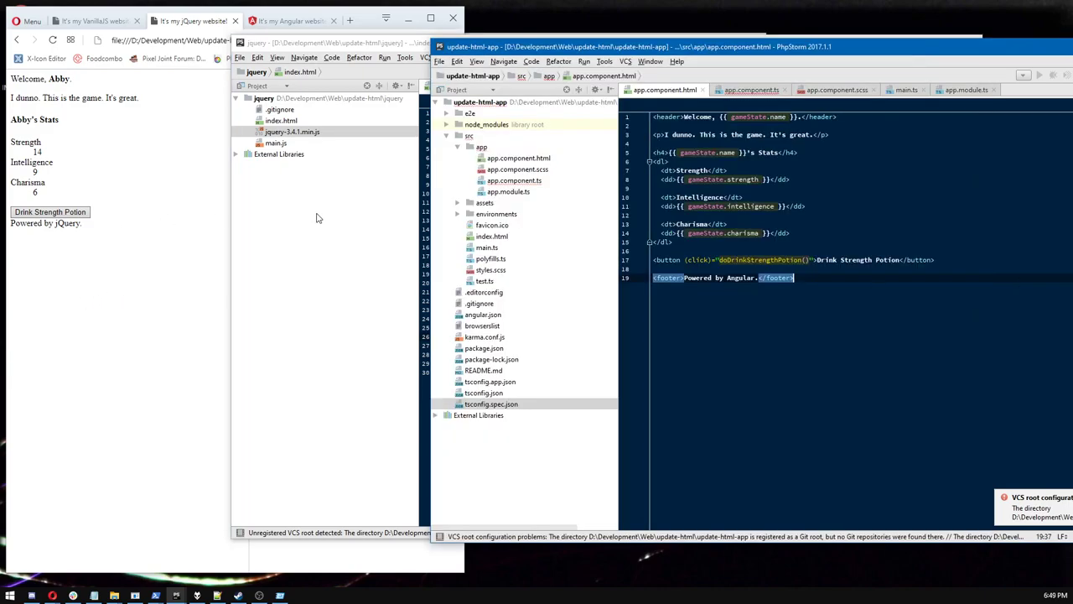
# View the jQuery index.html onclick attribute, then show main.js with its strengthButton click handler.
pyautogui.click(747, 91)
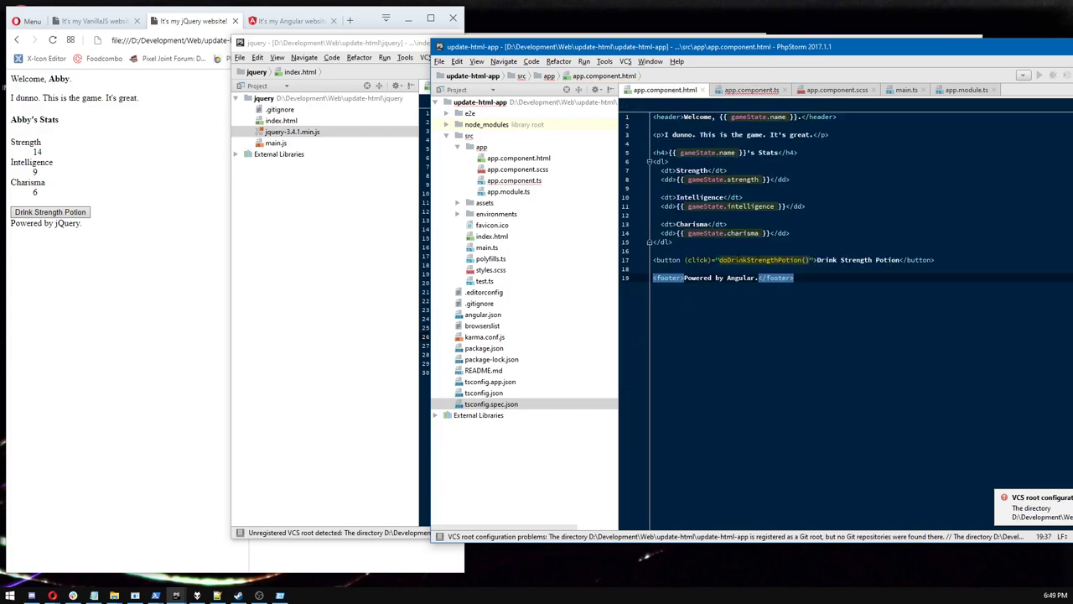
pyautogui.click(456, 114)
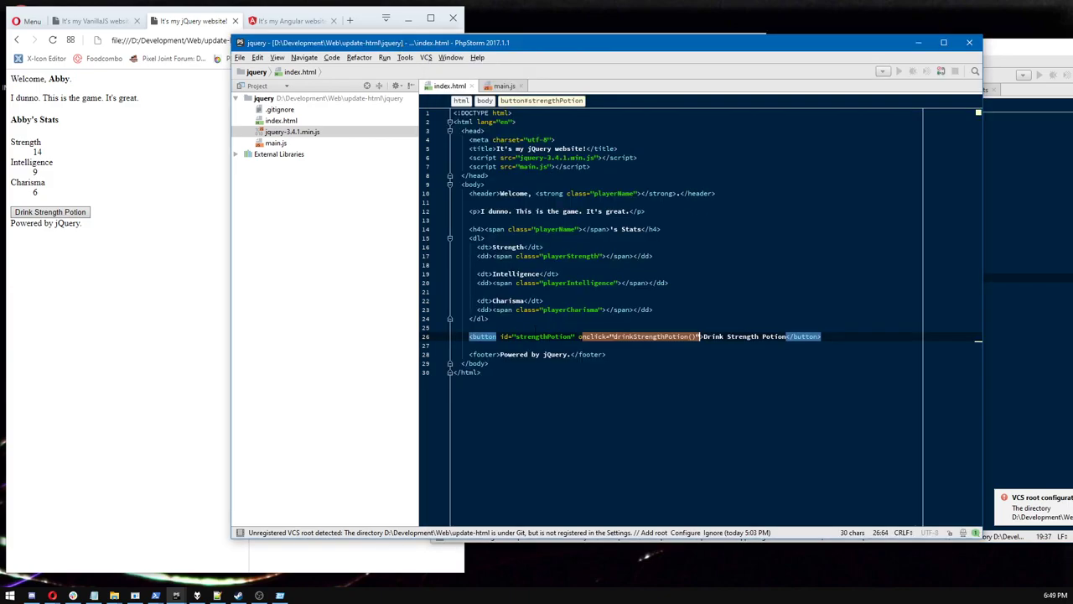
pyautogui.click(496, 85)
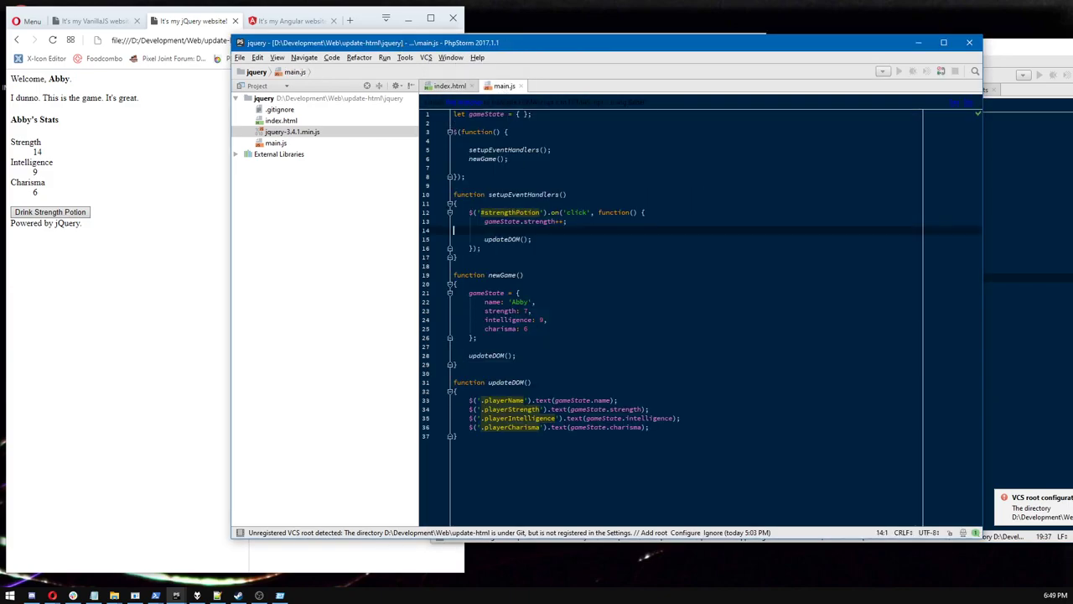
pyautogui.click(466, 85)
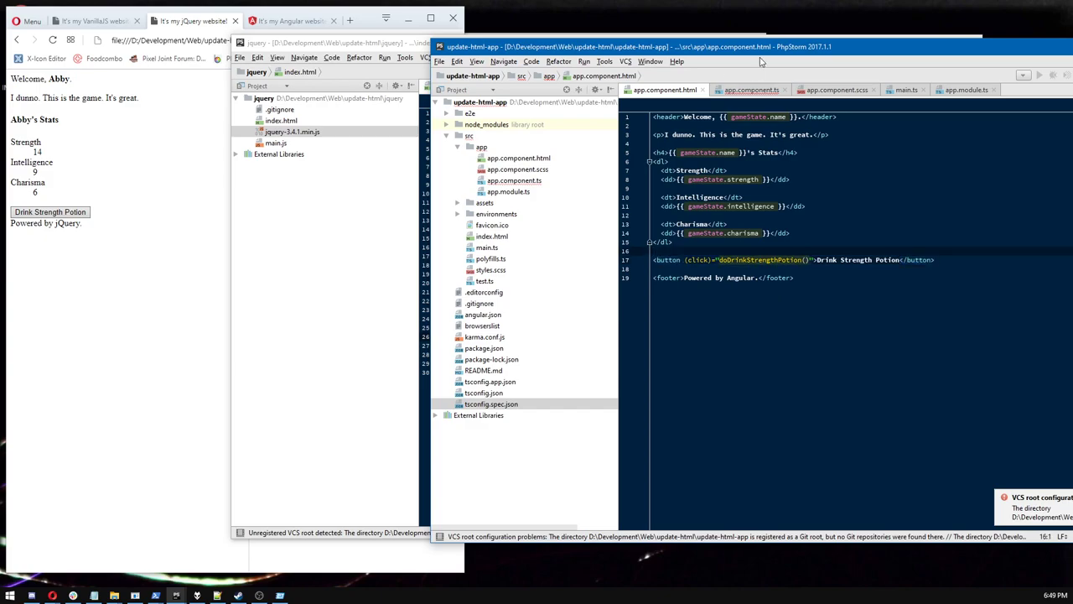
pyautogui.click(753, 89)
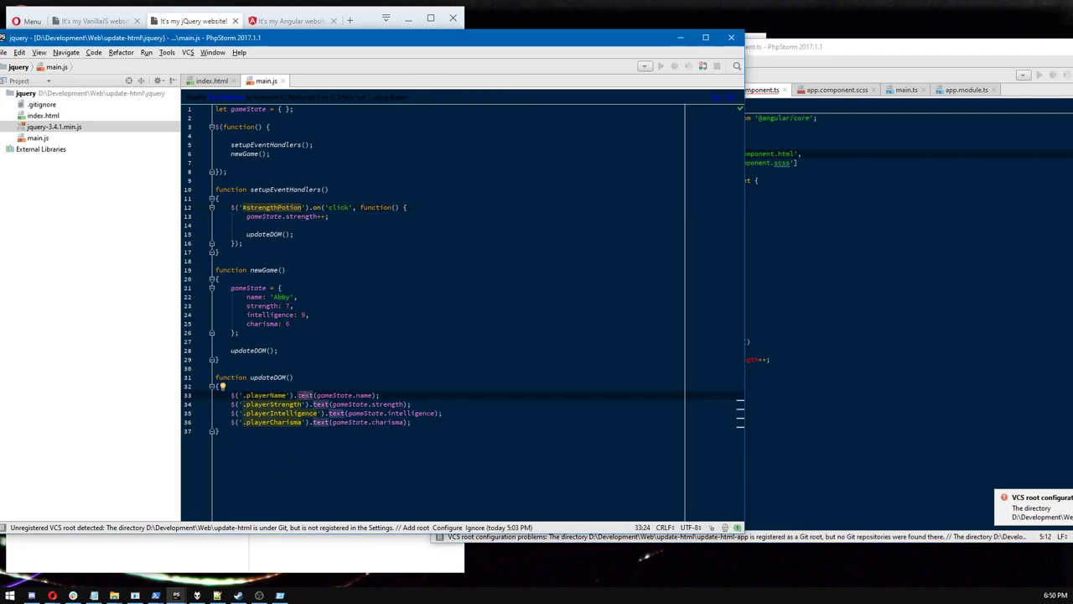
pyautogui.click(317, 395)
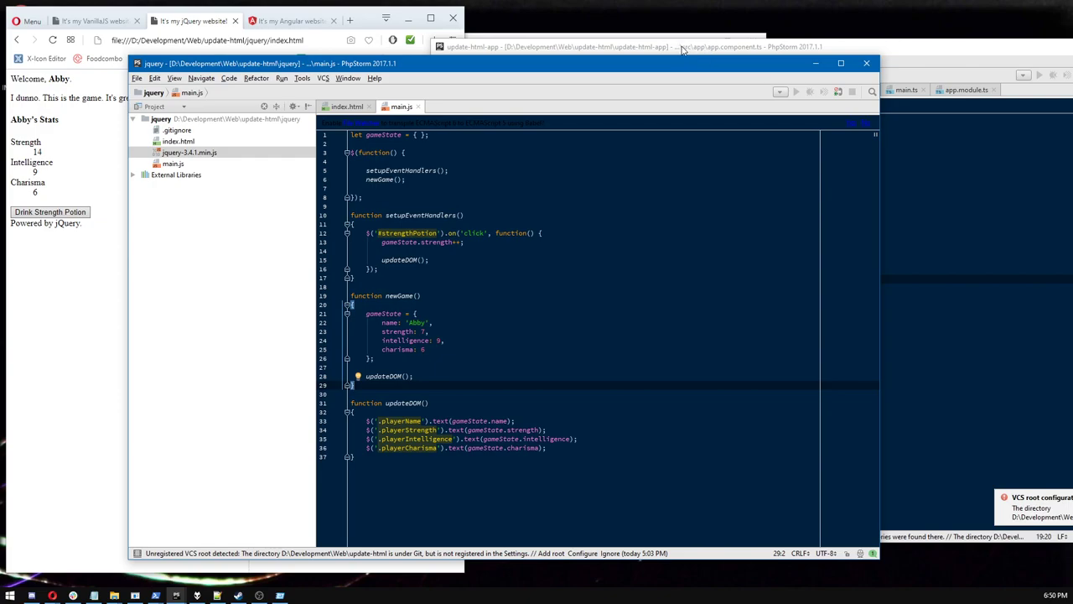
pyautogui.moveTo(639, 81)
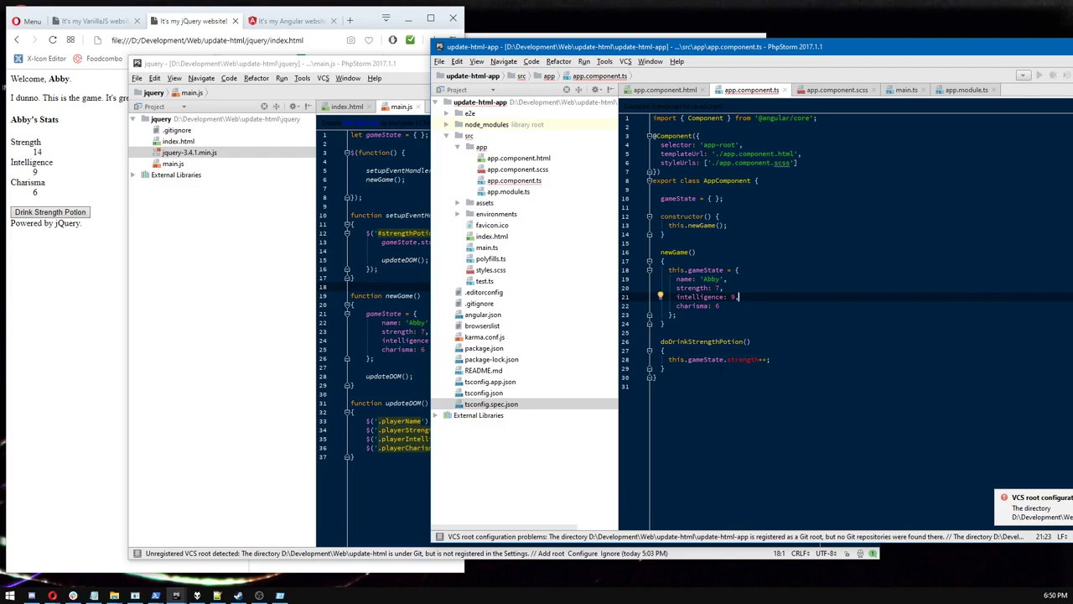
pyautogui.moveTo(748, 358)
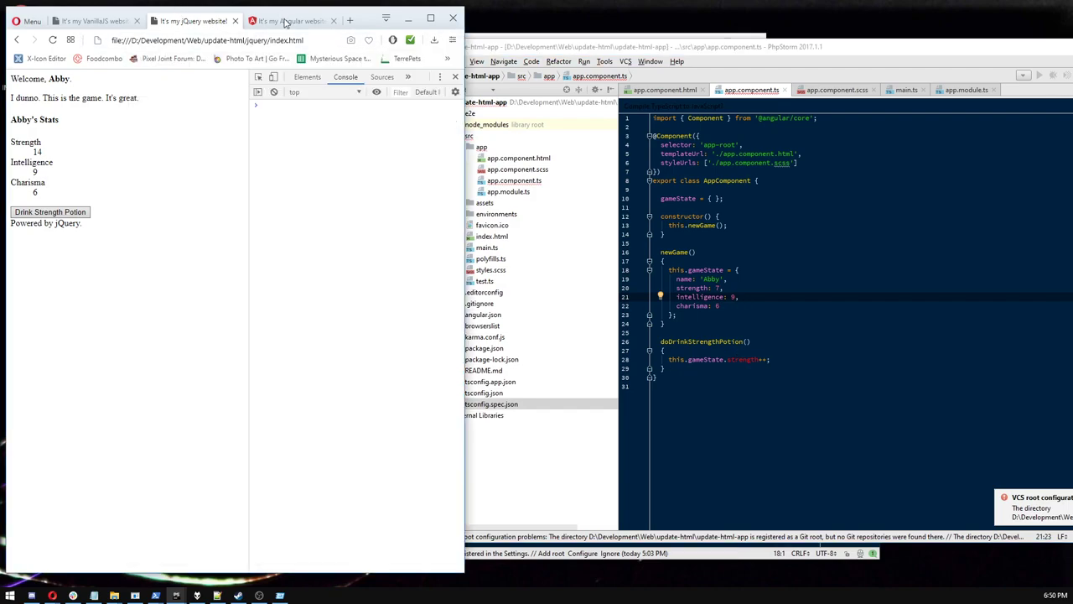
# Drink a strength potion on the Angular stats page, raising Abby's Strength to 11.
pyautogui.click(292, 20)
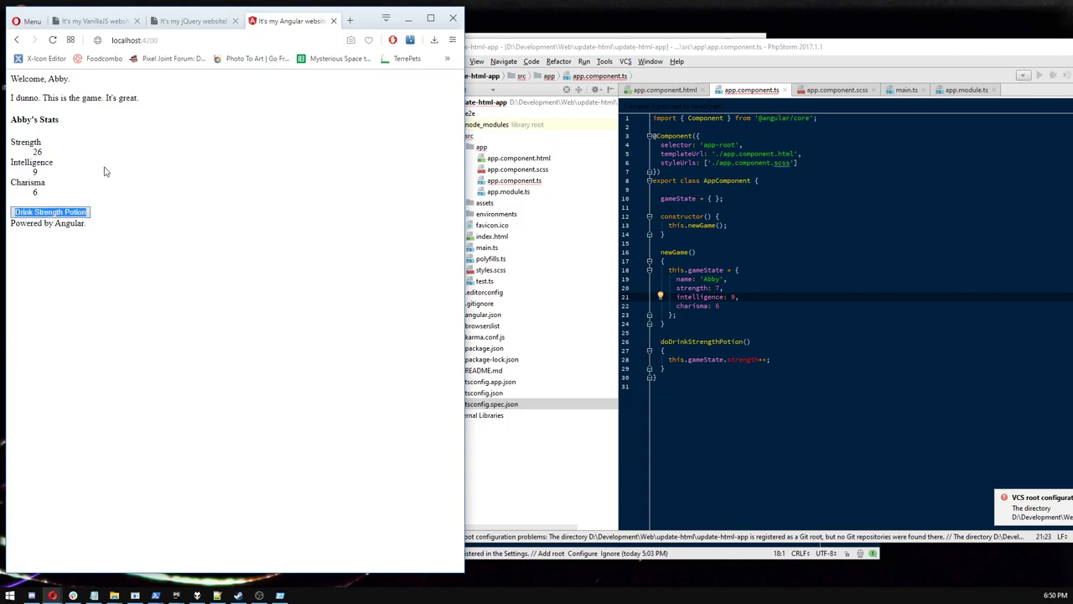
pyautogui.click(50, 212)
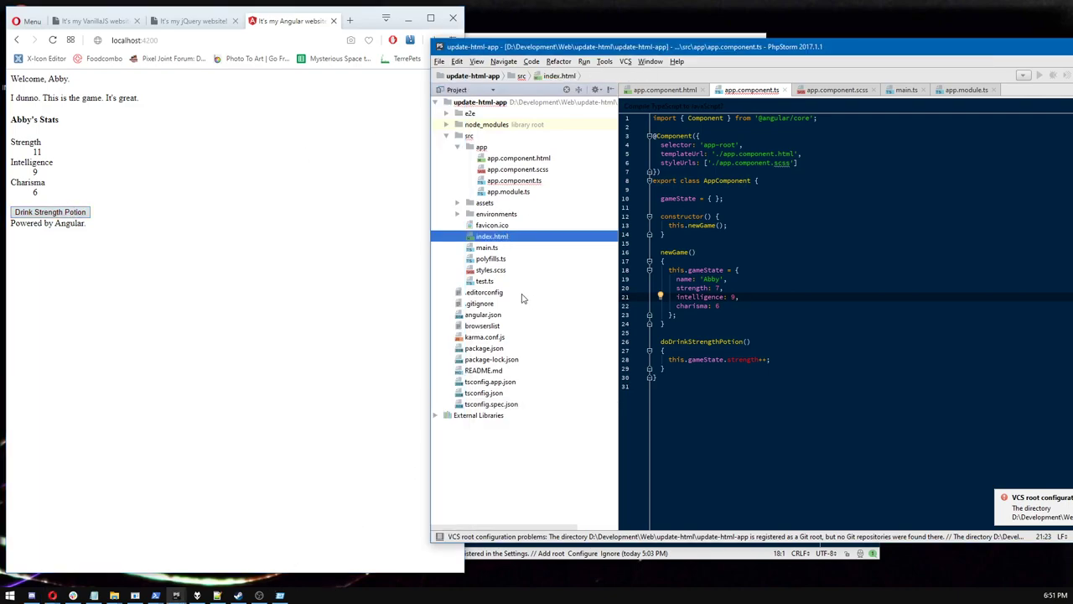
pyautogui.moveTo(519, 298)
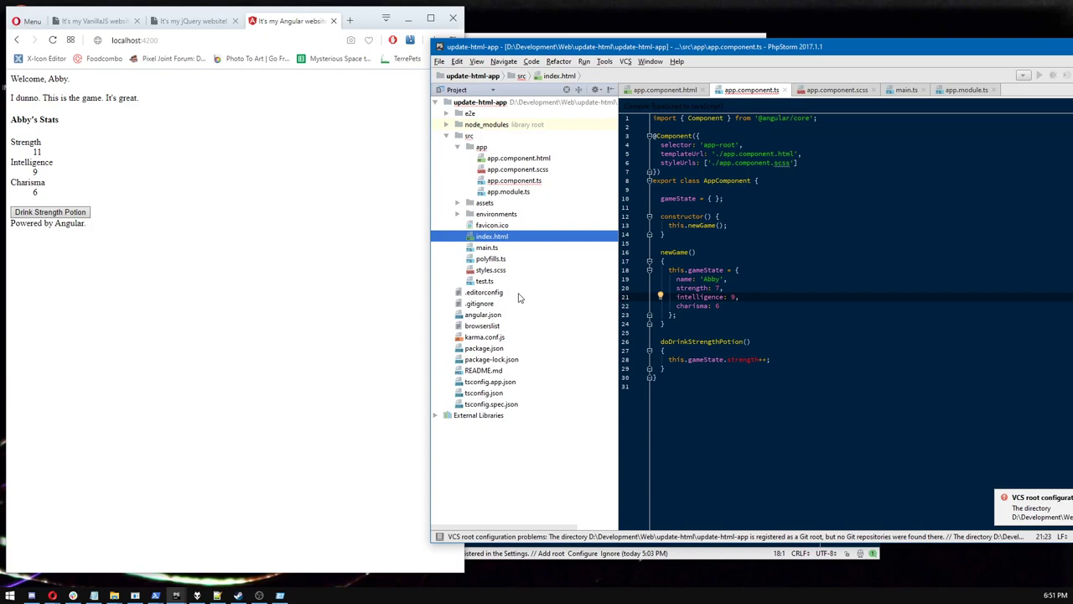
pyautogui.moveTo(511, 300)
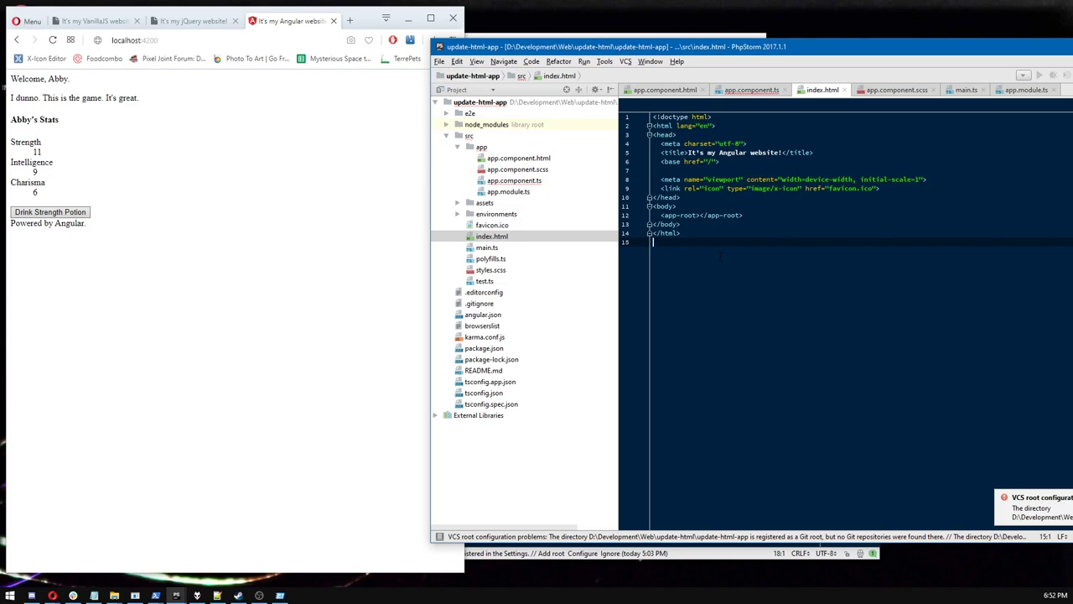
# Return to app.component.ts showing the newGame and doDrinkStrengthPotion functions.
pyautogui.click(748, 91)
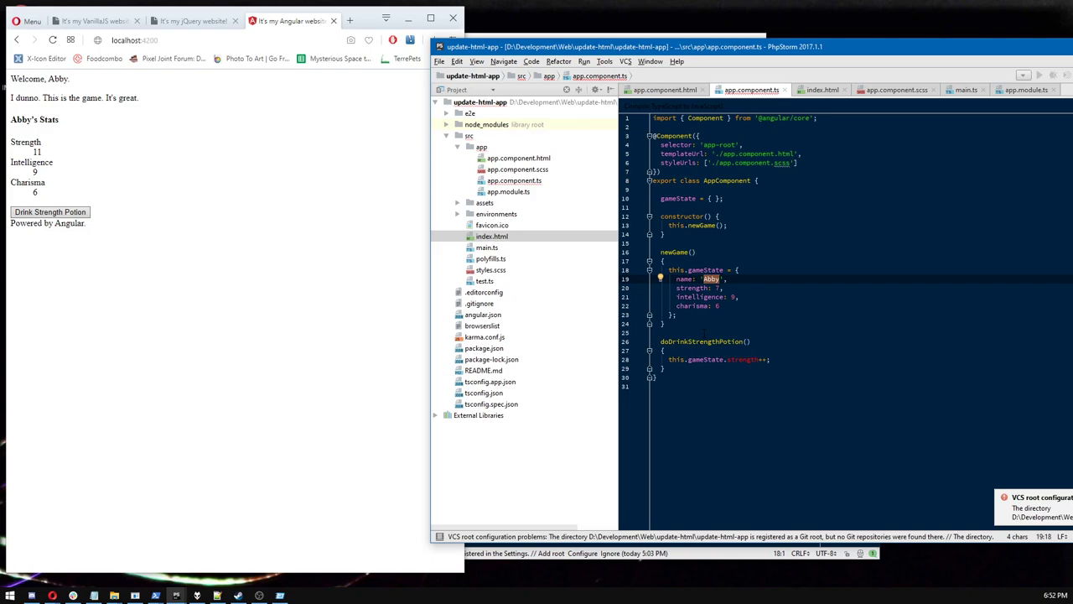
pyautogui.moveTo(316, 375)
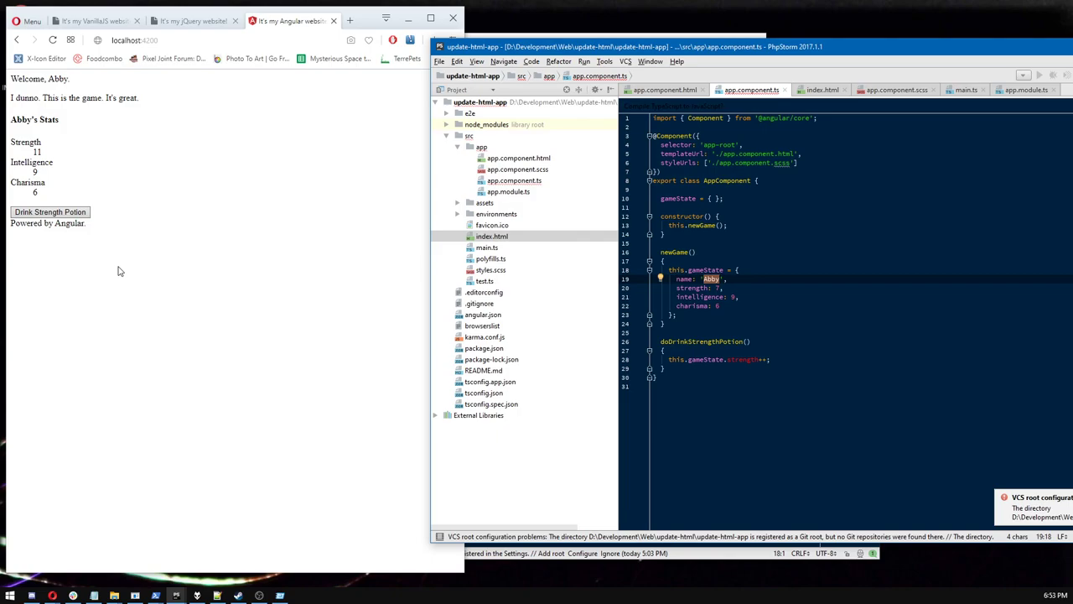
pyautogui.moveTo(300, 282)
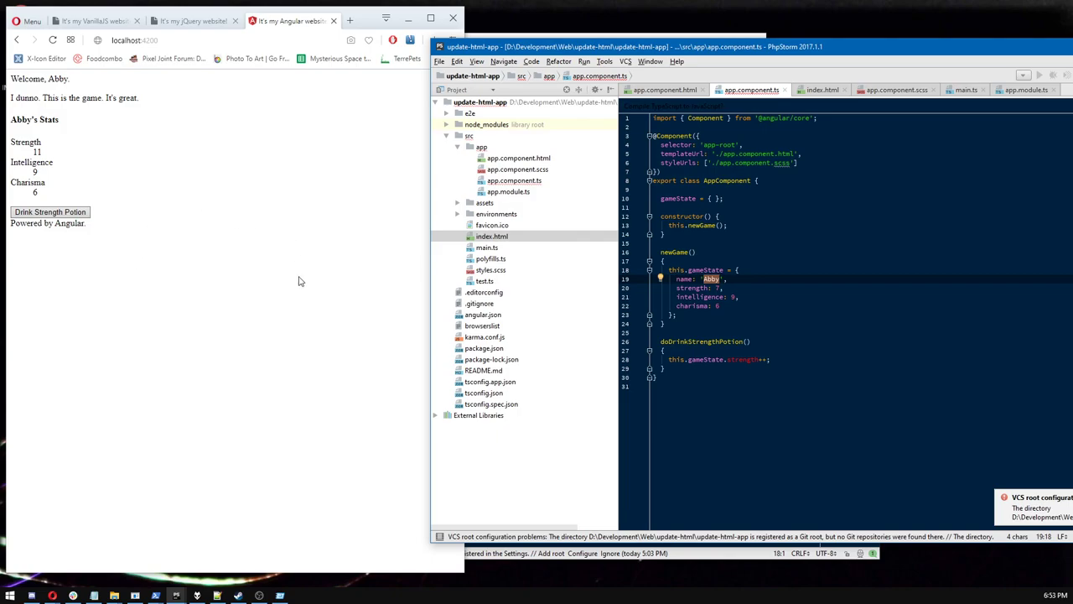
pyautogui.moveTo(283, 194)
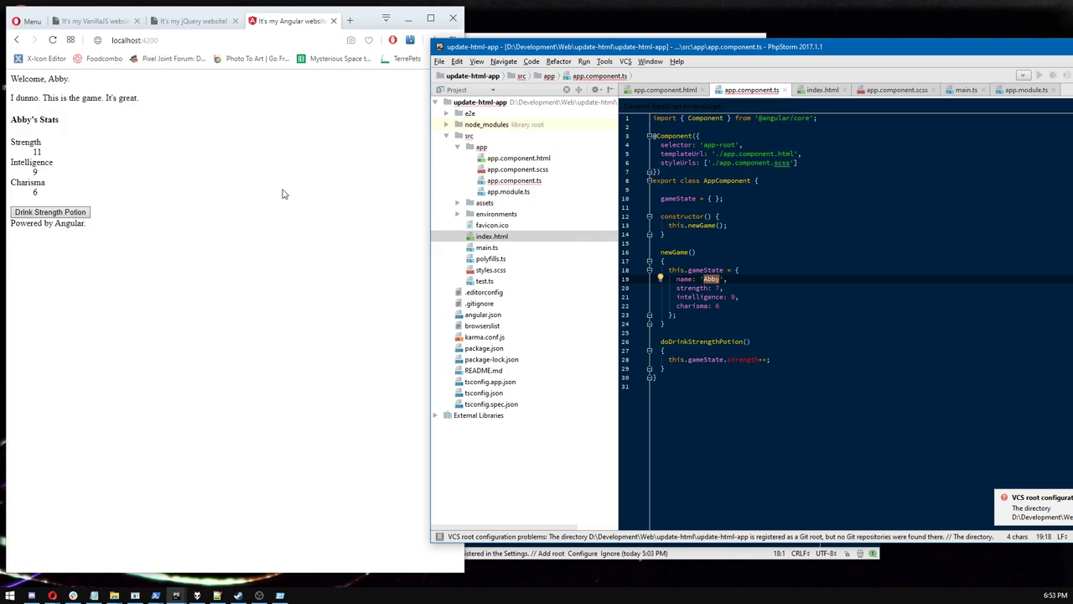